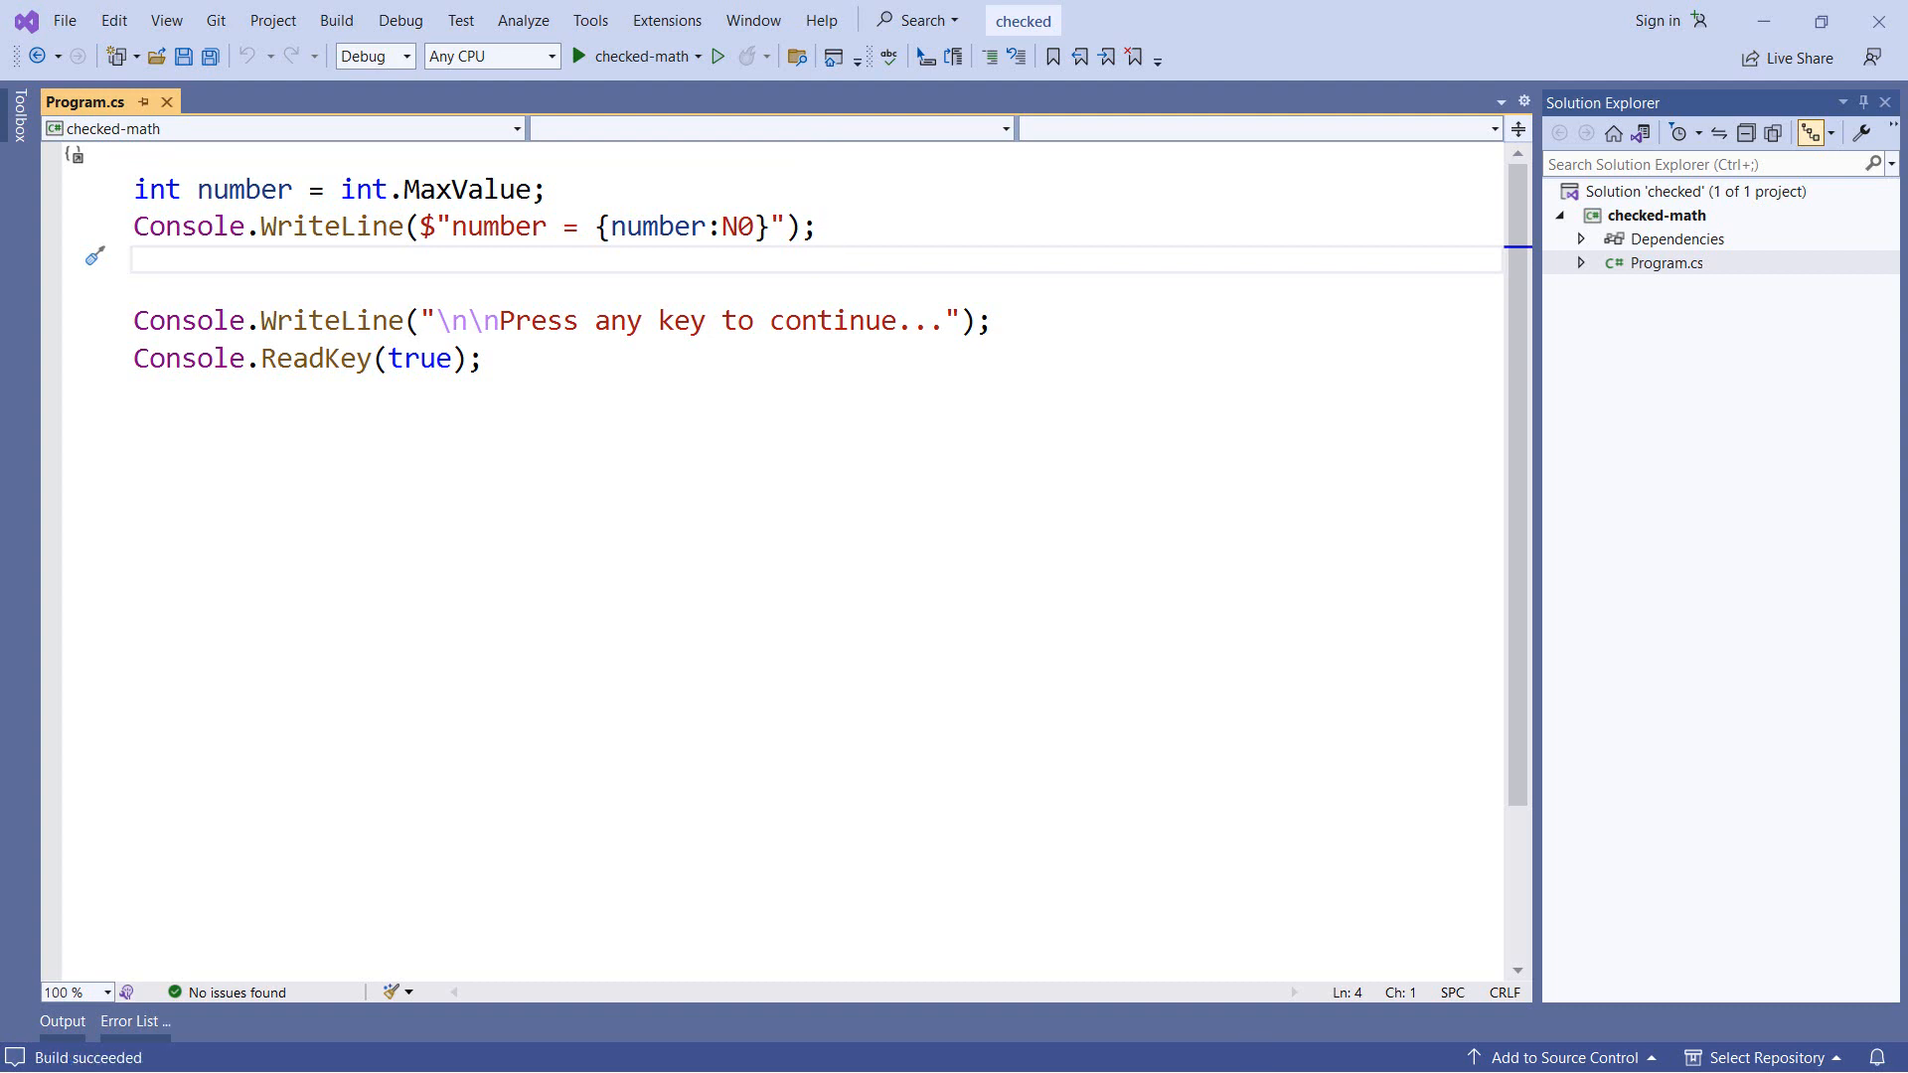
# - Add number++; and a second Console.WriteLine of number in N0 format to Program.cs
pyautogui.click(581, 55)
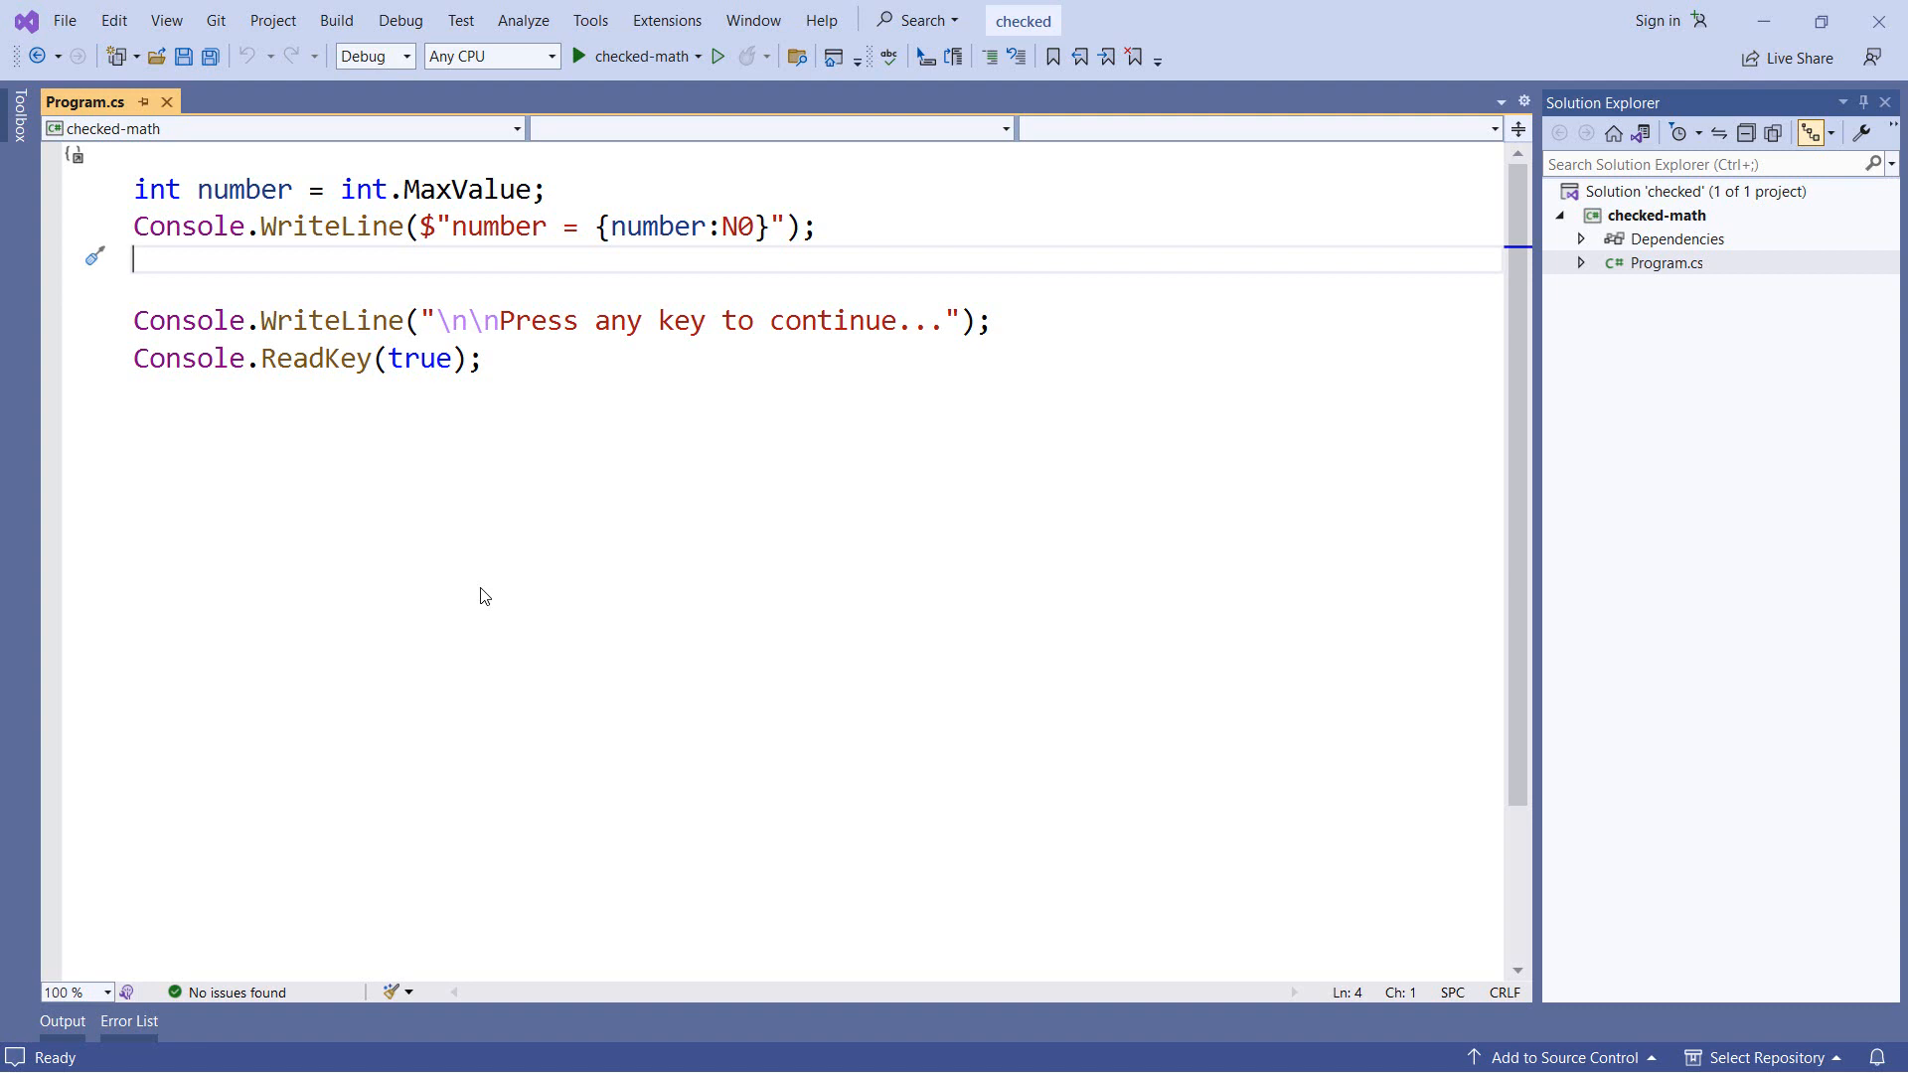
pyautogui.write('numb')
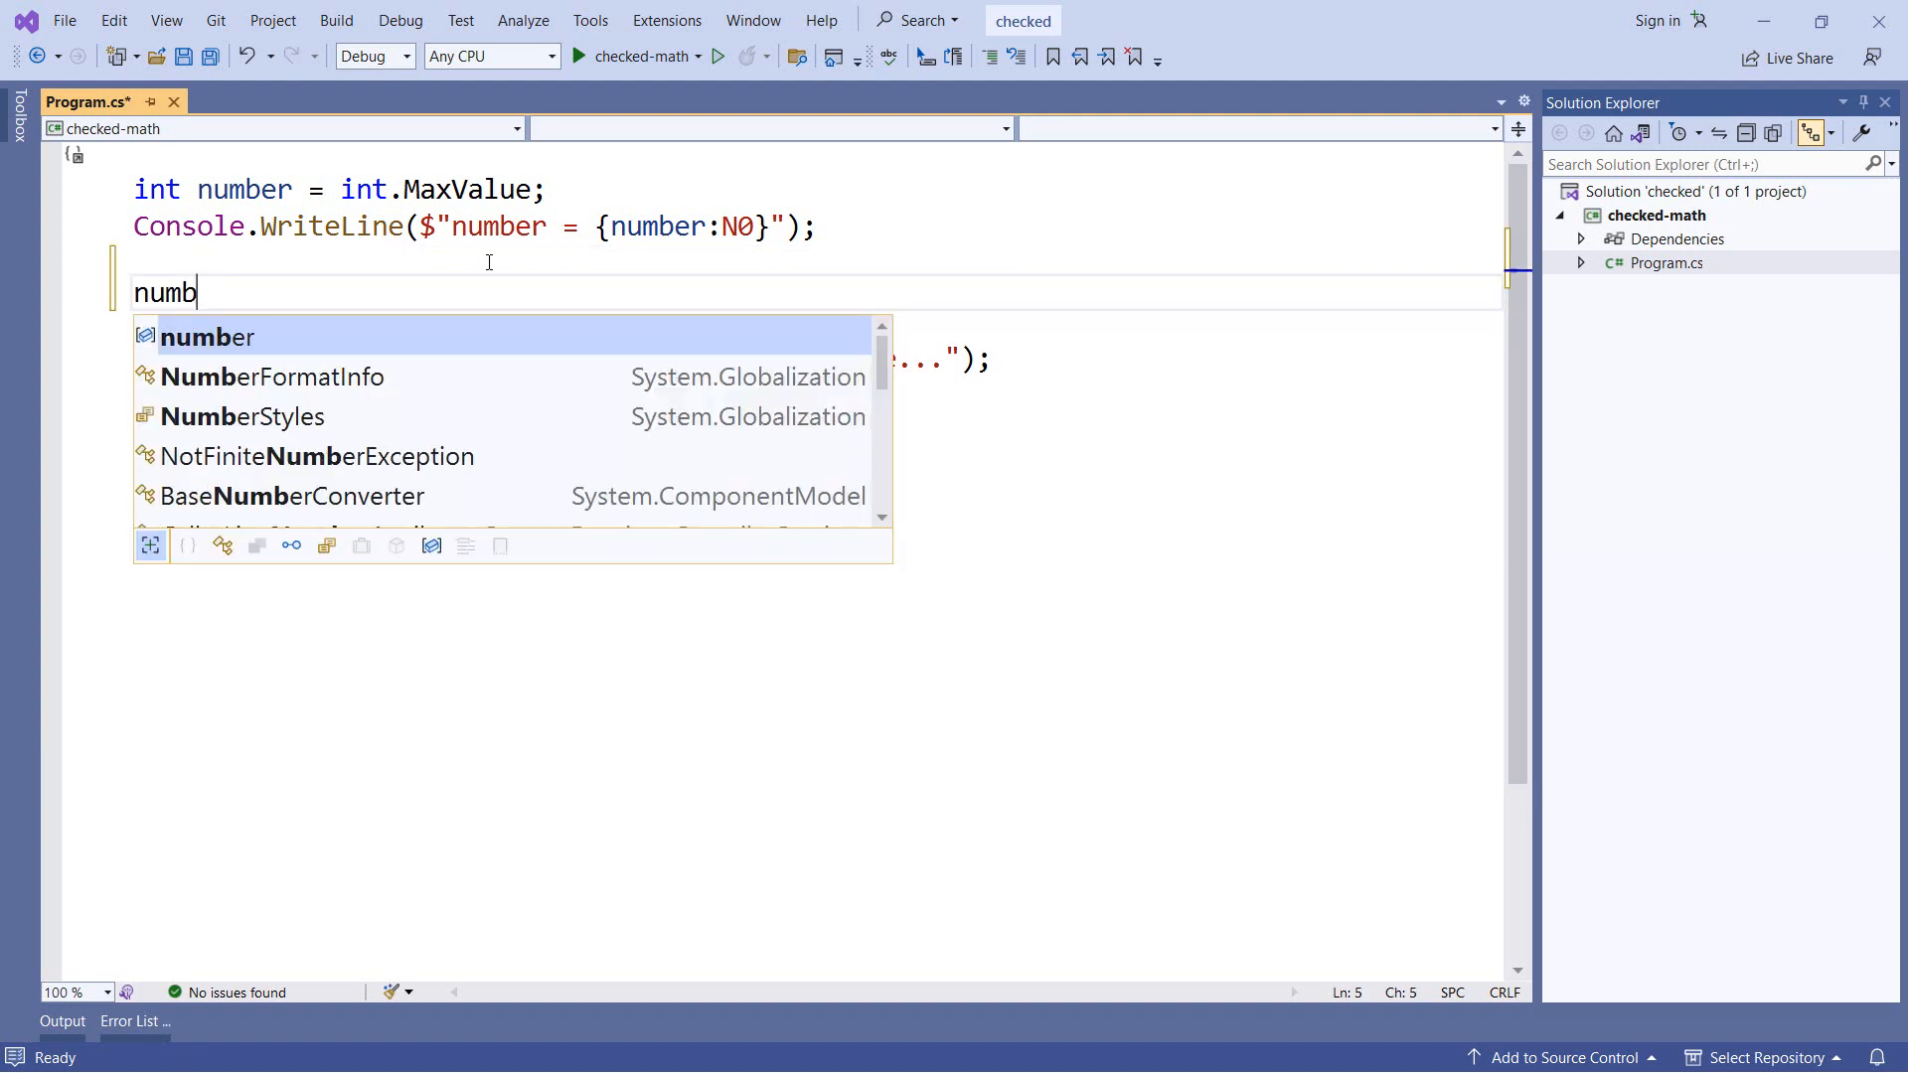
pyautogui.write('er++;')
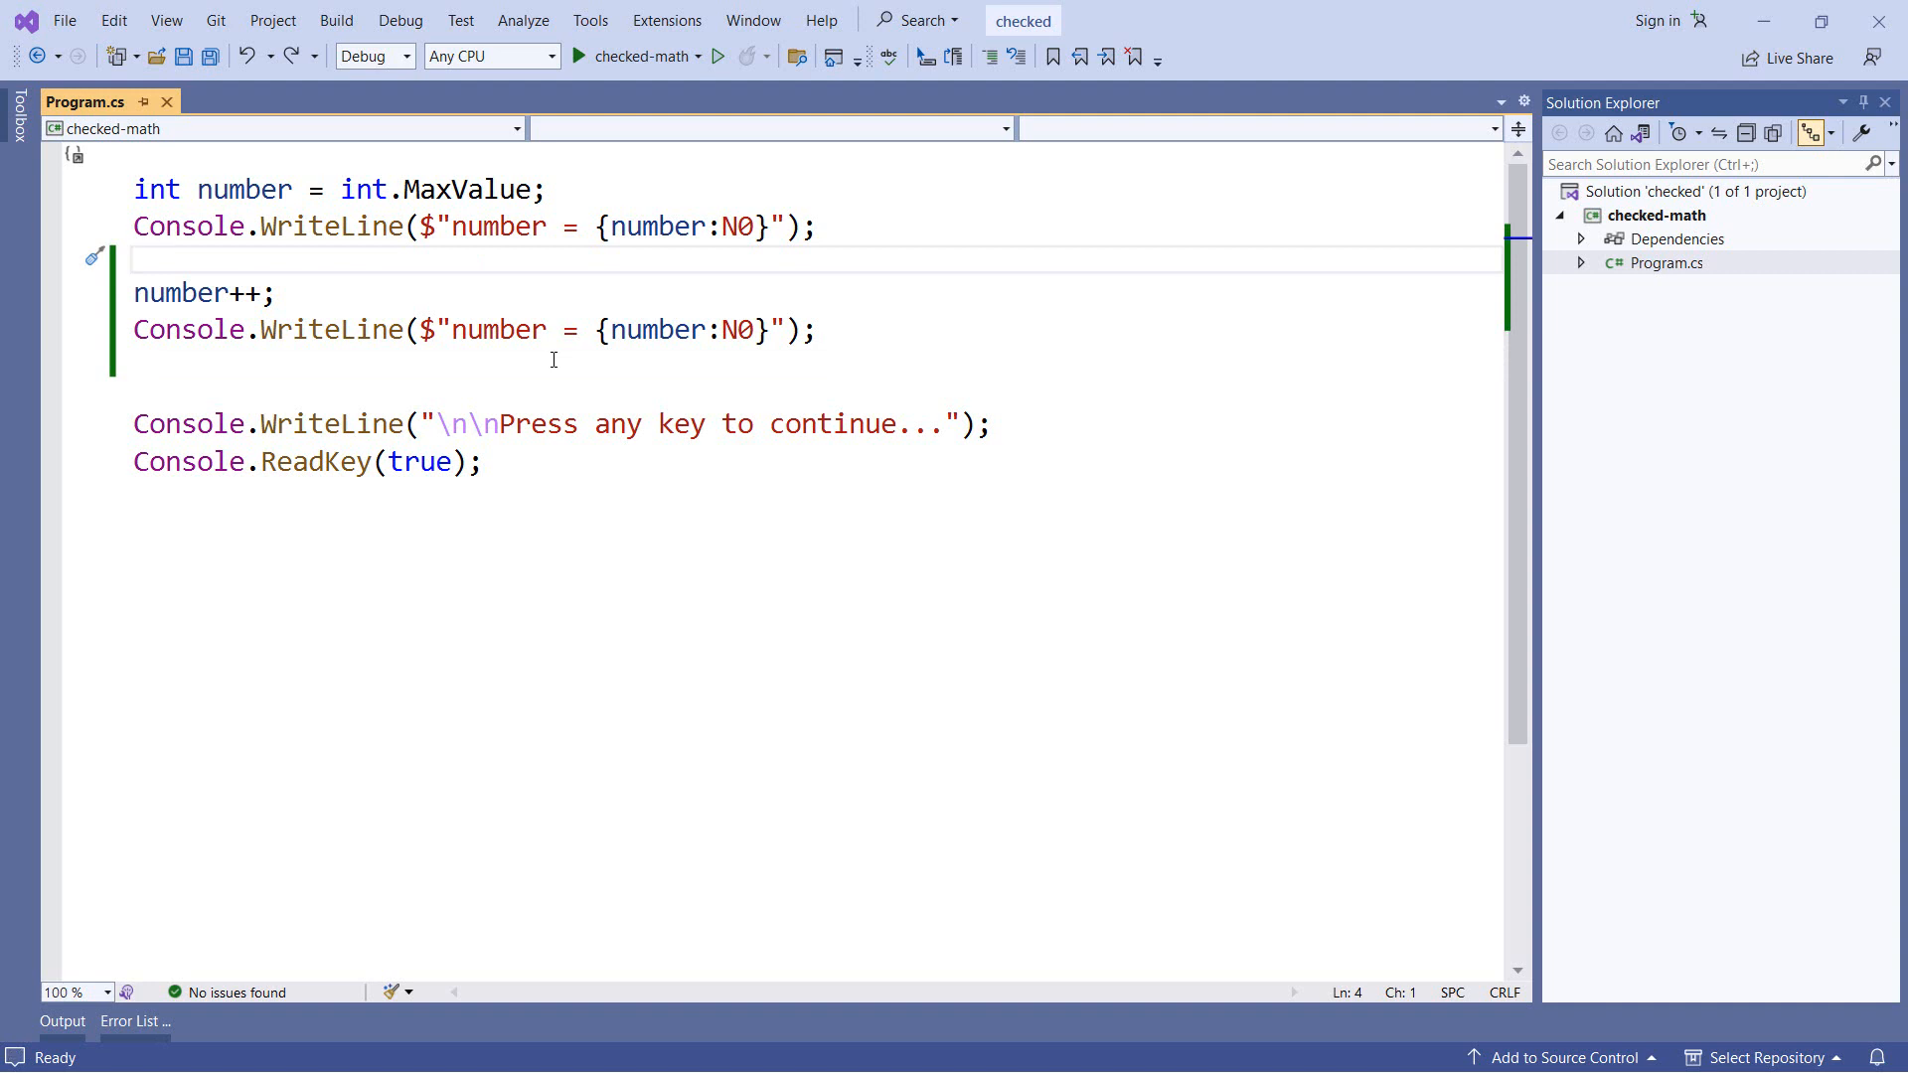
# - Surround the increment and second print with the 'checked' snippet
pyautogui.write('checked')
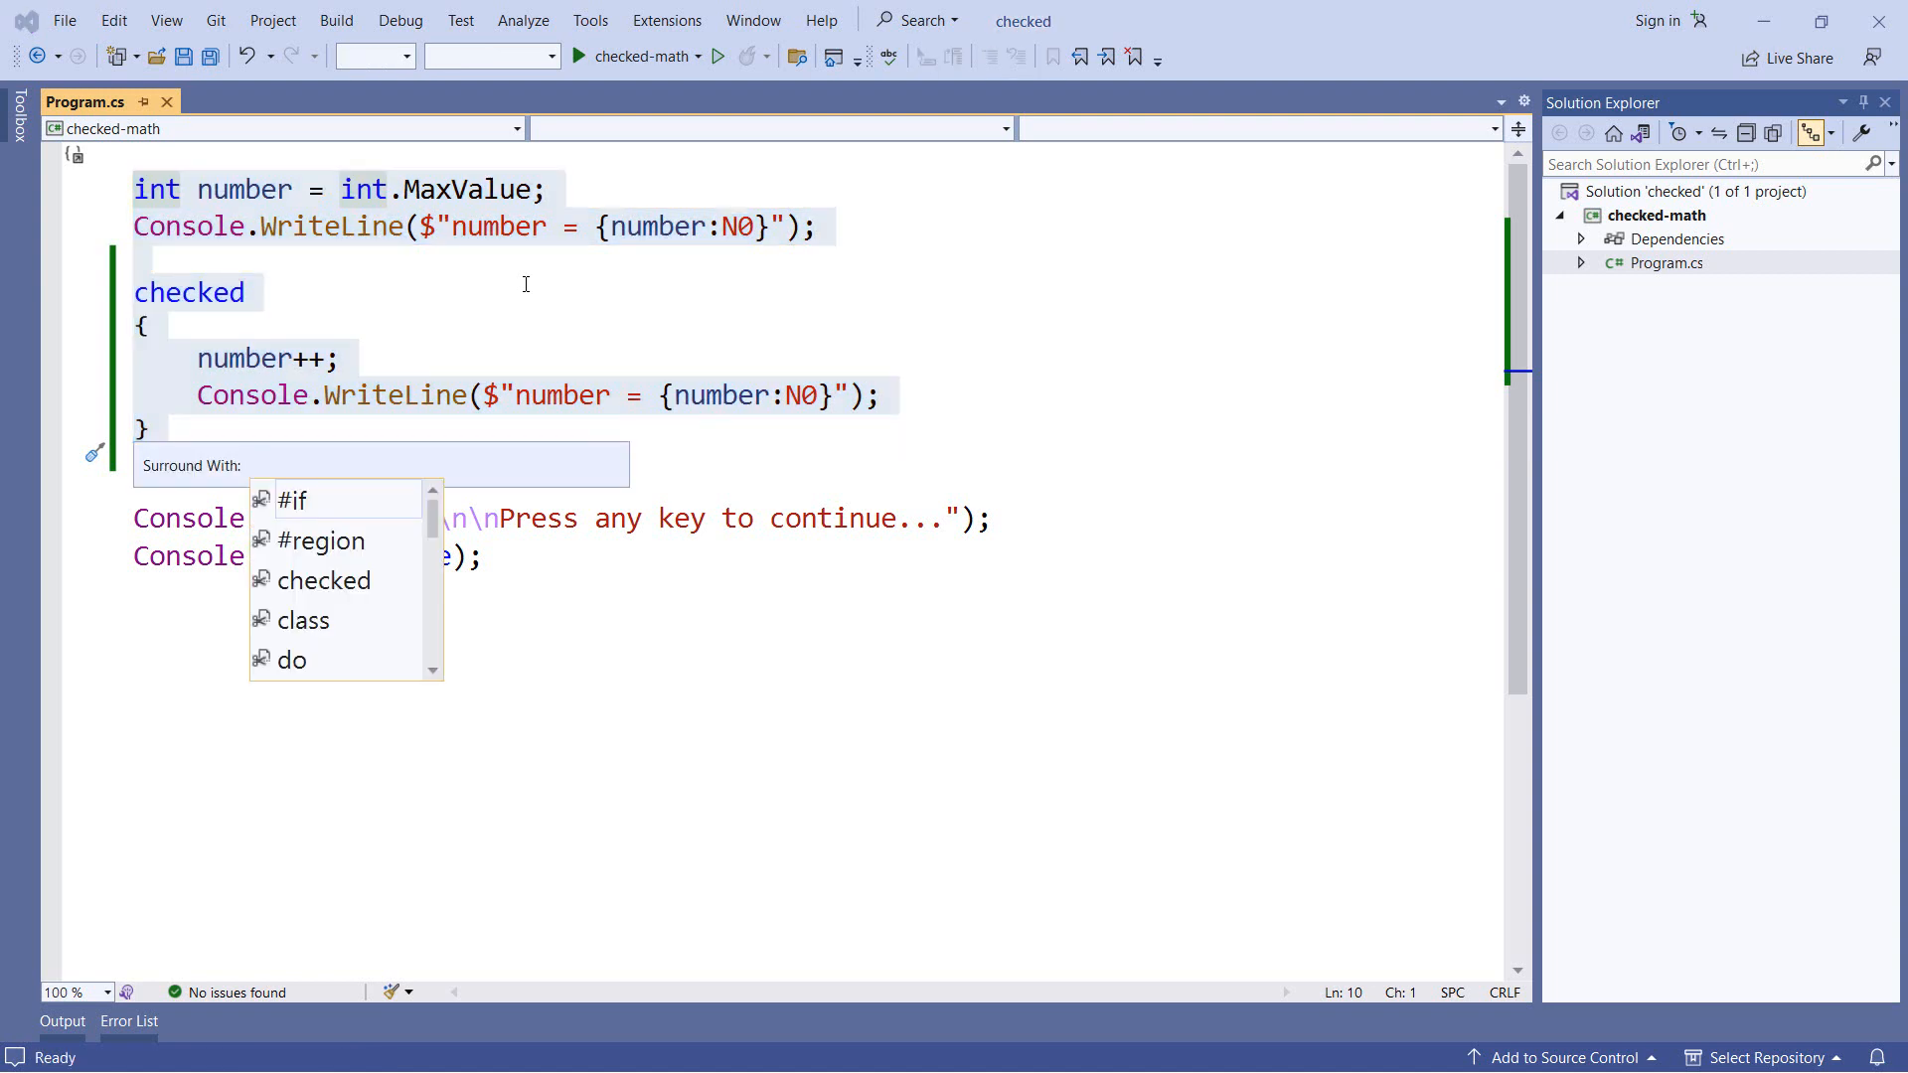
# - Surround the code with a try block catching OverflowException named ex
pyautogui.write('try')
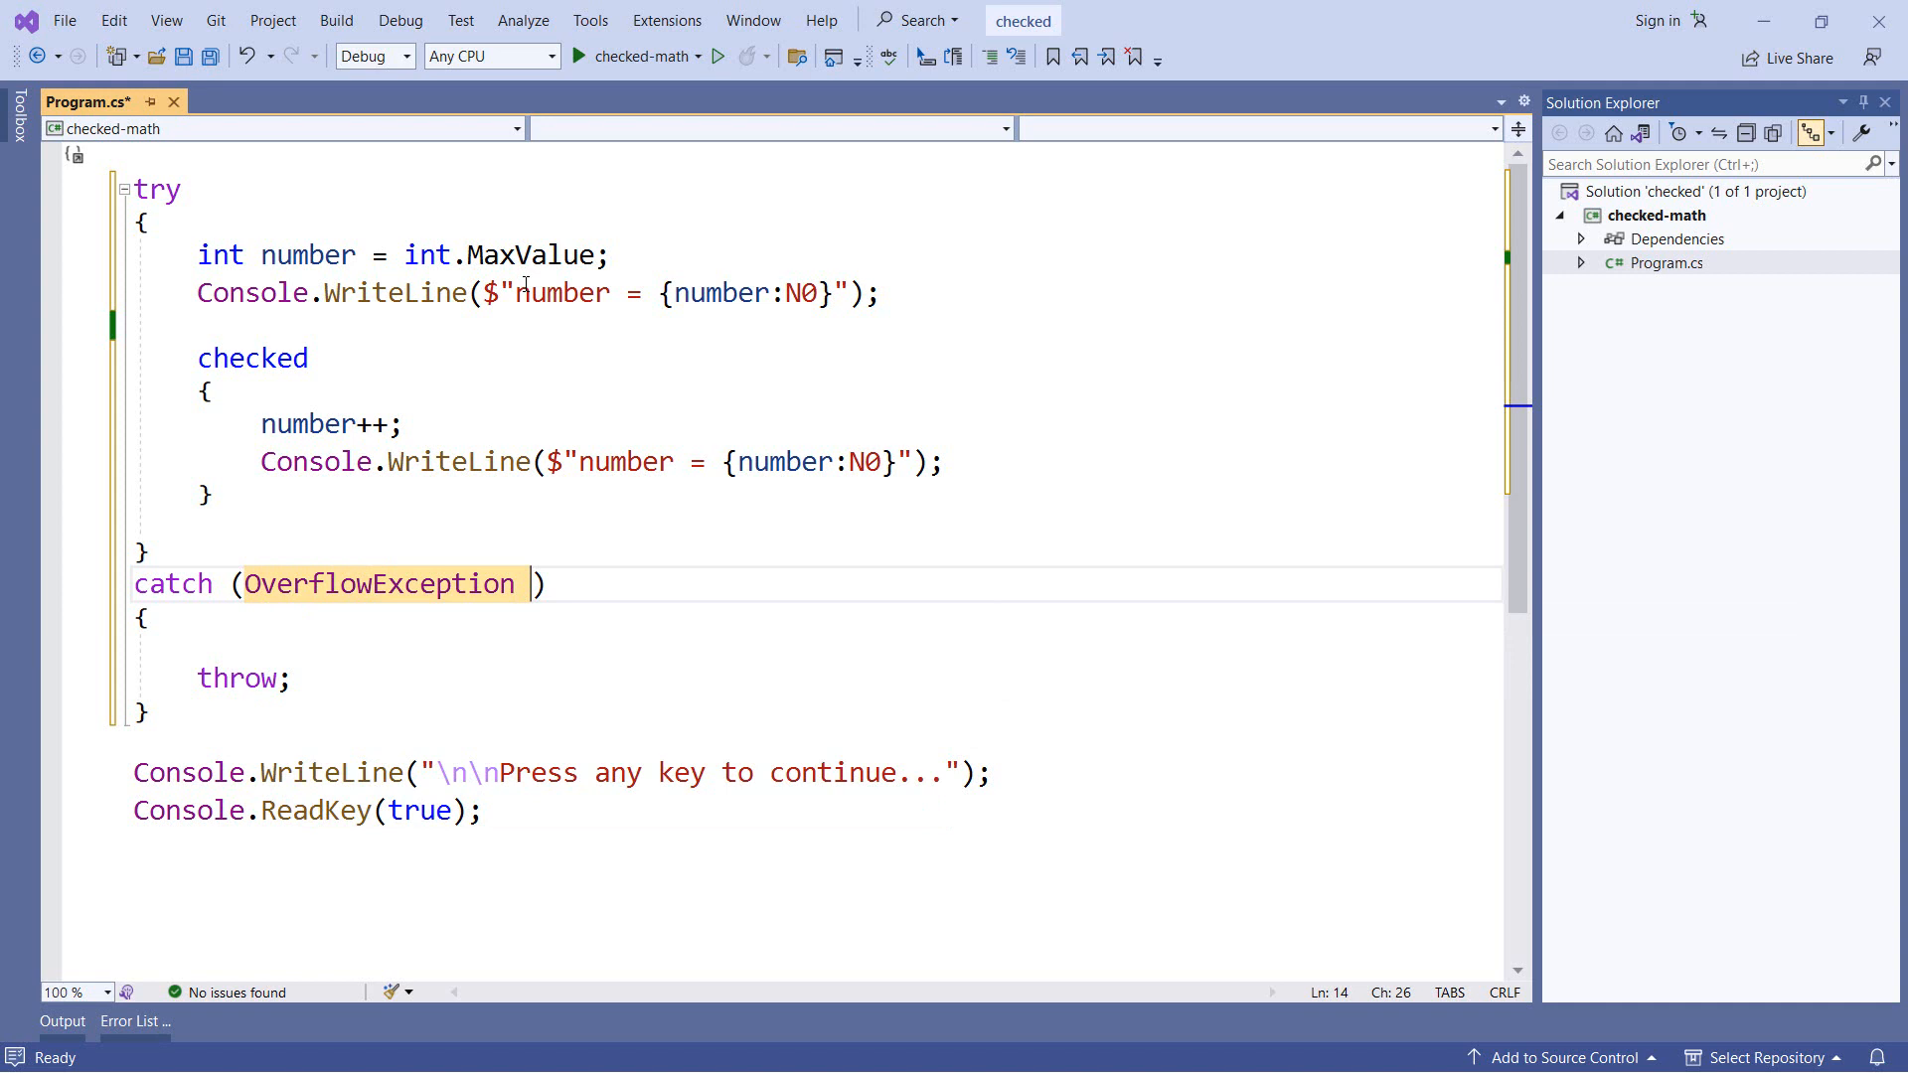
pyautogui.write('ex')
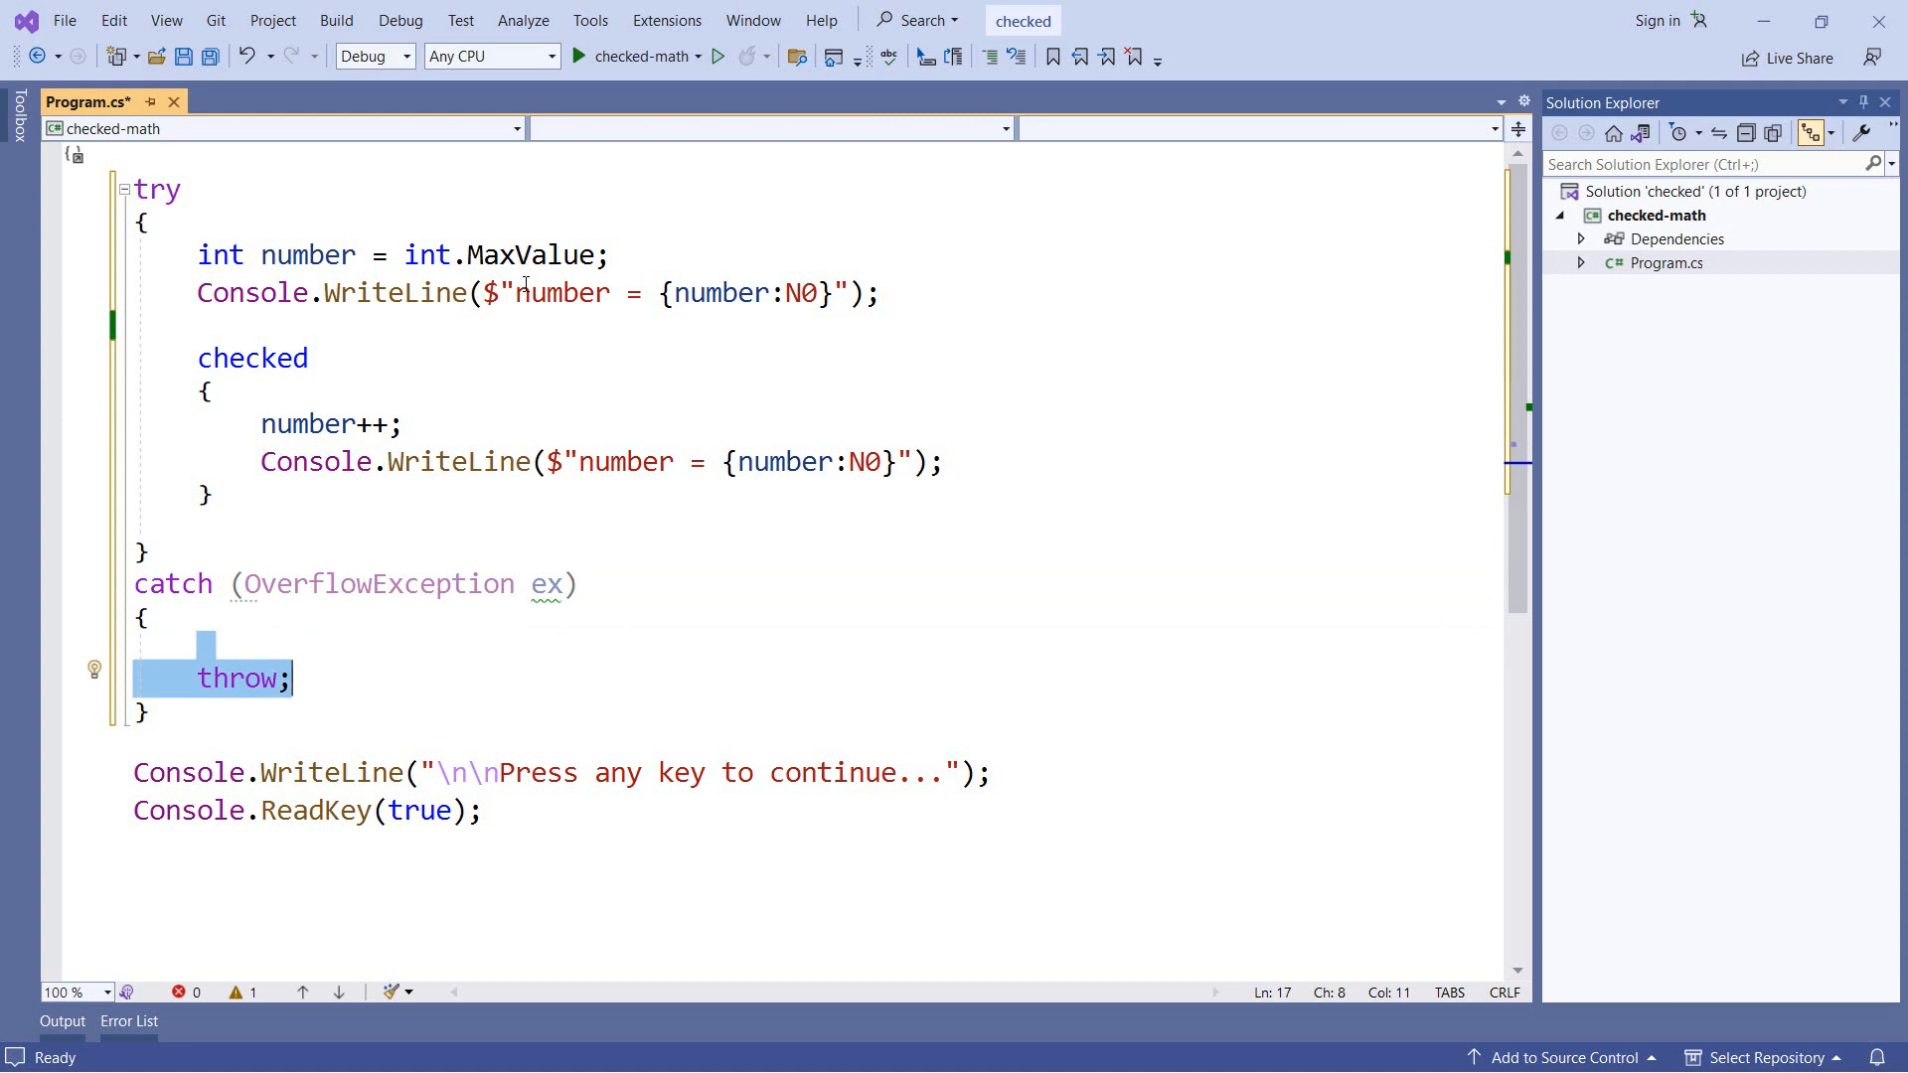
# - Replace throw with Console.WriteLine($"OVERFLOW: {ex.Message}"); in the catch handler
pyautogui.write('Con')
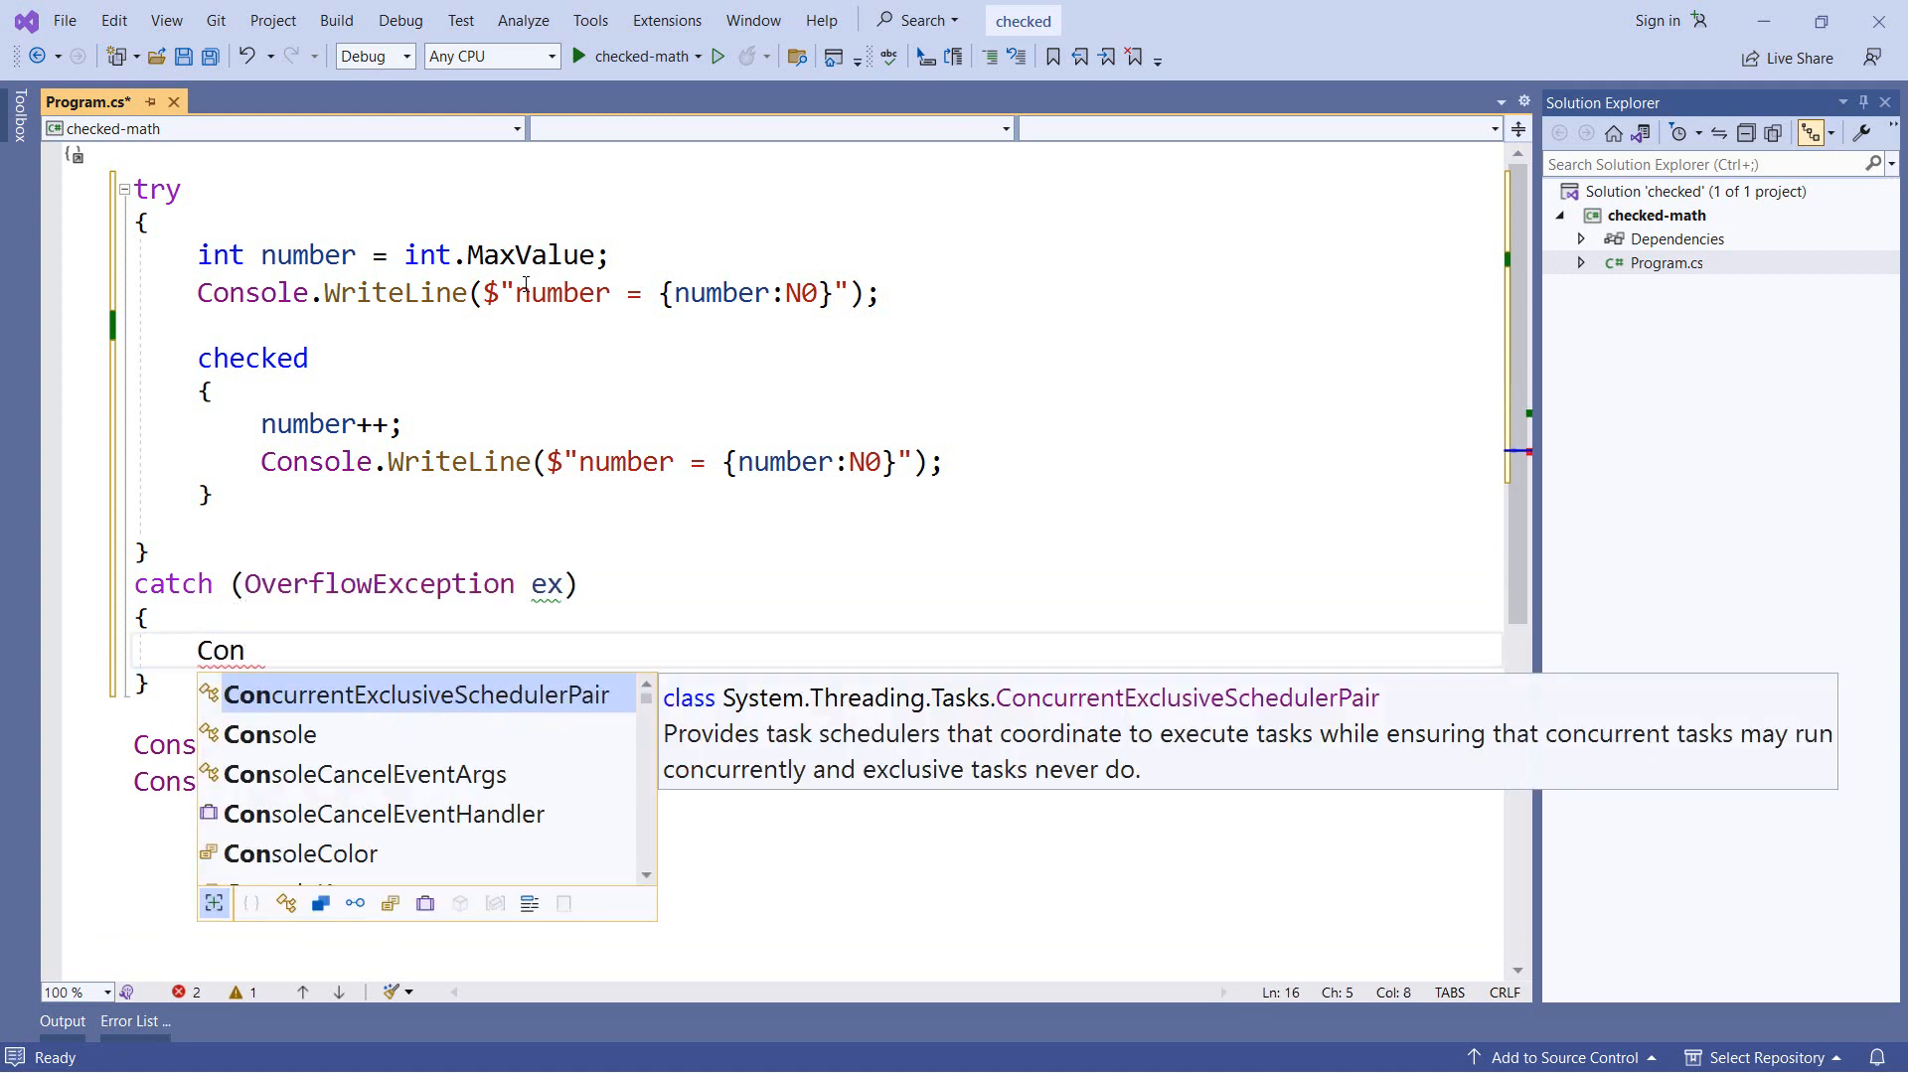
pyautogui.write('sole.wr')
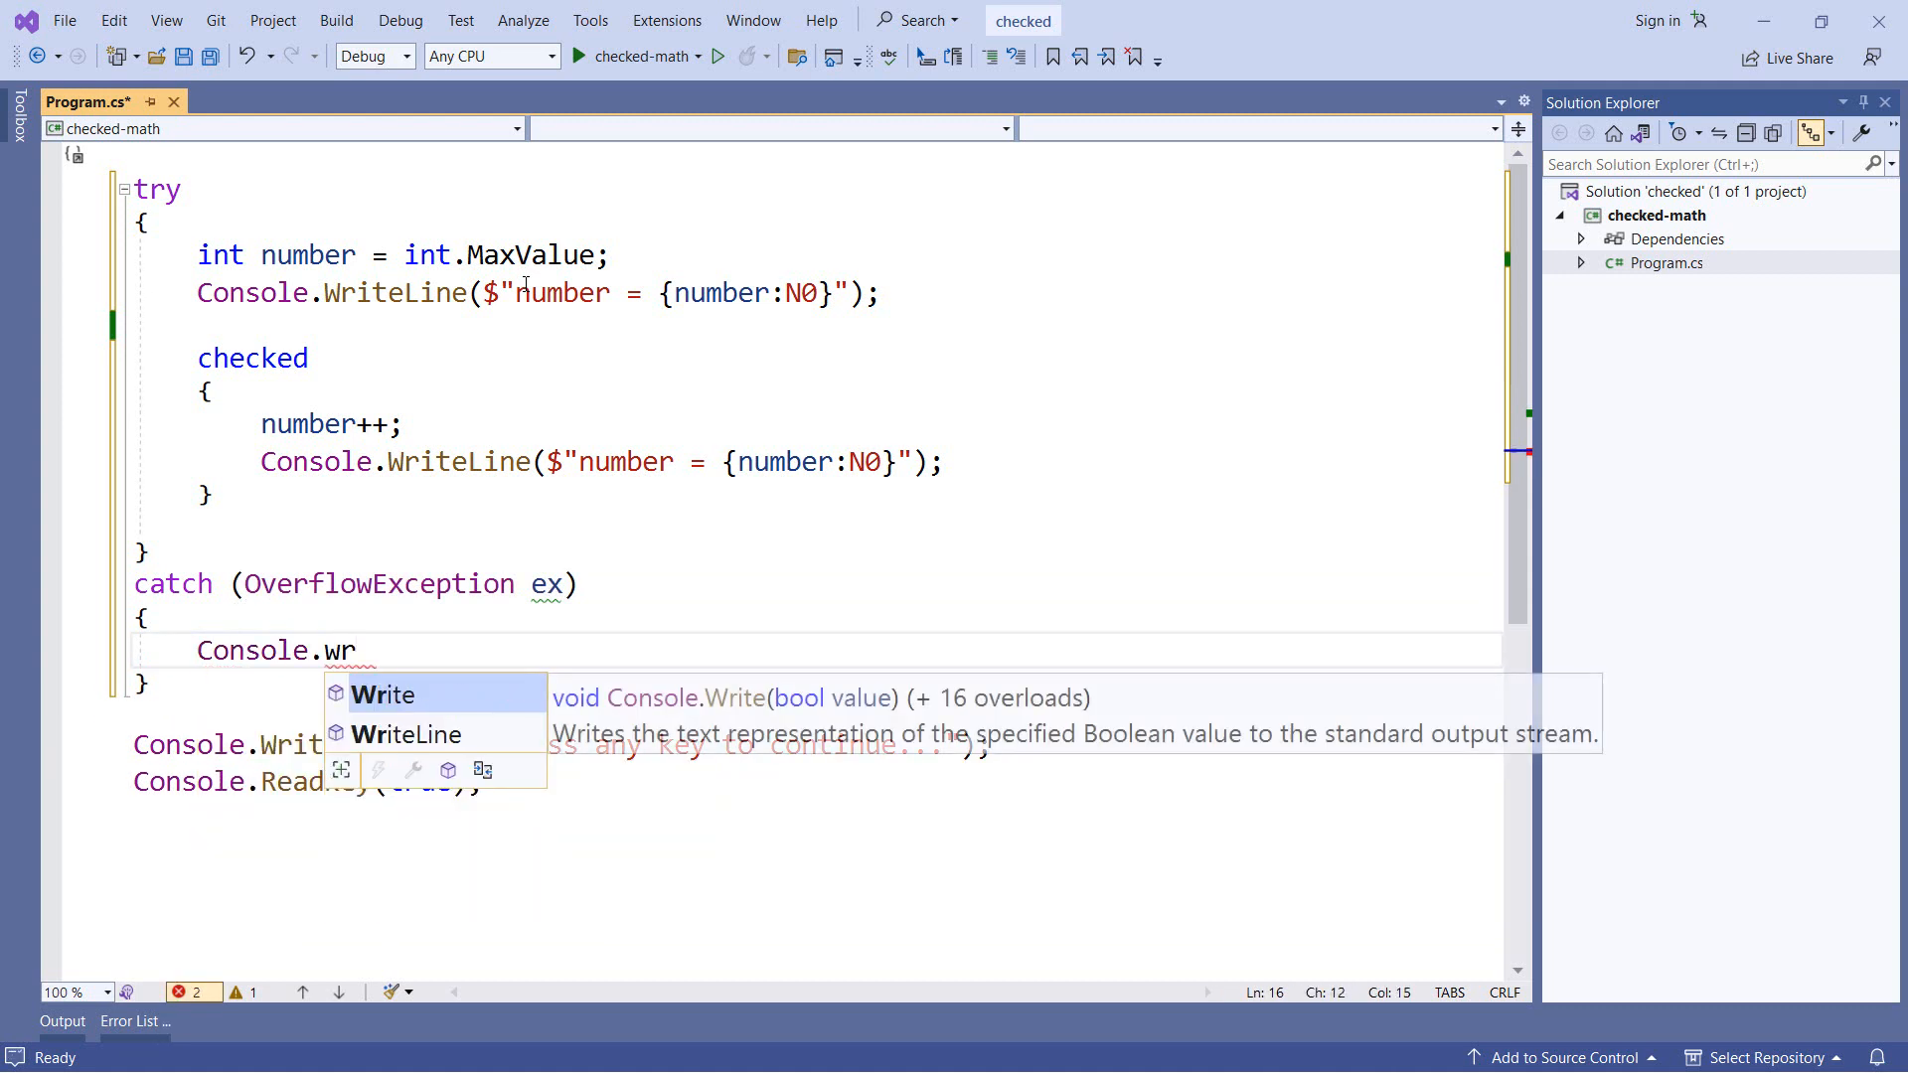
pyautogui.write('iteLine($"')
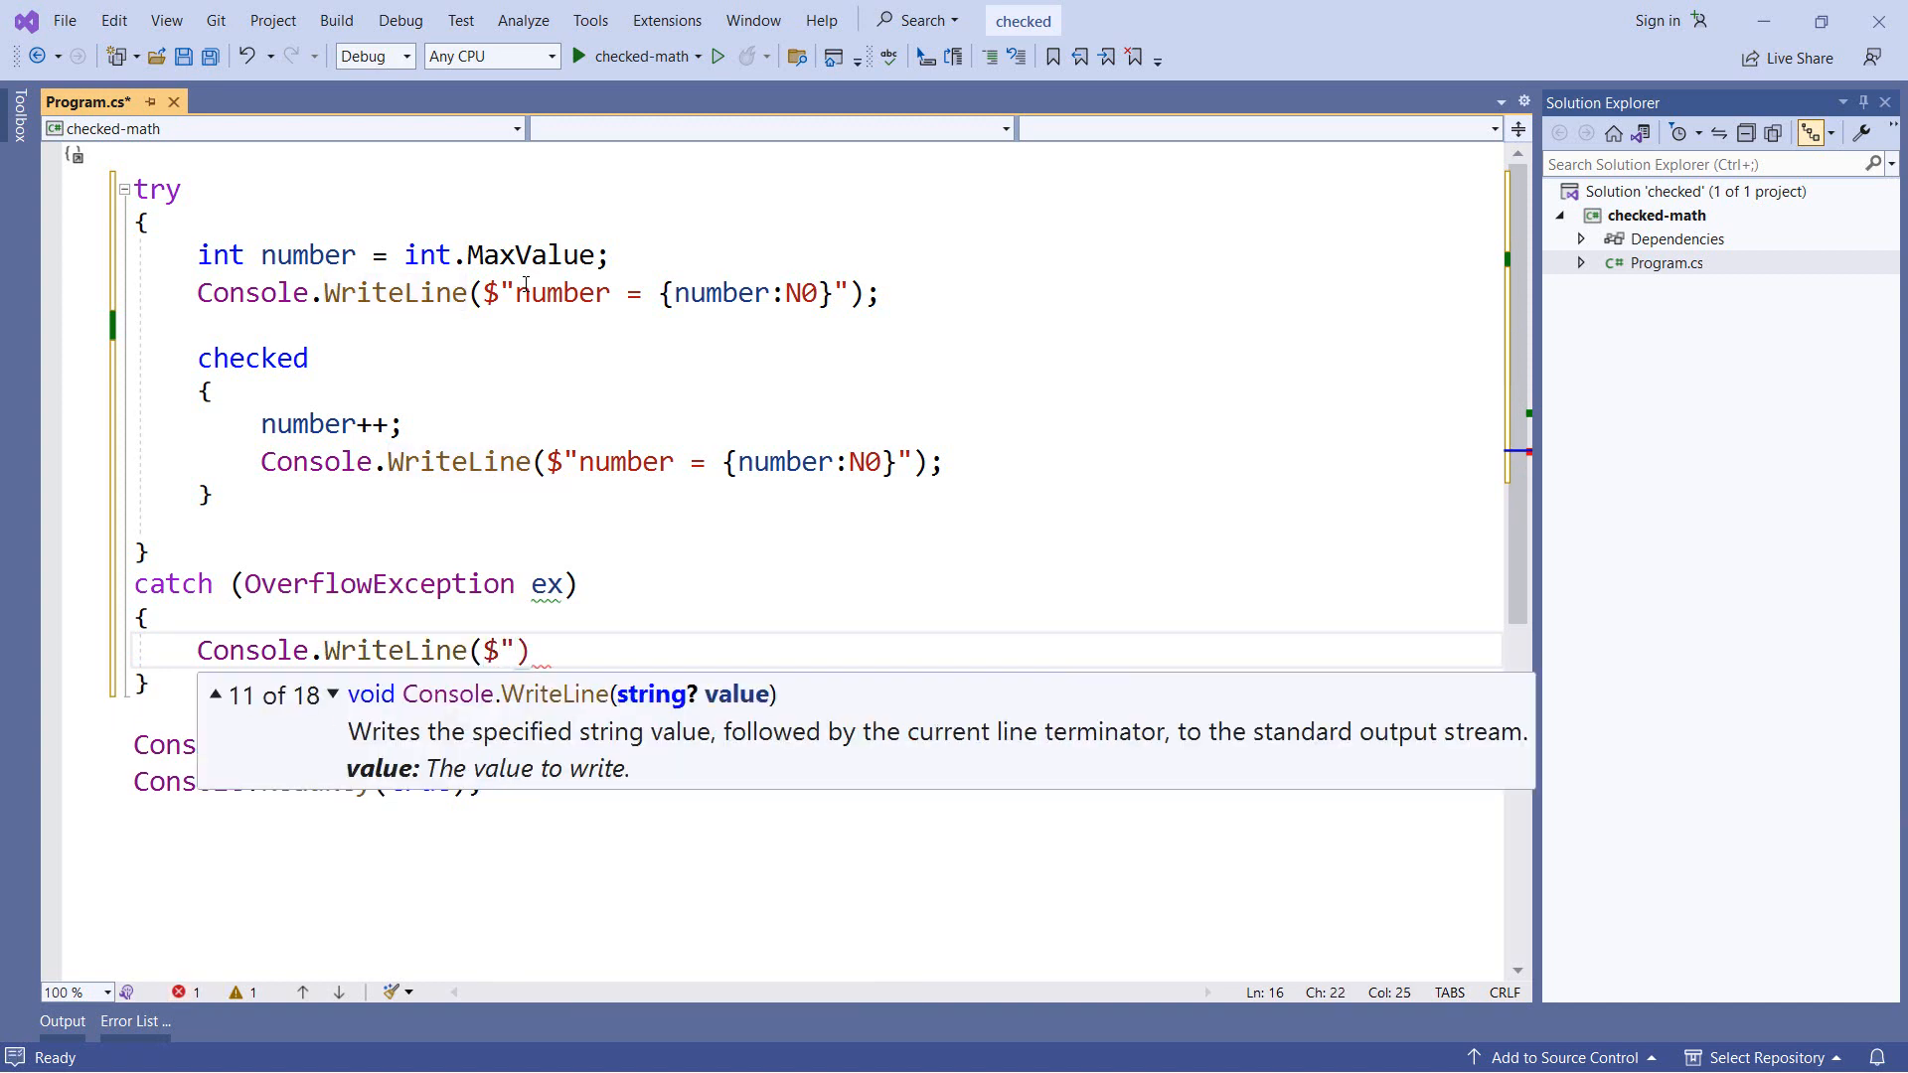
pyautogui.write('OVERFLO')
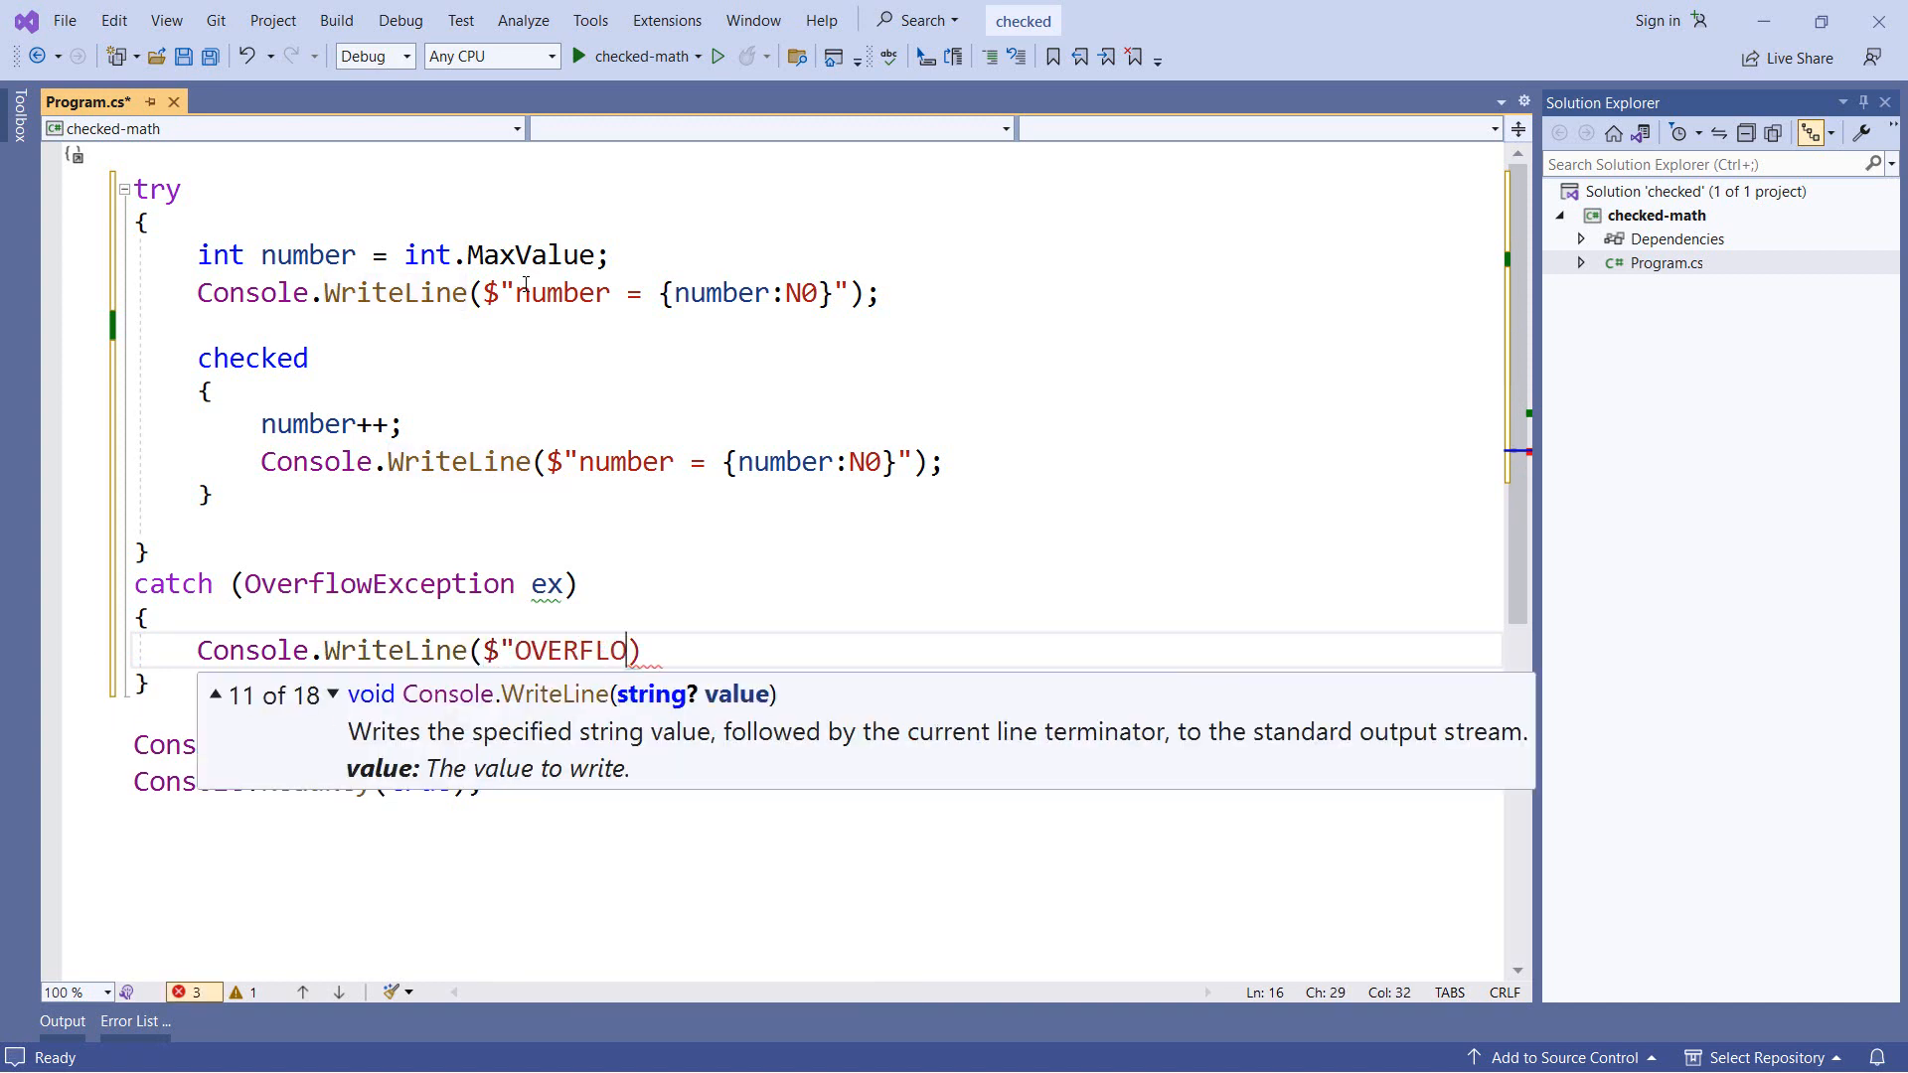
pyautogui.write('W: }')
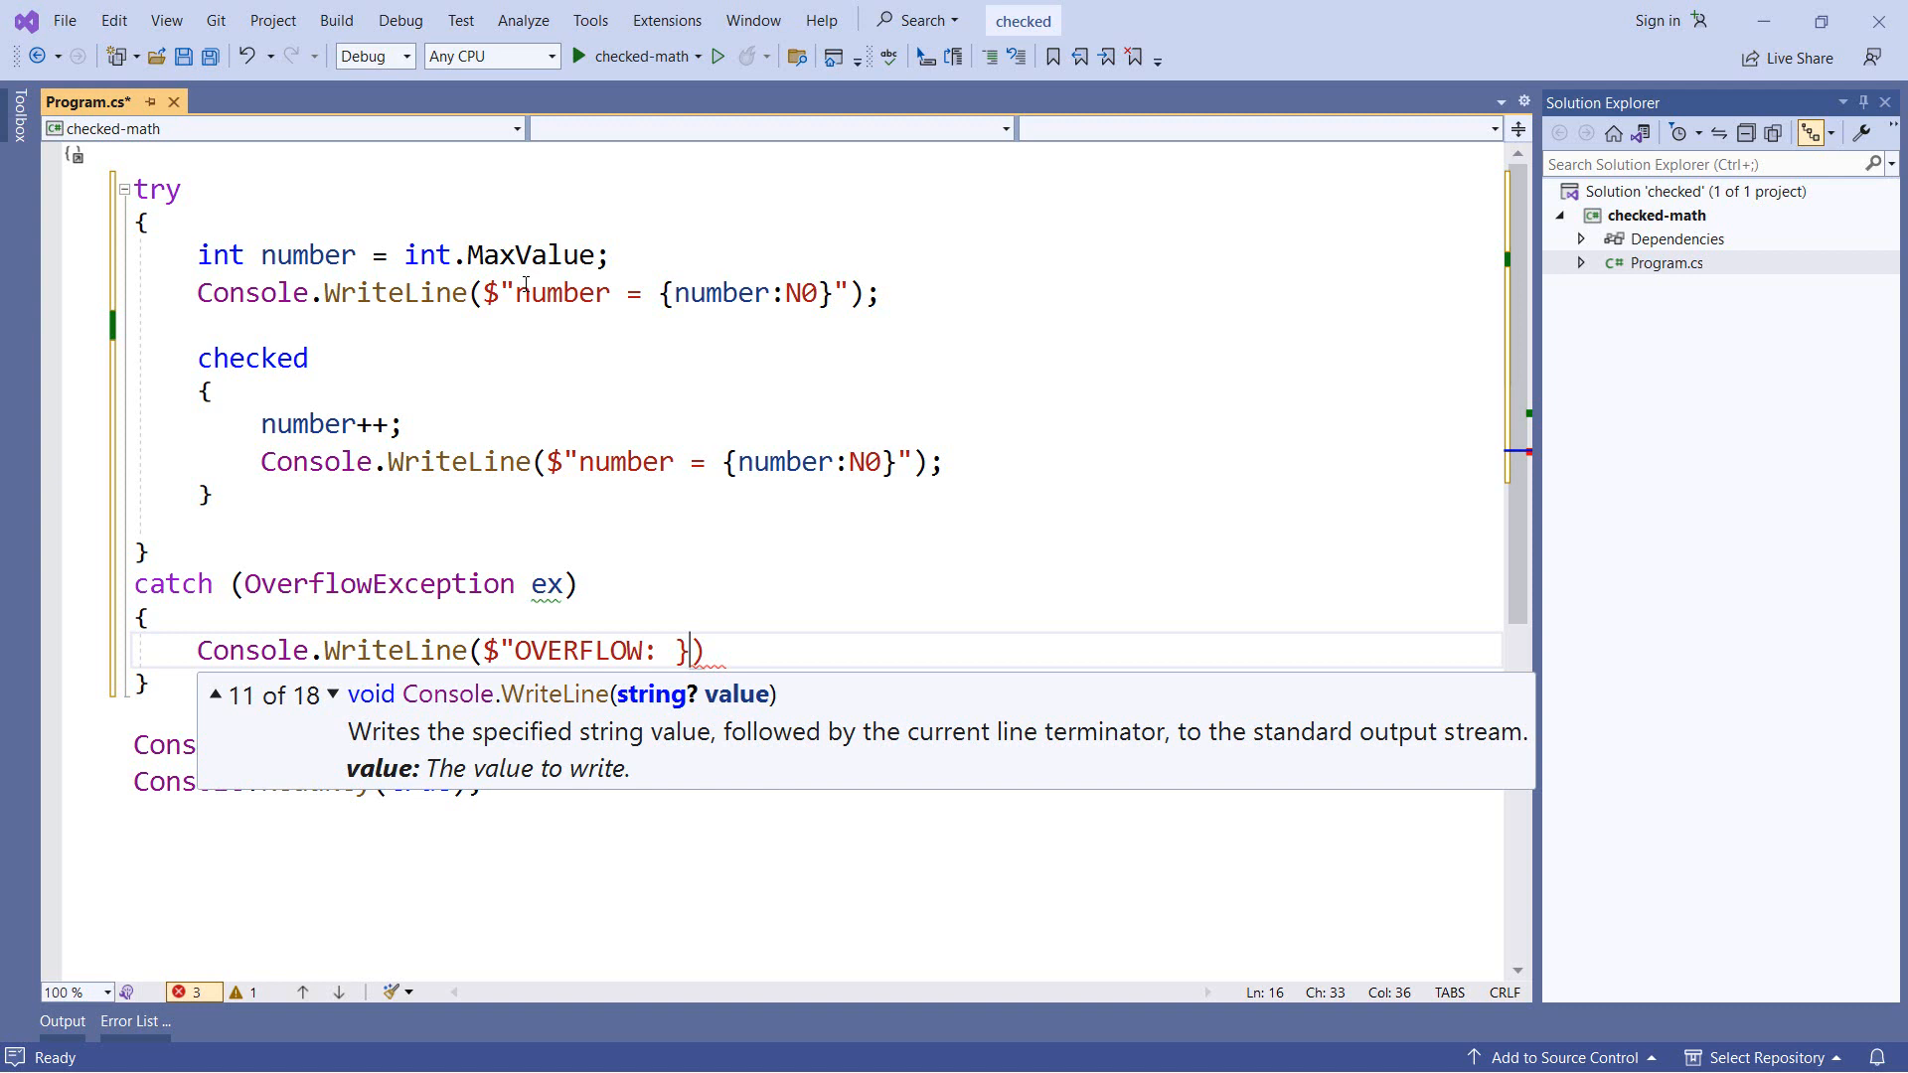
pyautogui.write('ex')
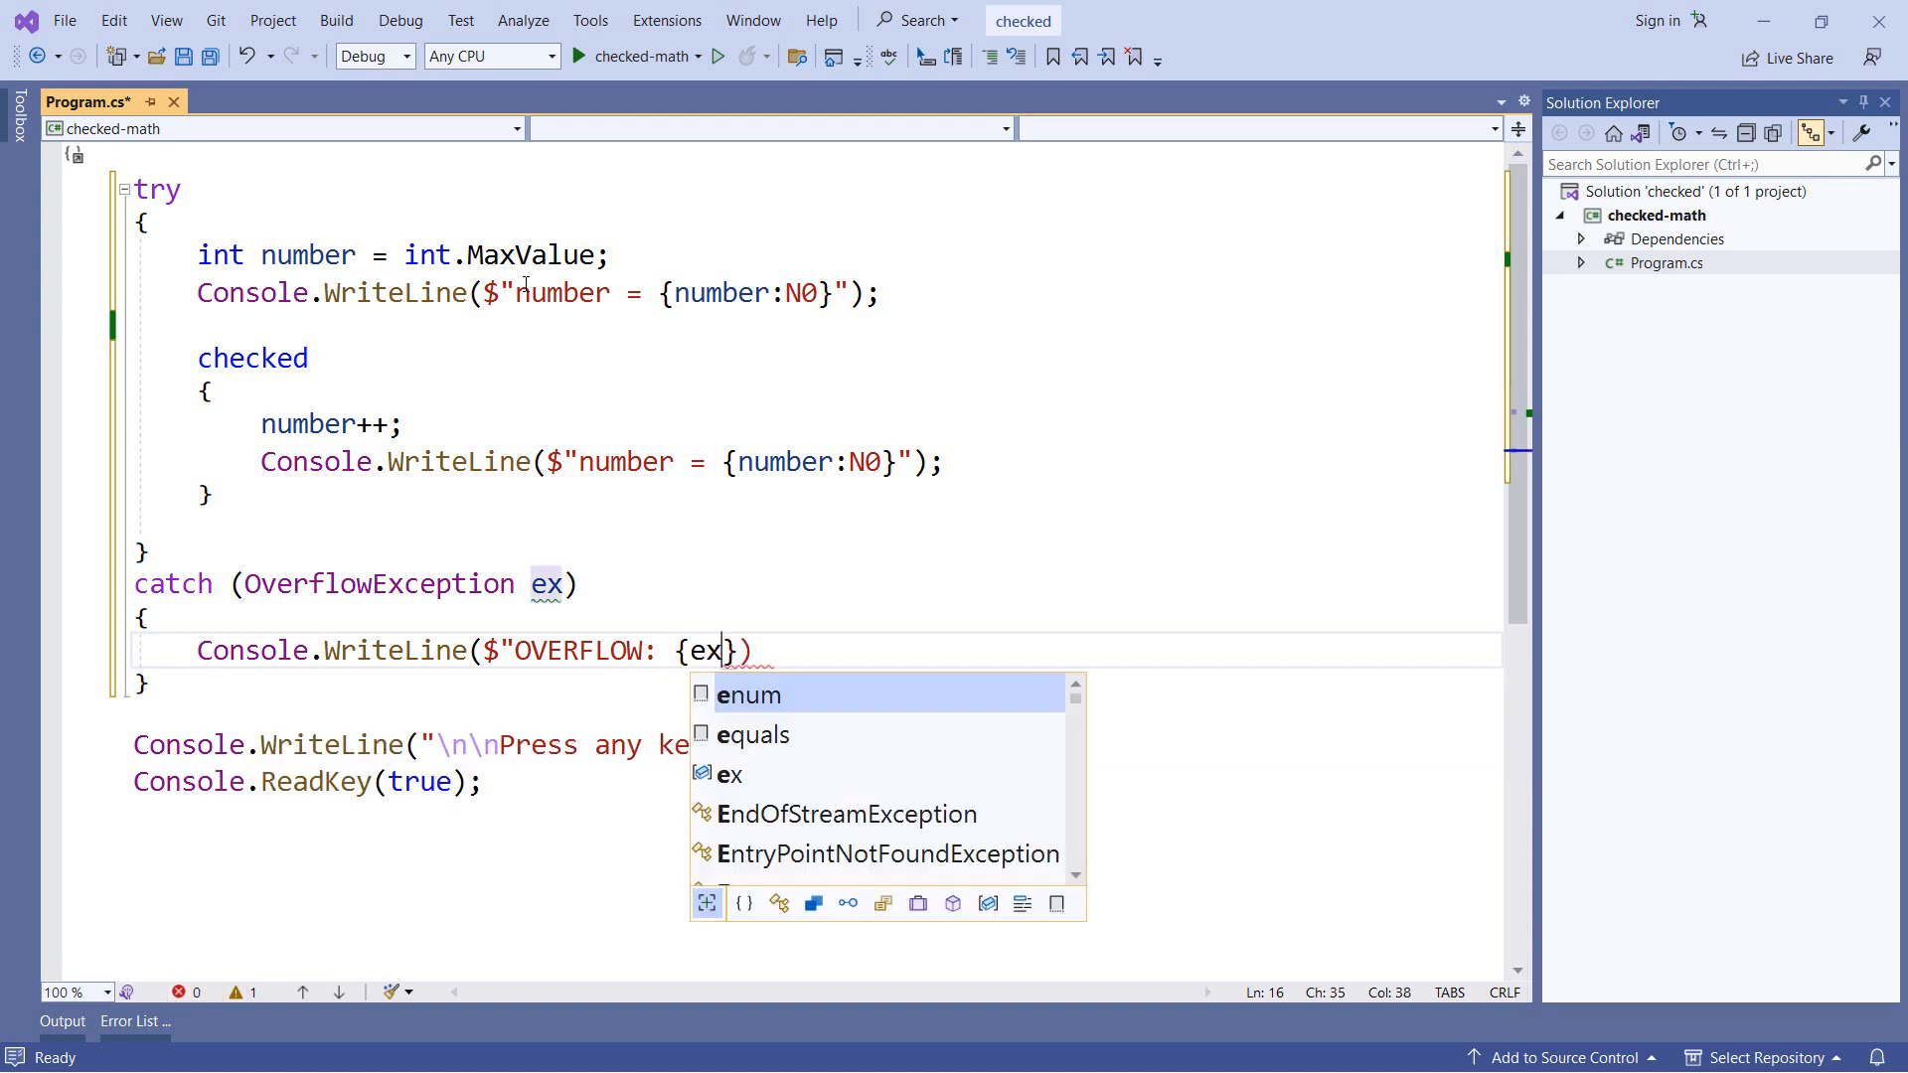
pyautogui.write('.Message')
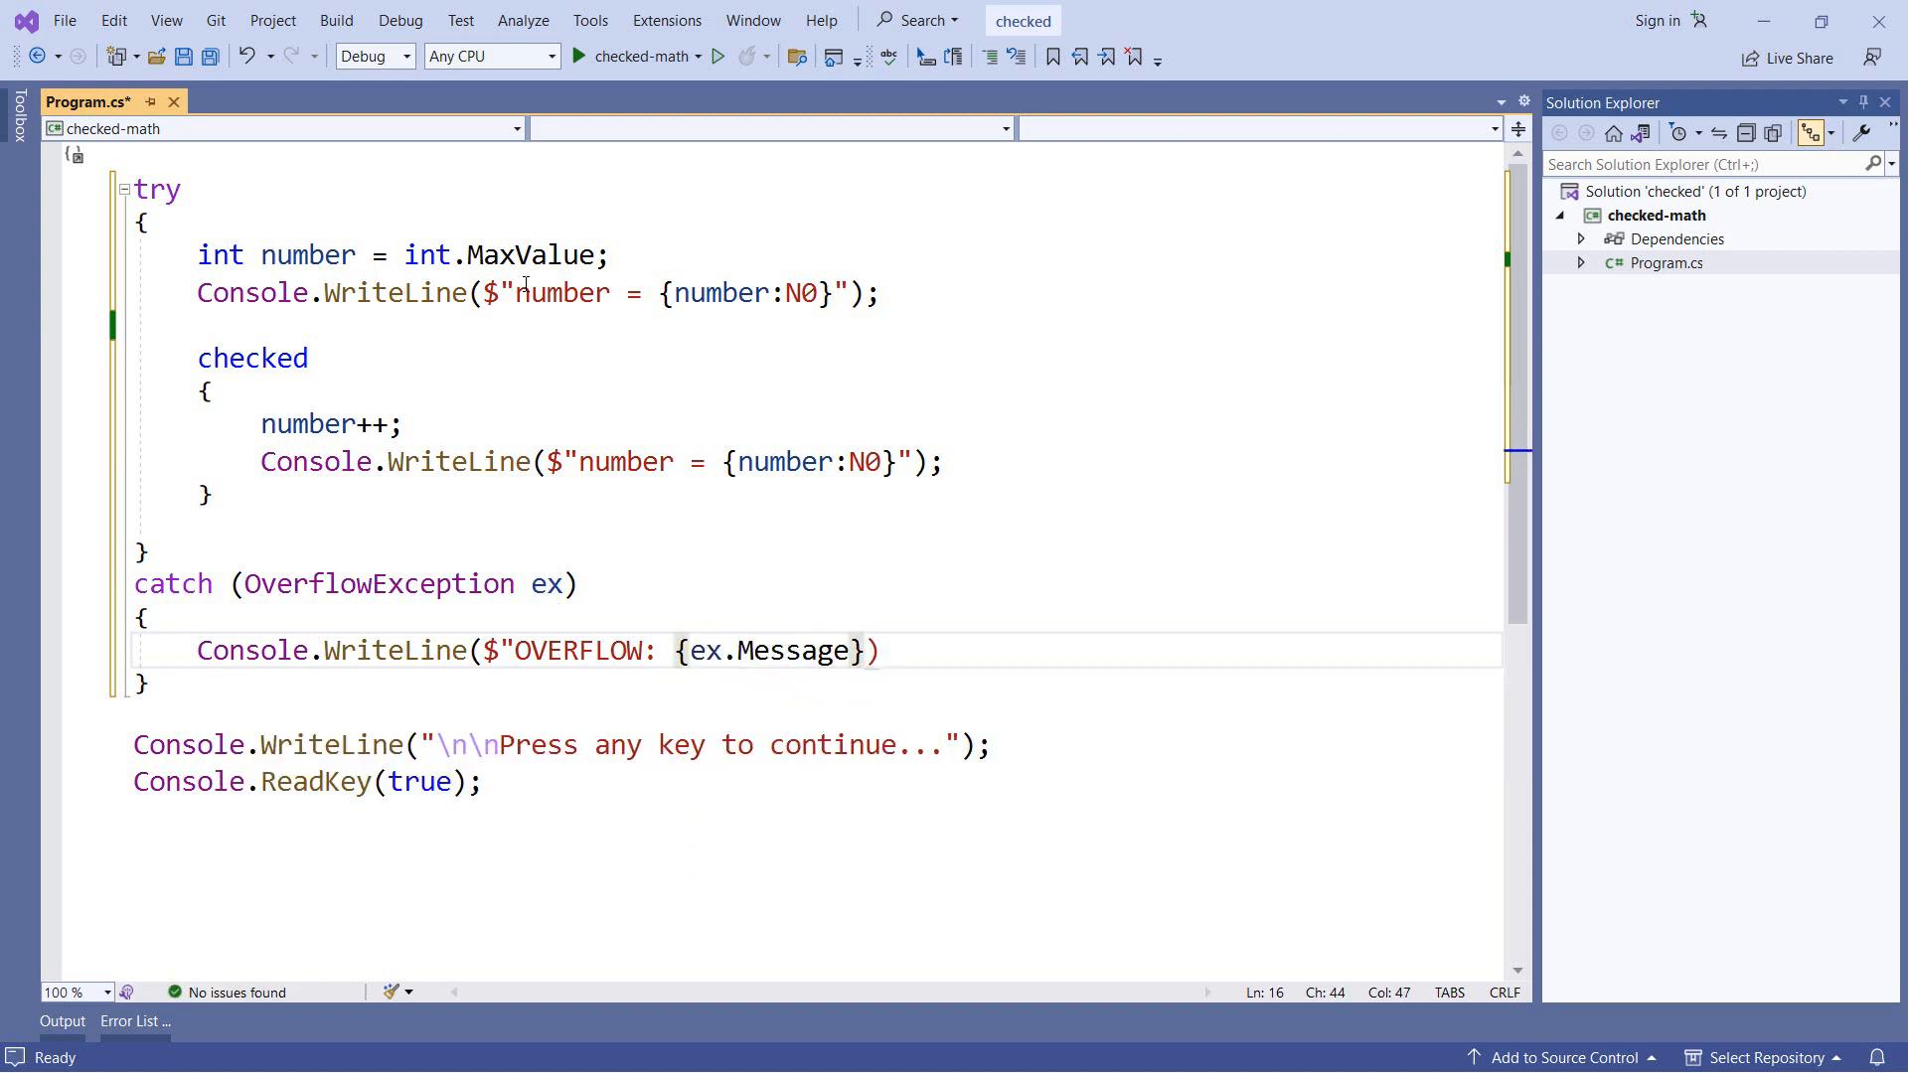
pyautogui.write('");')
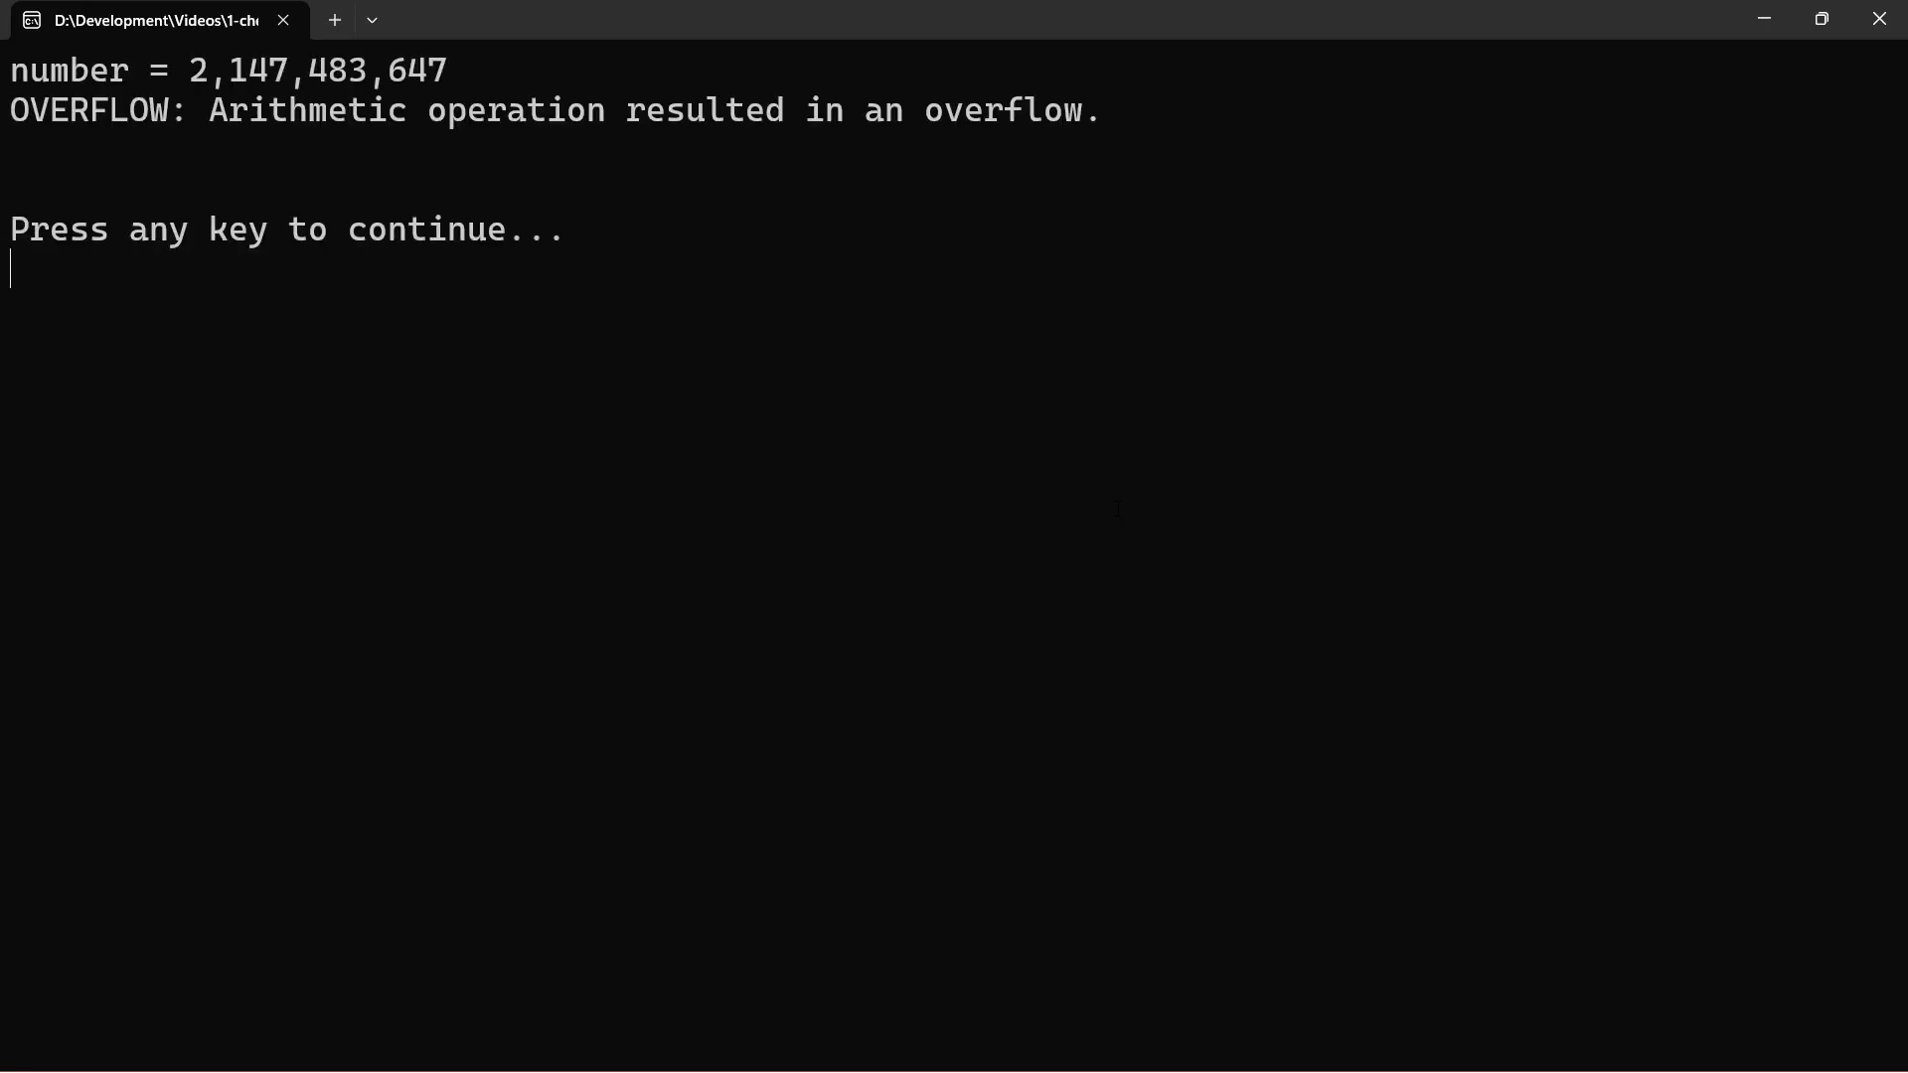
# - Dismiss the console showing the OVERFLOW message and return to Program.cs
pyautogui.press('enter')
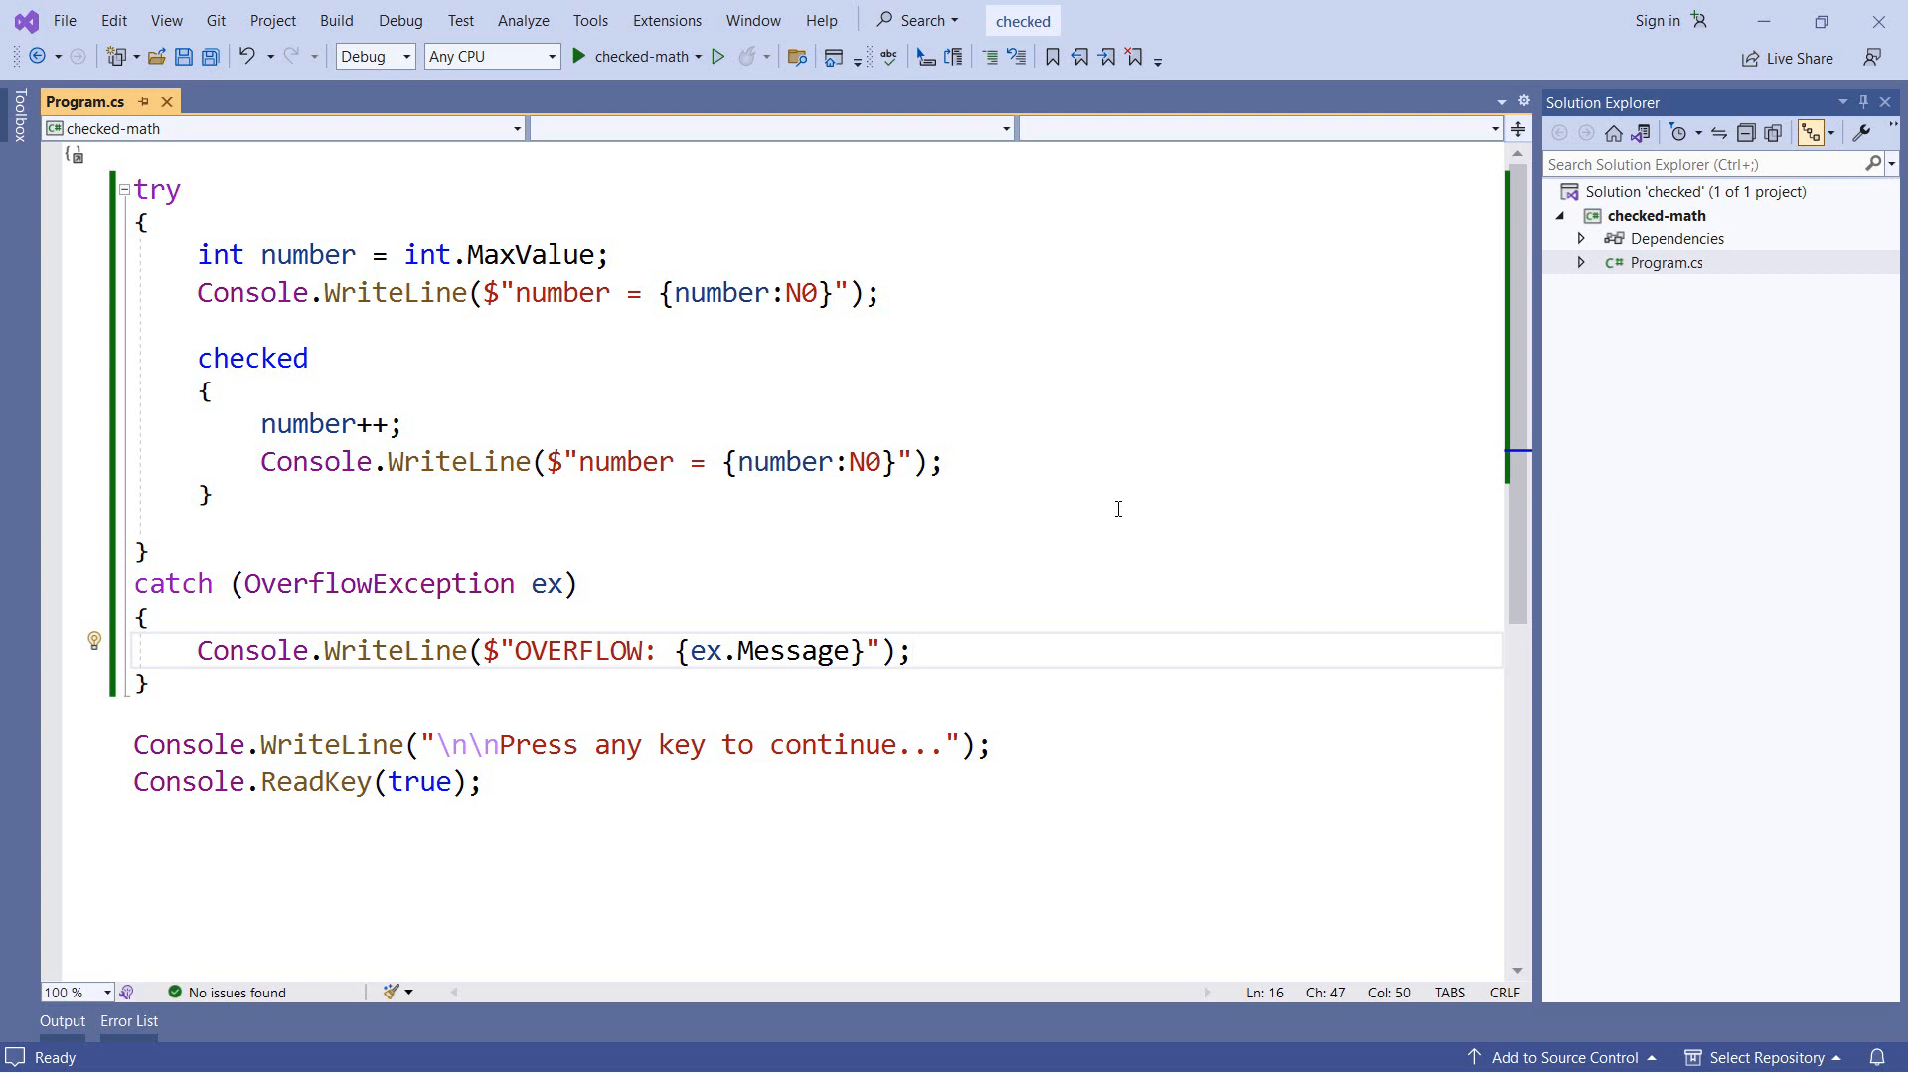
# - Remove the checked block around the increment and open the checked-math .csproj file
pyautogui.click(912, 650)
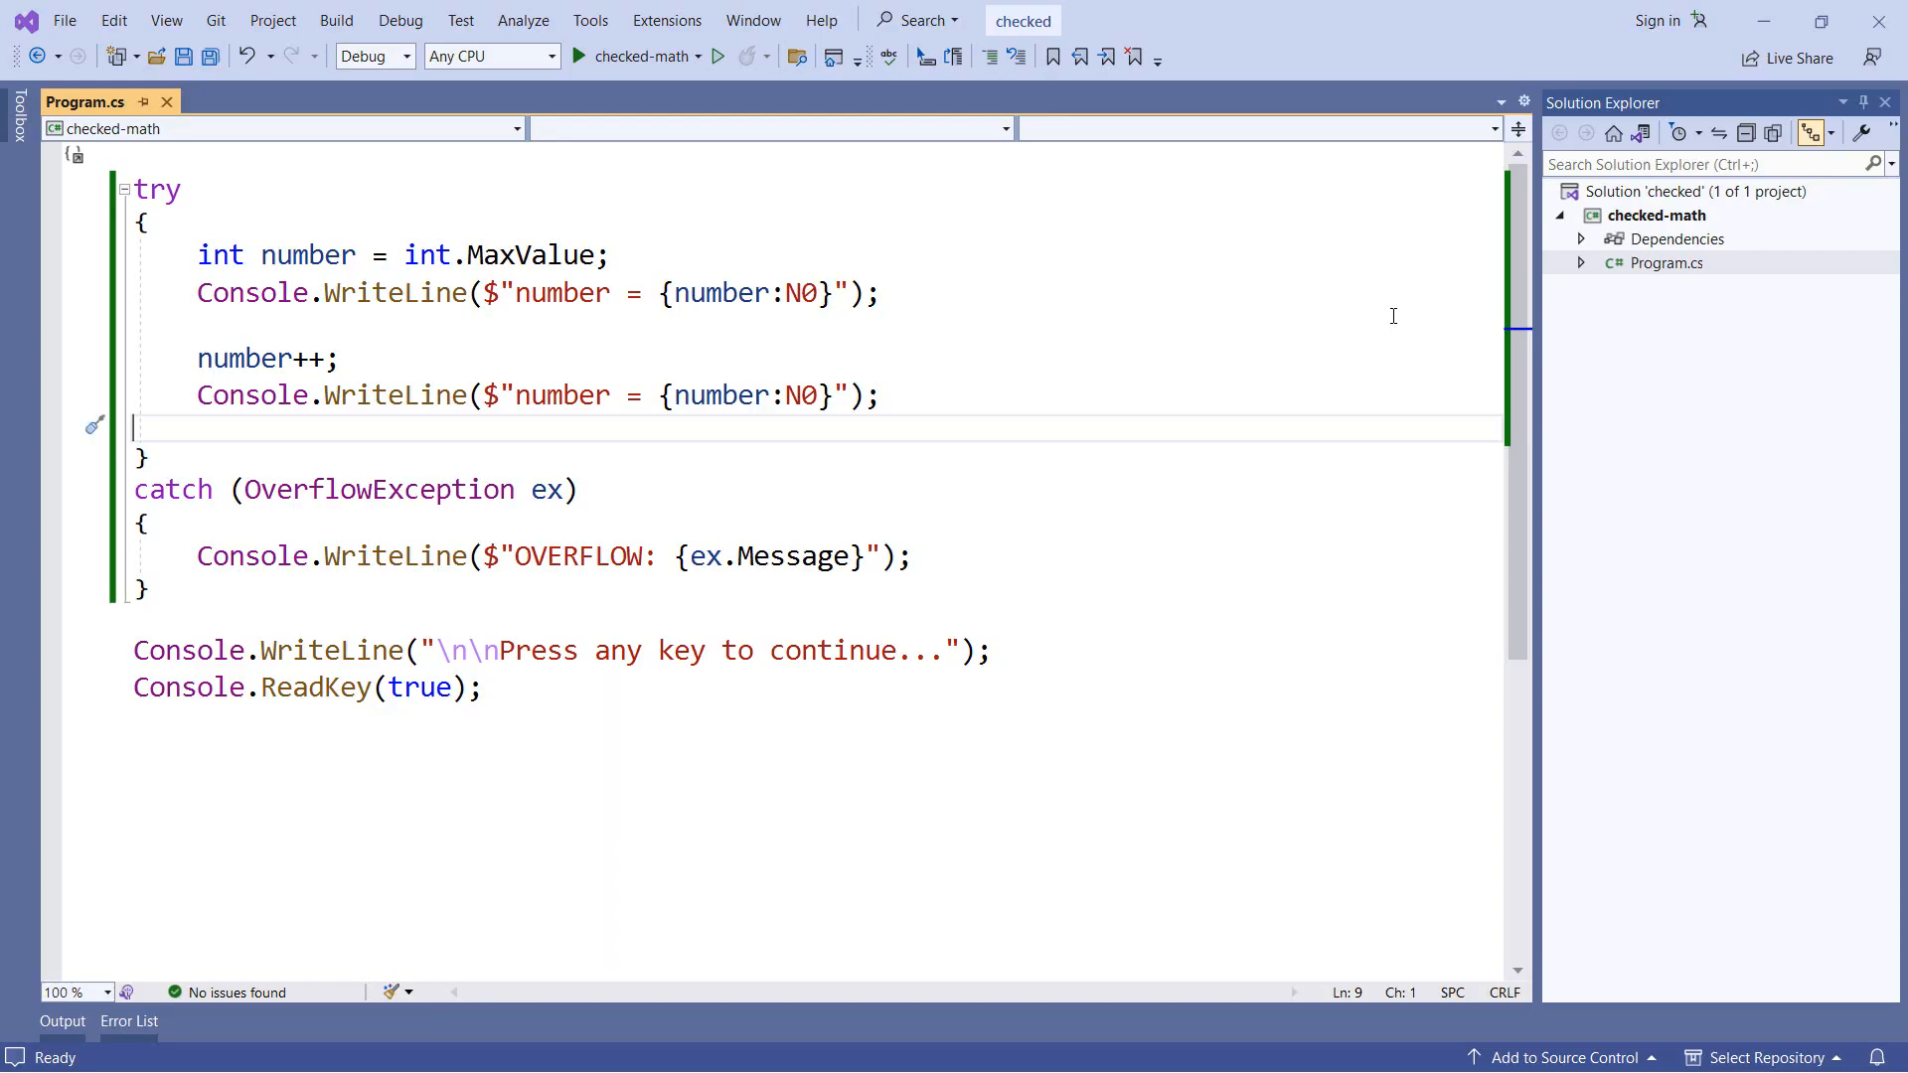
pyautogui.click(93, 102)
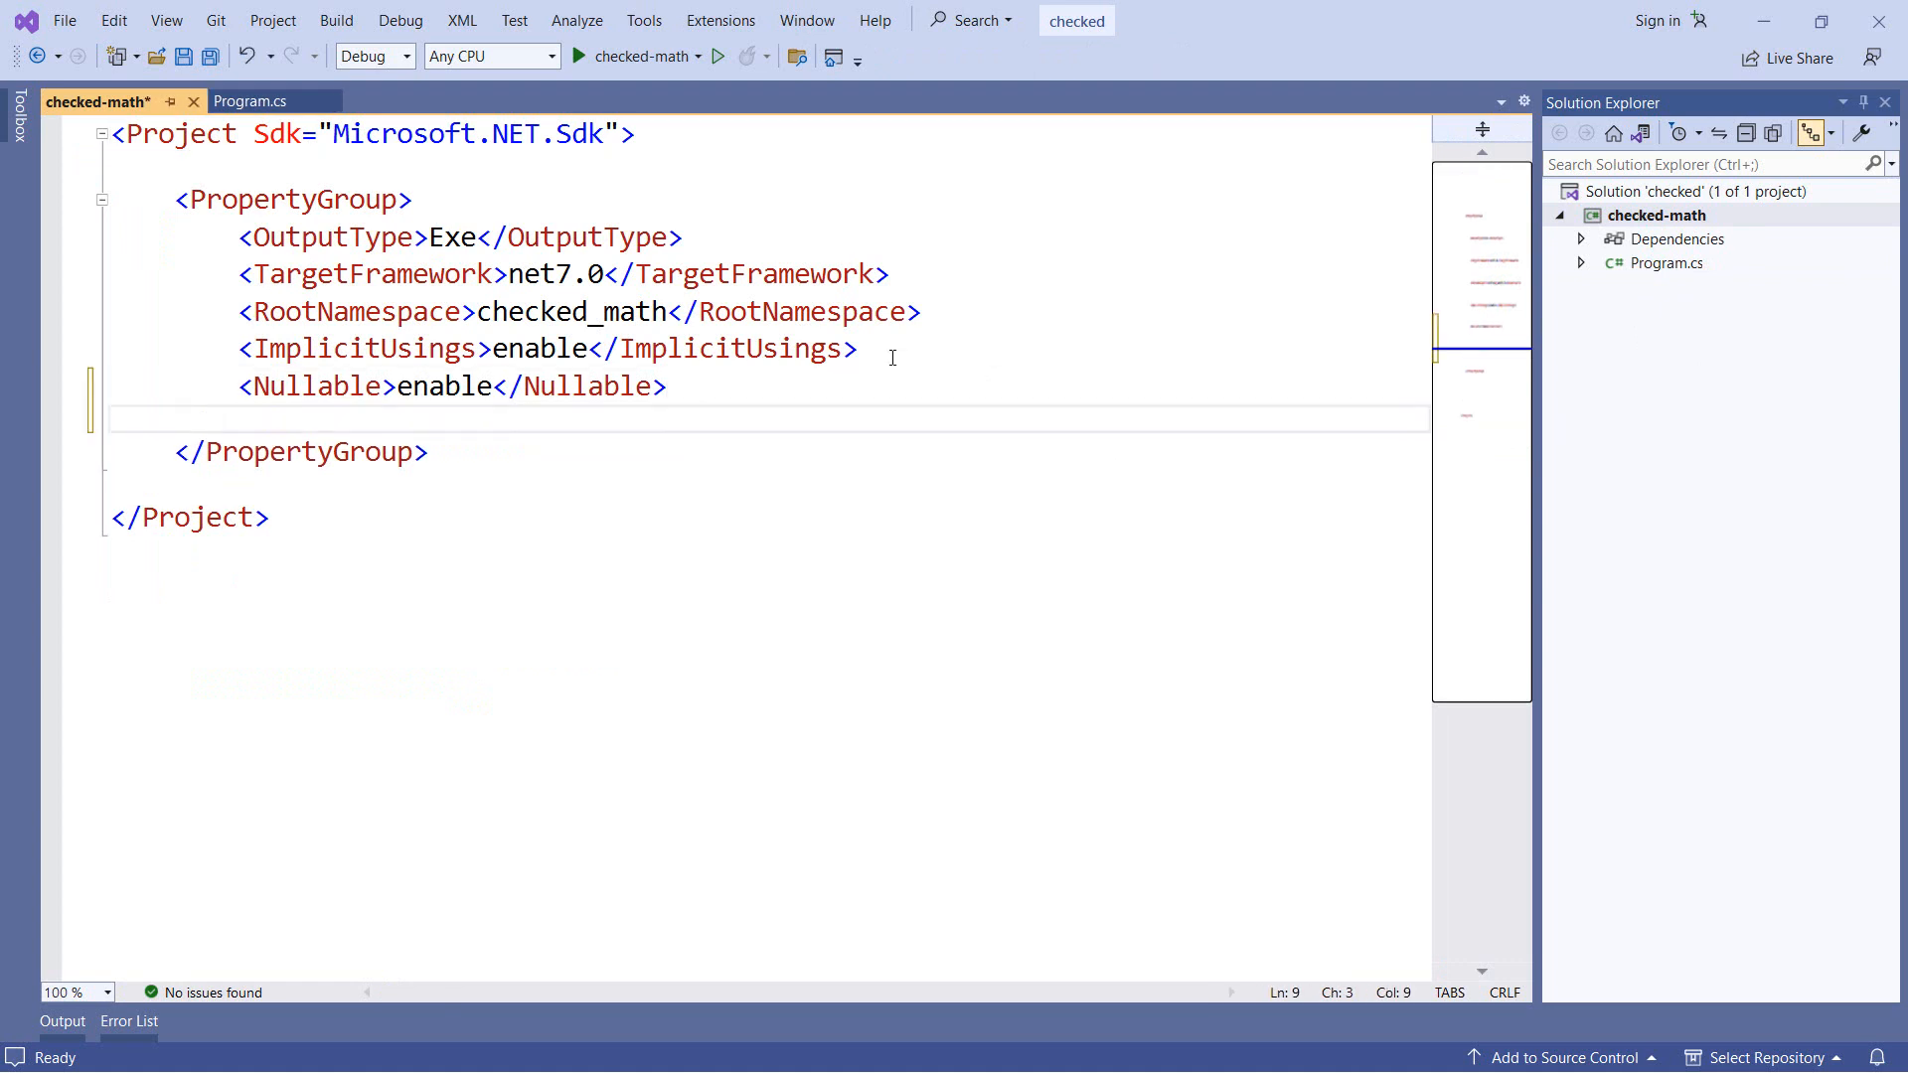
# - Add <CheckForOverflowUnderflow>true</CheckForOverflowUnderflow> to the project's PropertyGroup
pyautogui.write('<checkForOverflowUnderflow>tru</CheckForOverflowUnderflow>')
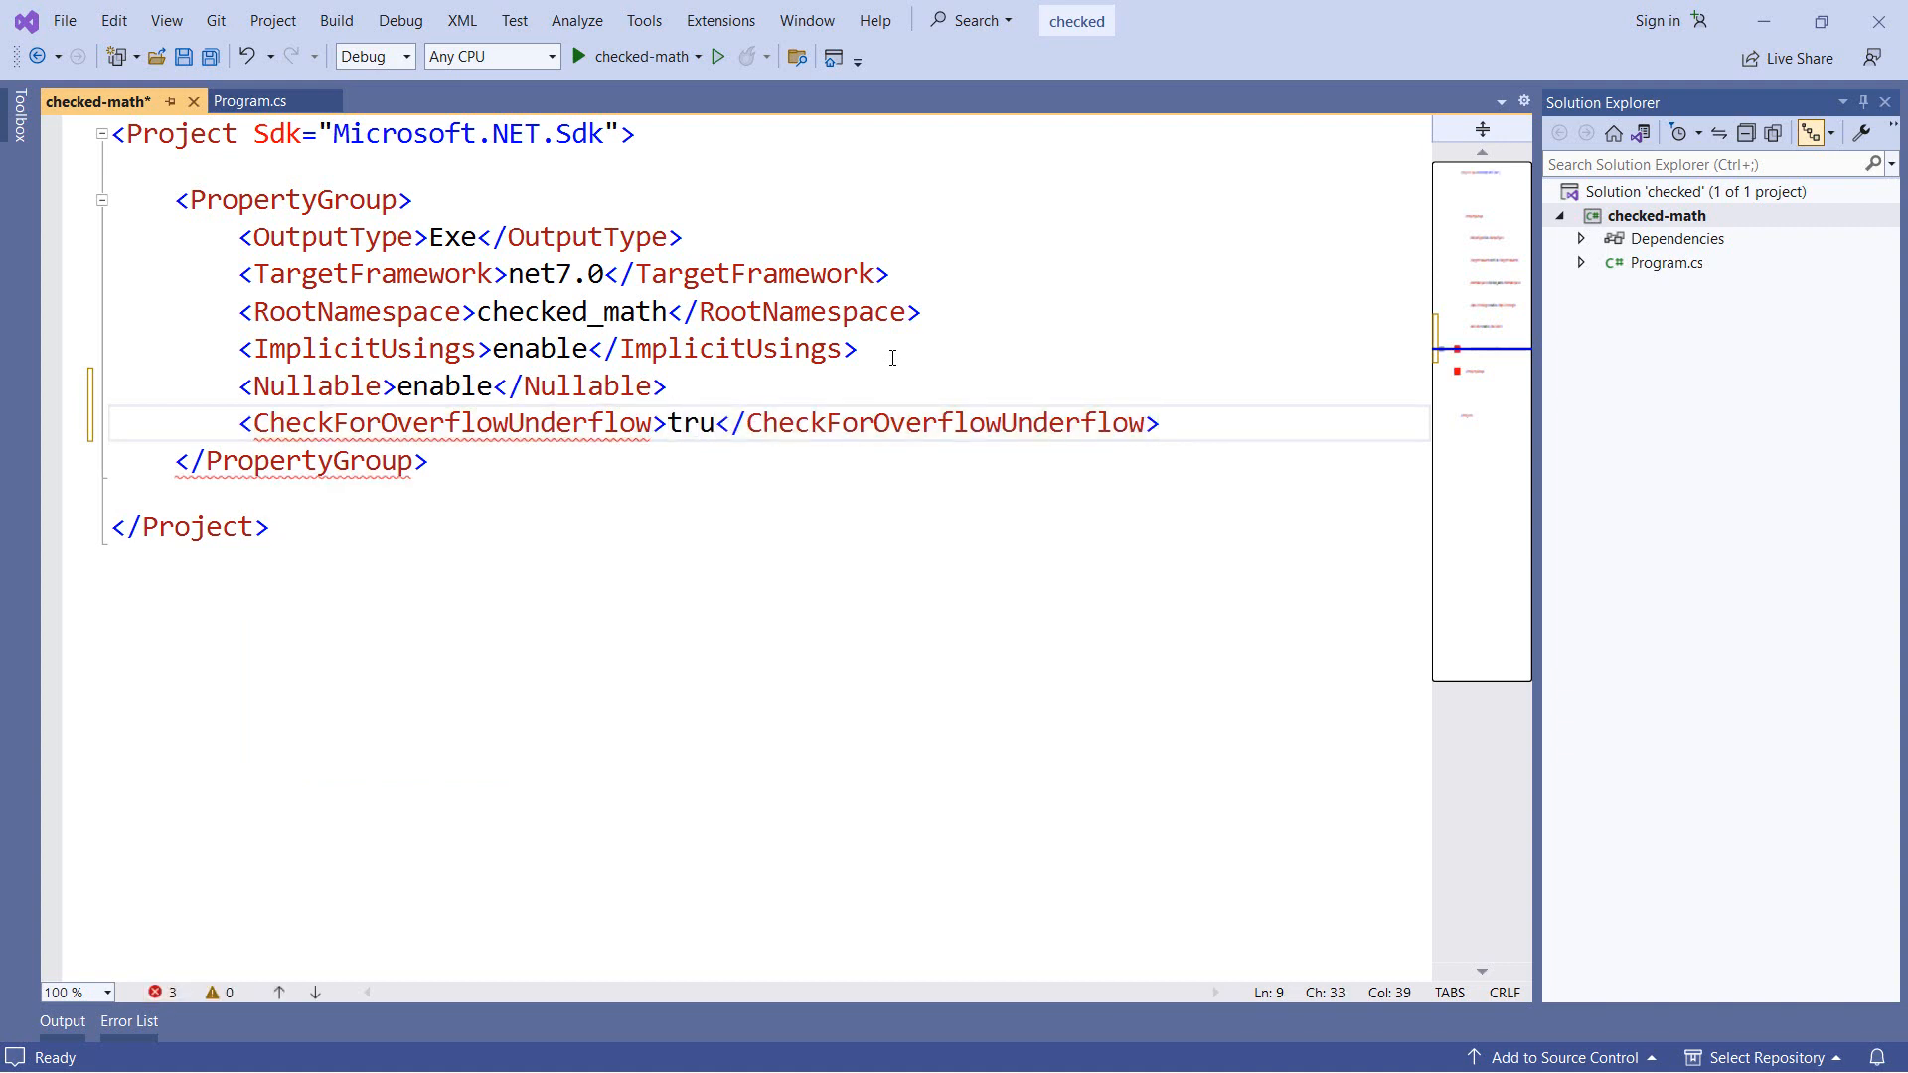
pyautogui.write('e')
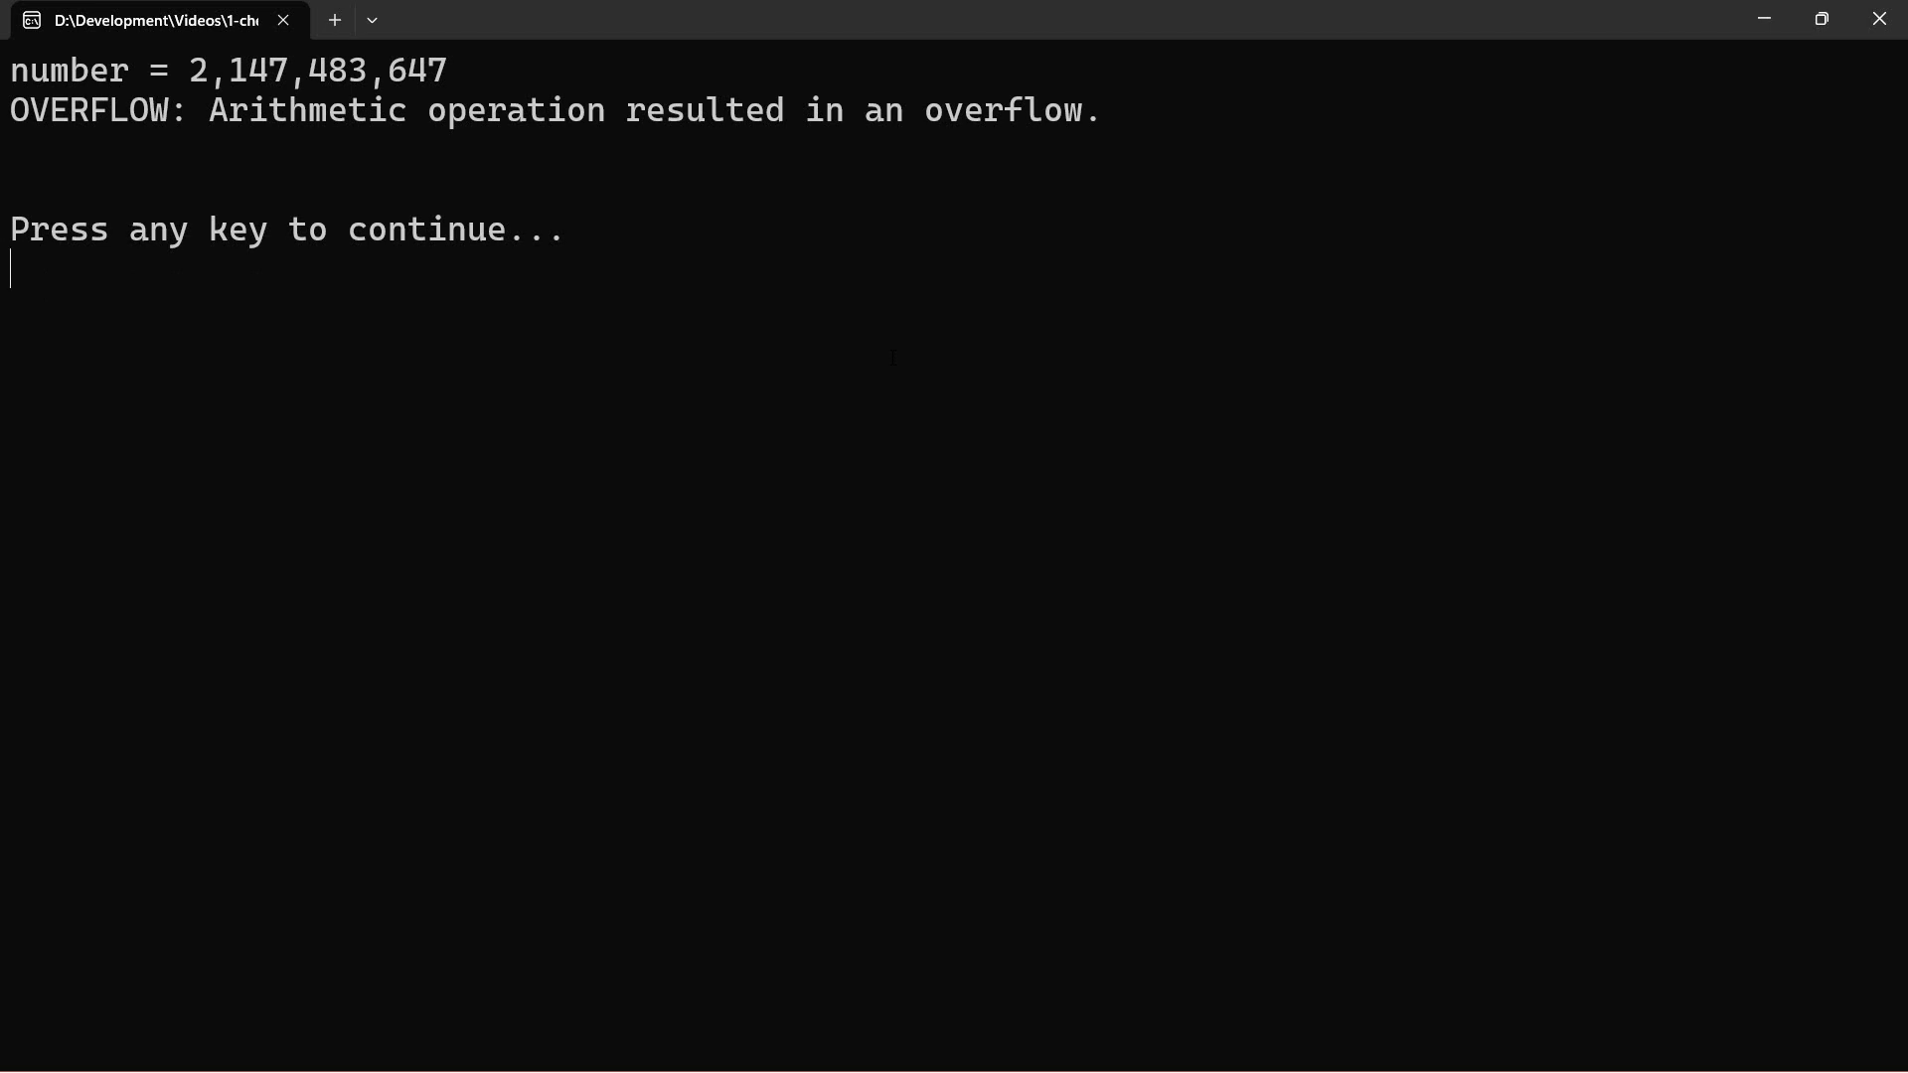
# - Dismiss the overflow demo's console and return to the checked-math project file
pyautogui.press('enter')
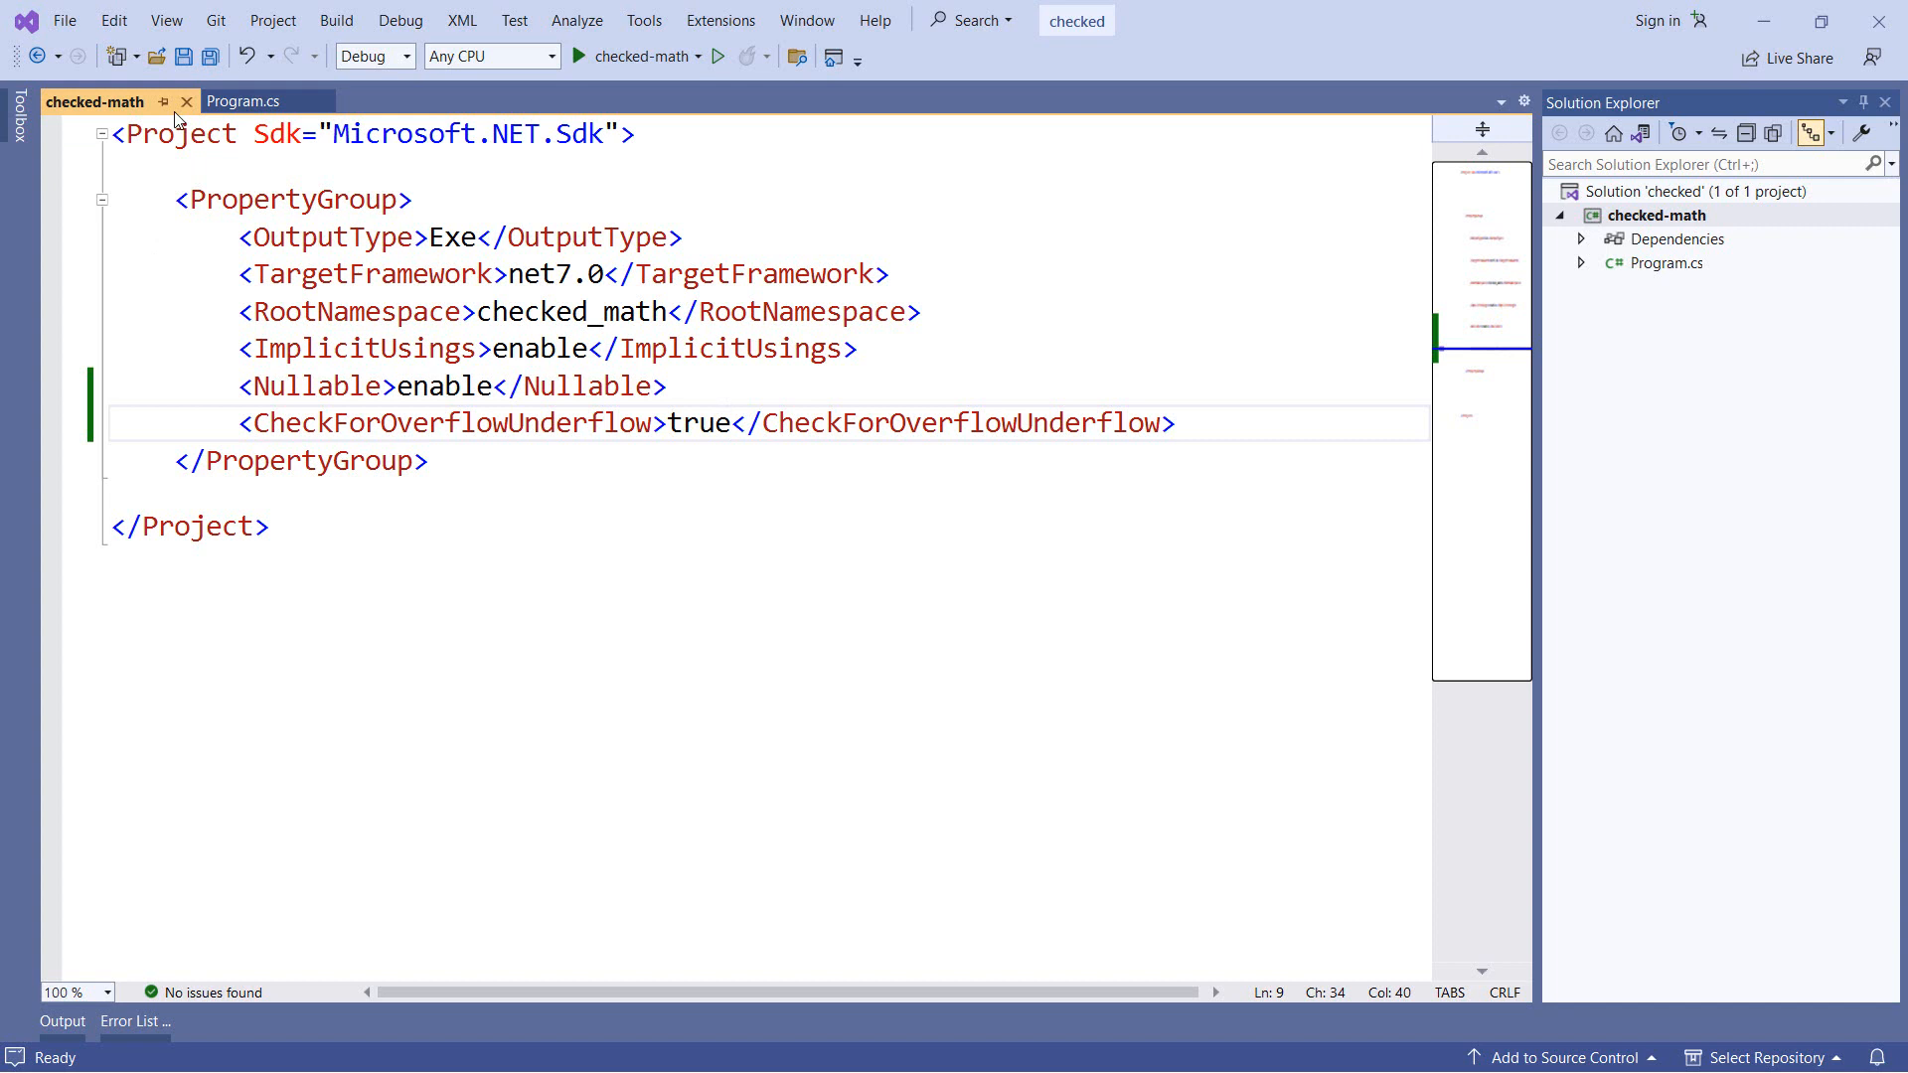
pyautogui.moveTo(251, 102)
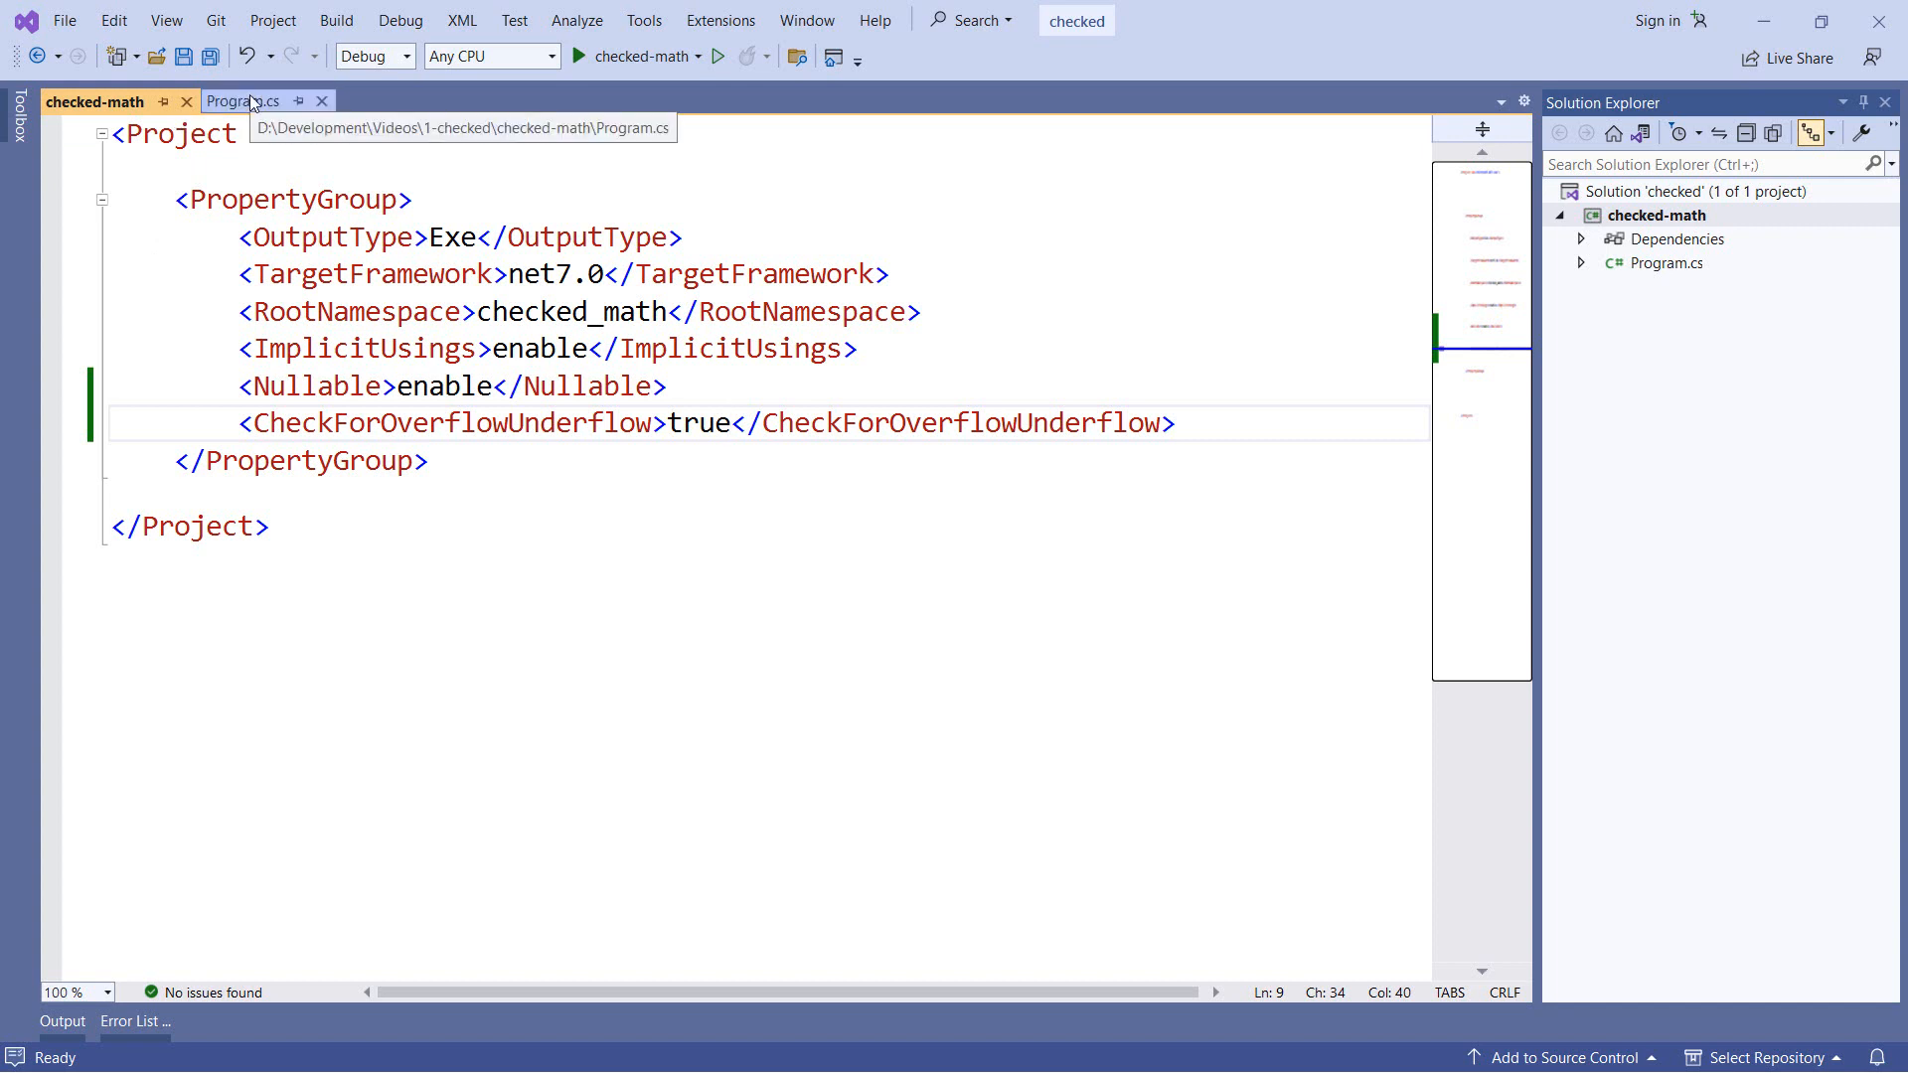
# - Wrap number++ in Program.cs inside an unchecked block
pyautogui.click(241, 101)
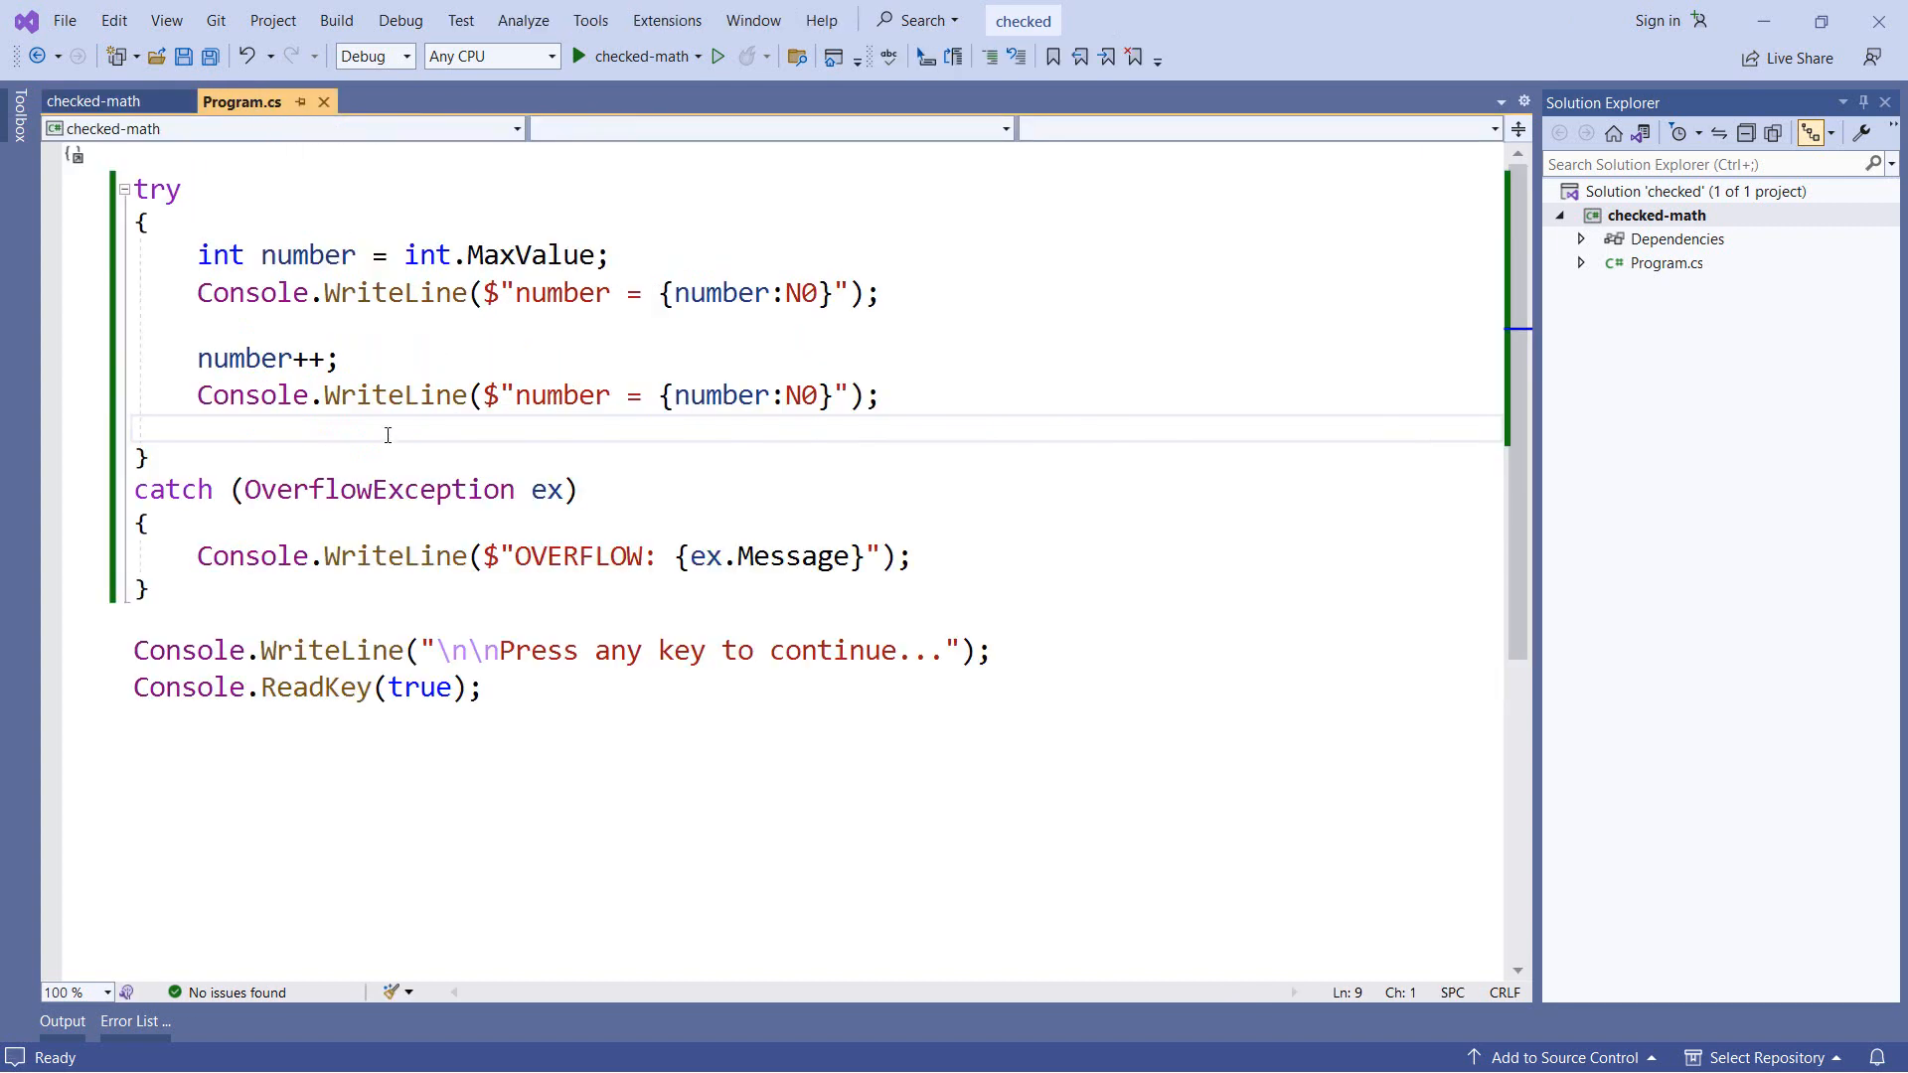
pyautogui.write('\\')
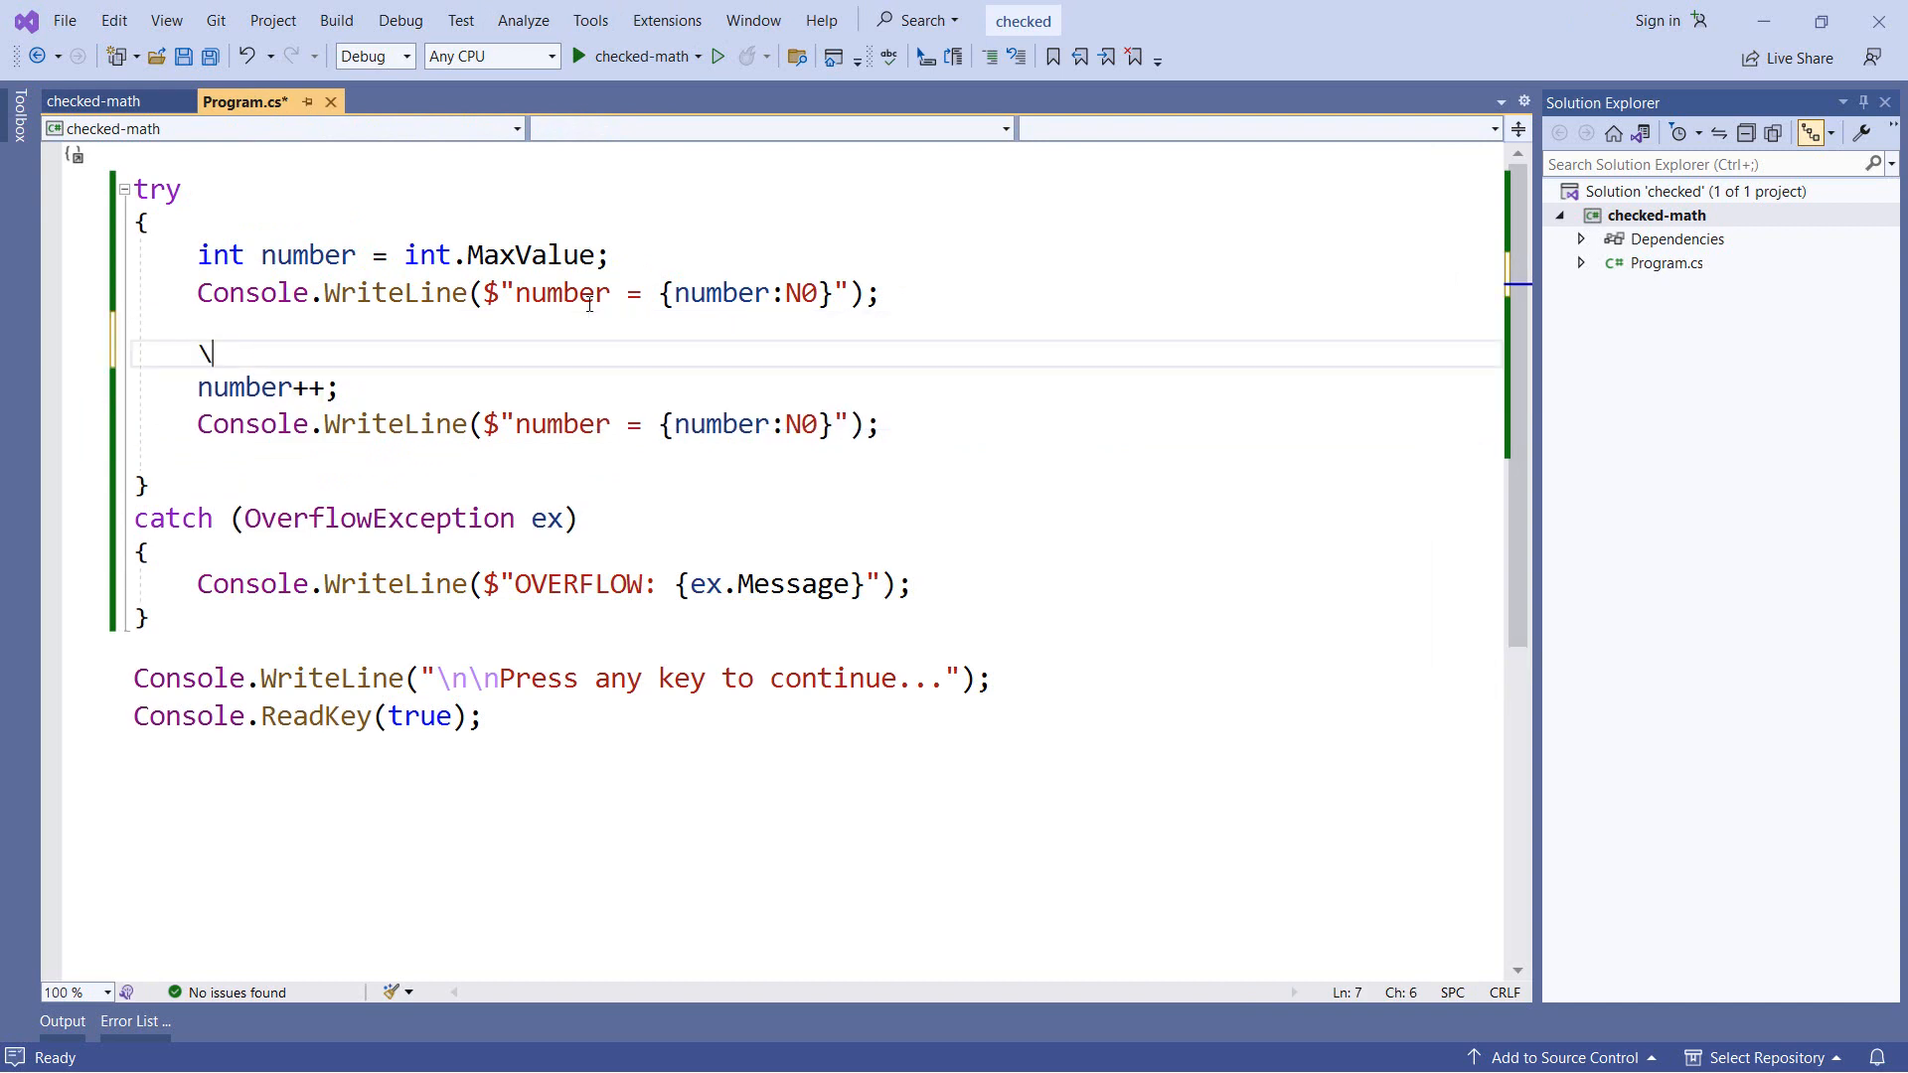
pyautogui.write('u')
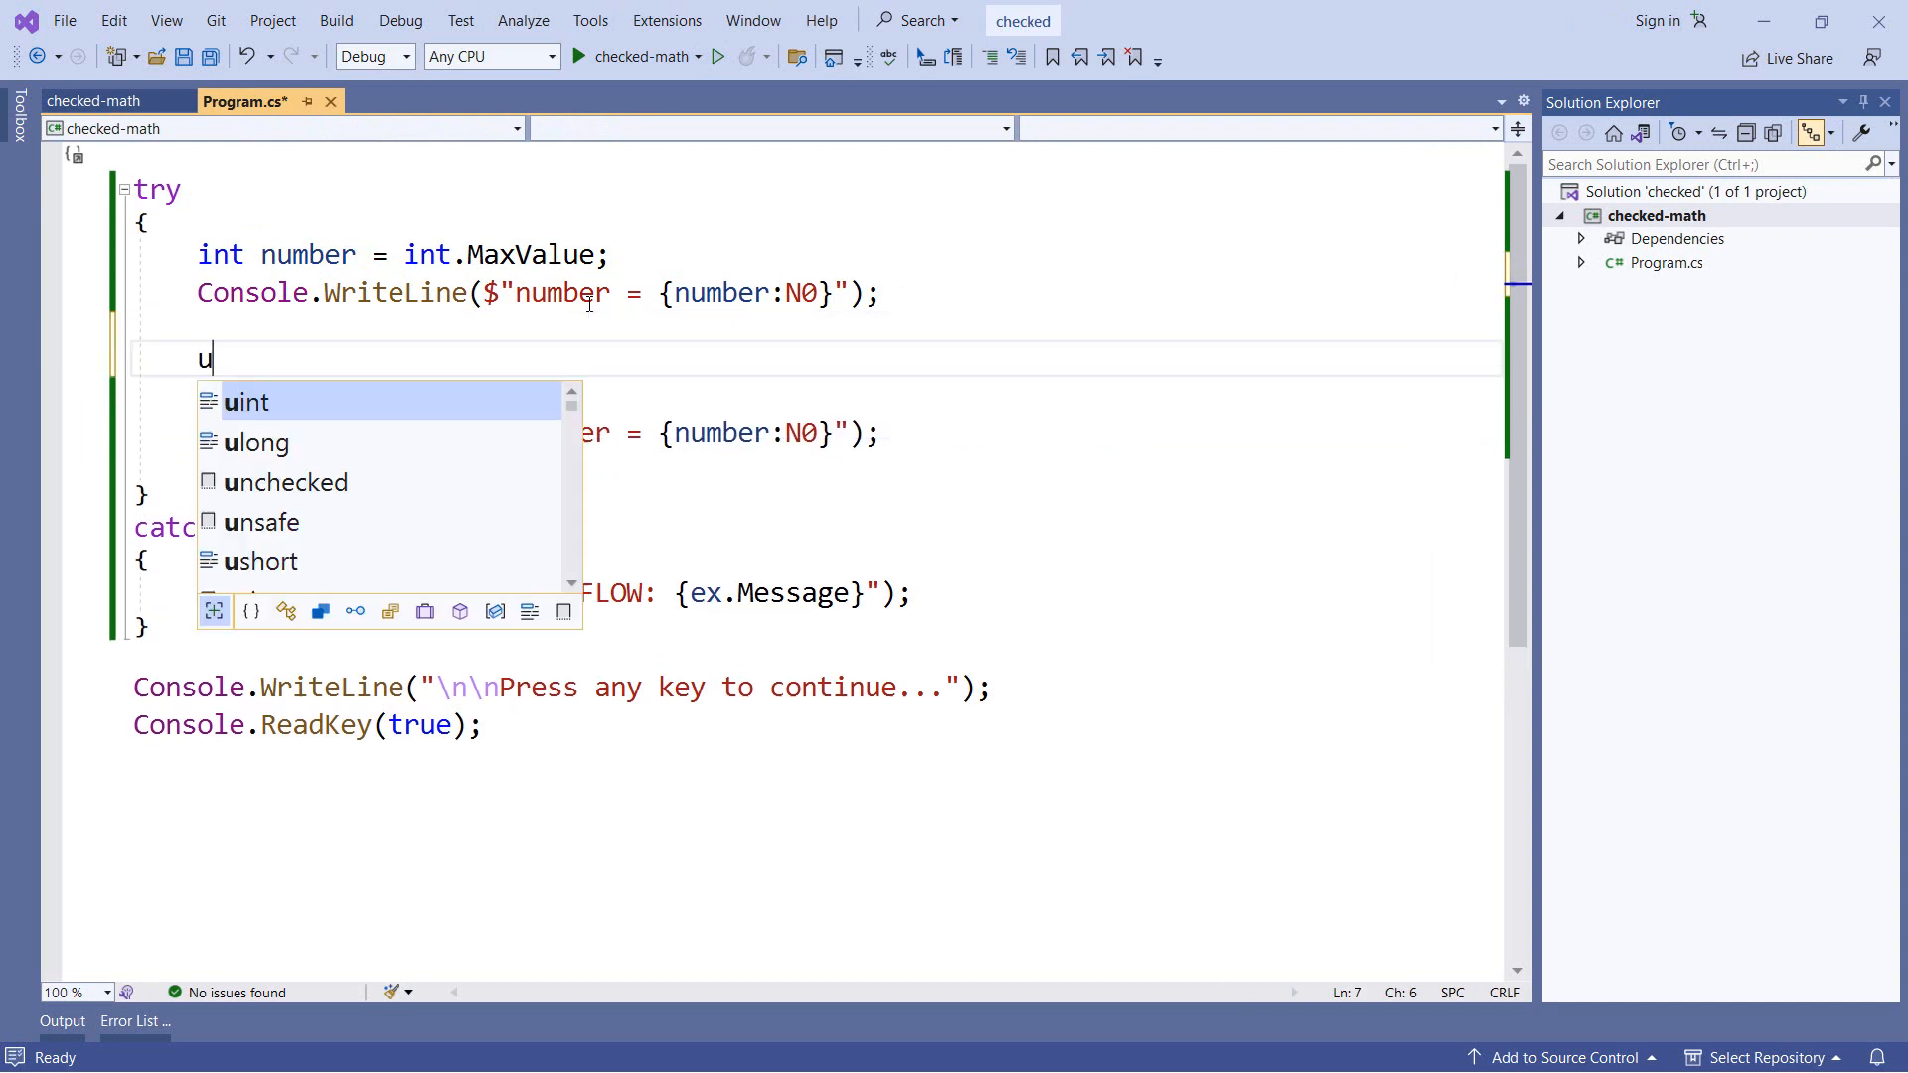
pyautogui.write('nchecked}')
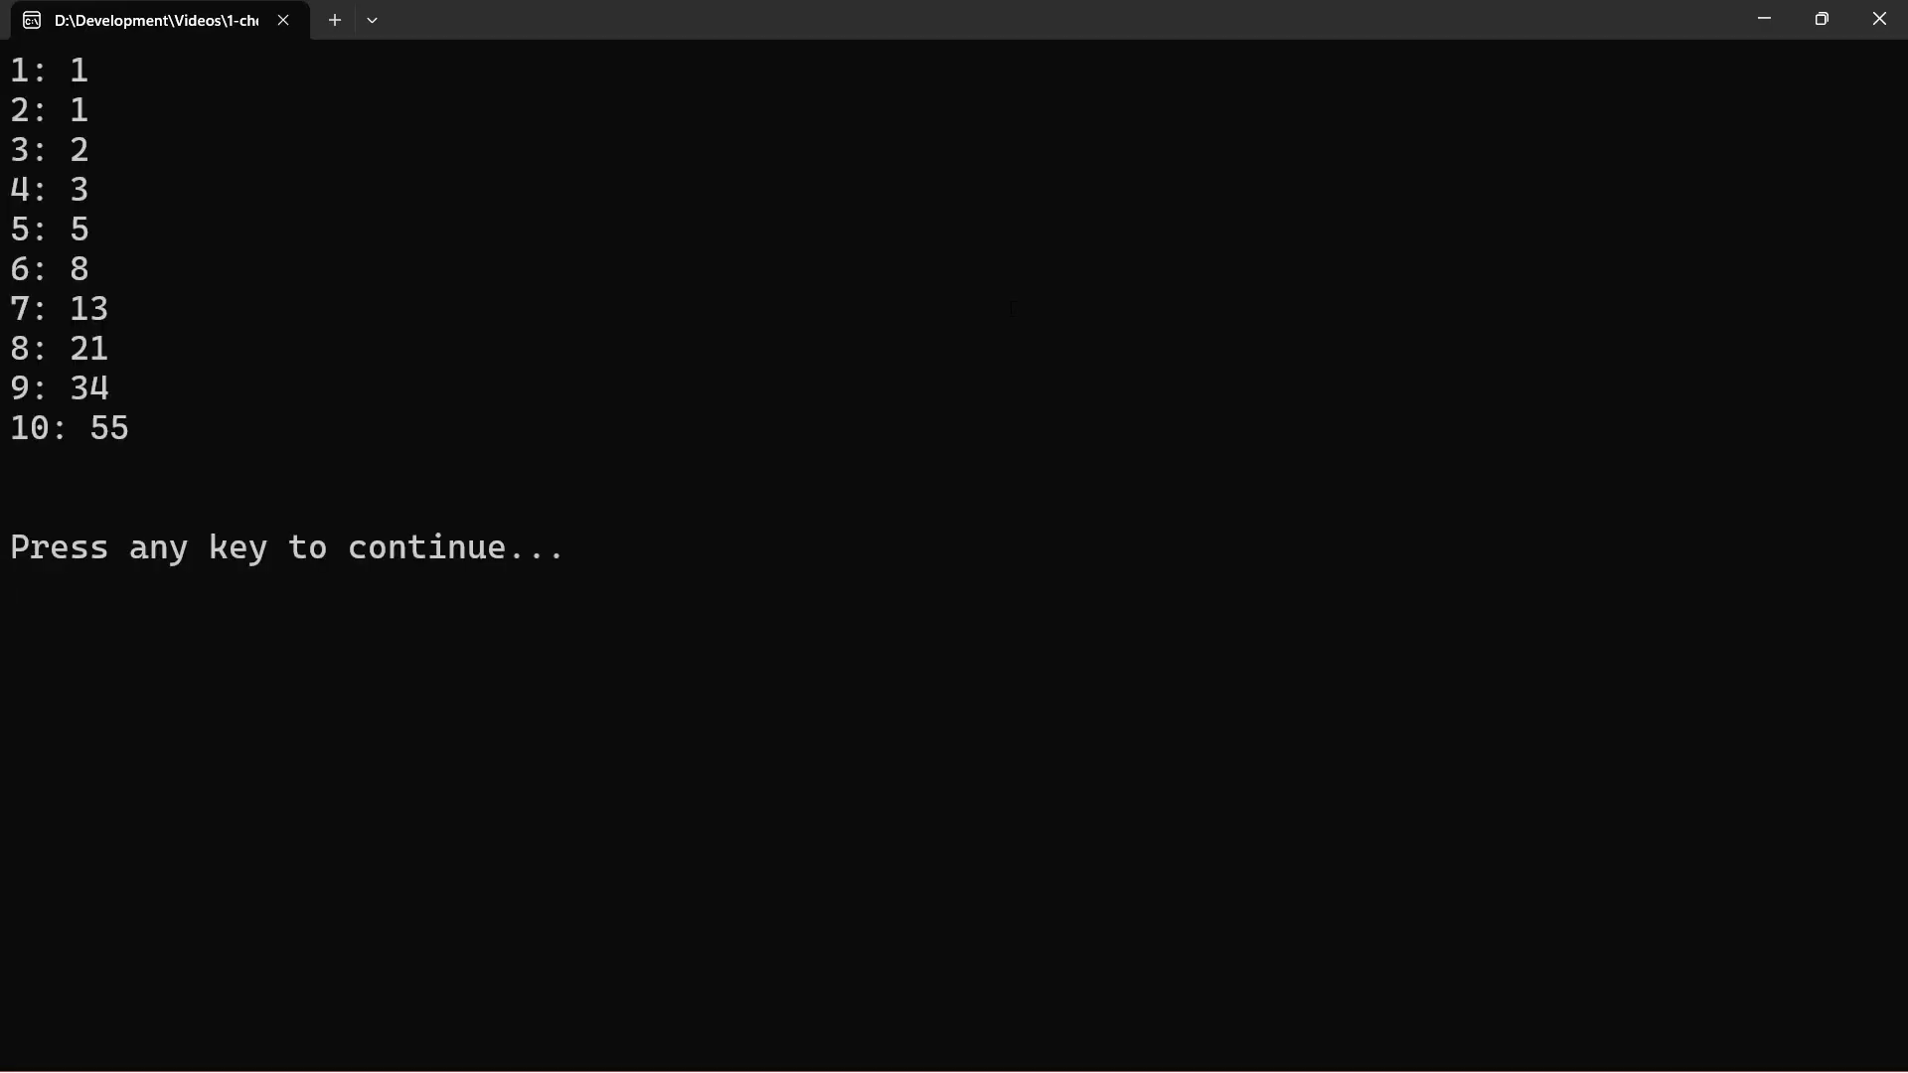
# - Run the Fibonacci program, review its first ten terms, and close the console
pyautogui.press('enter')
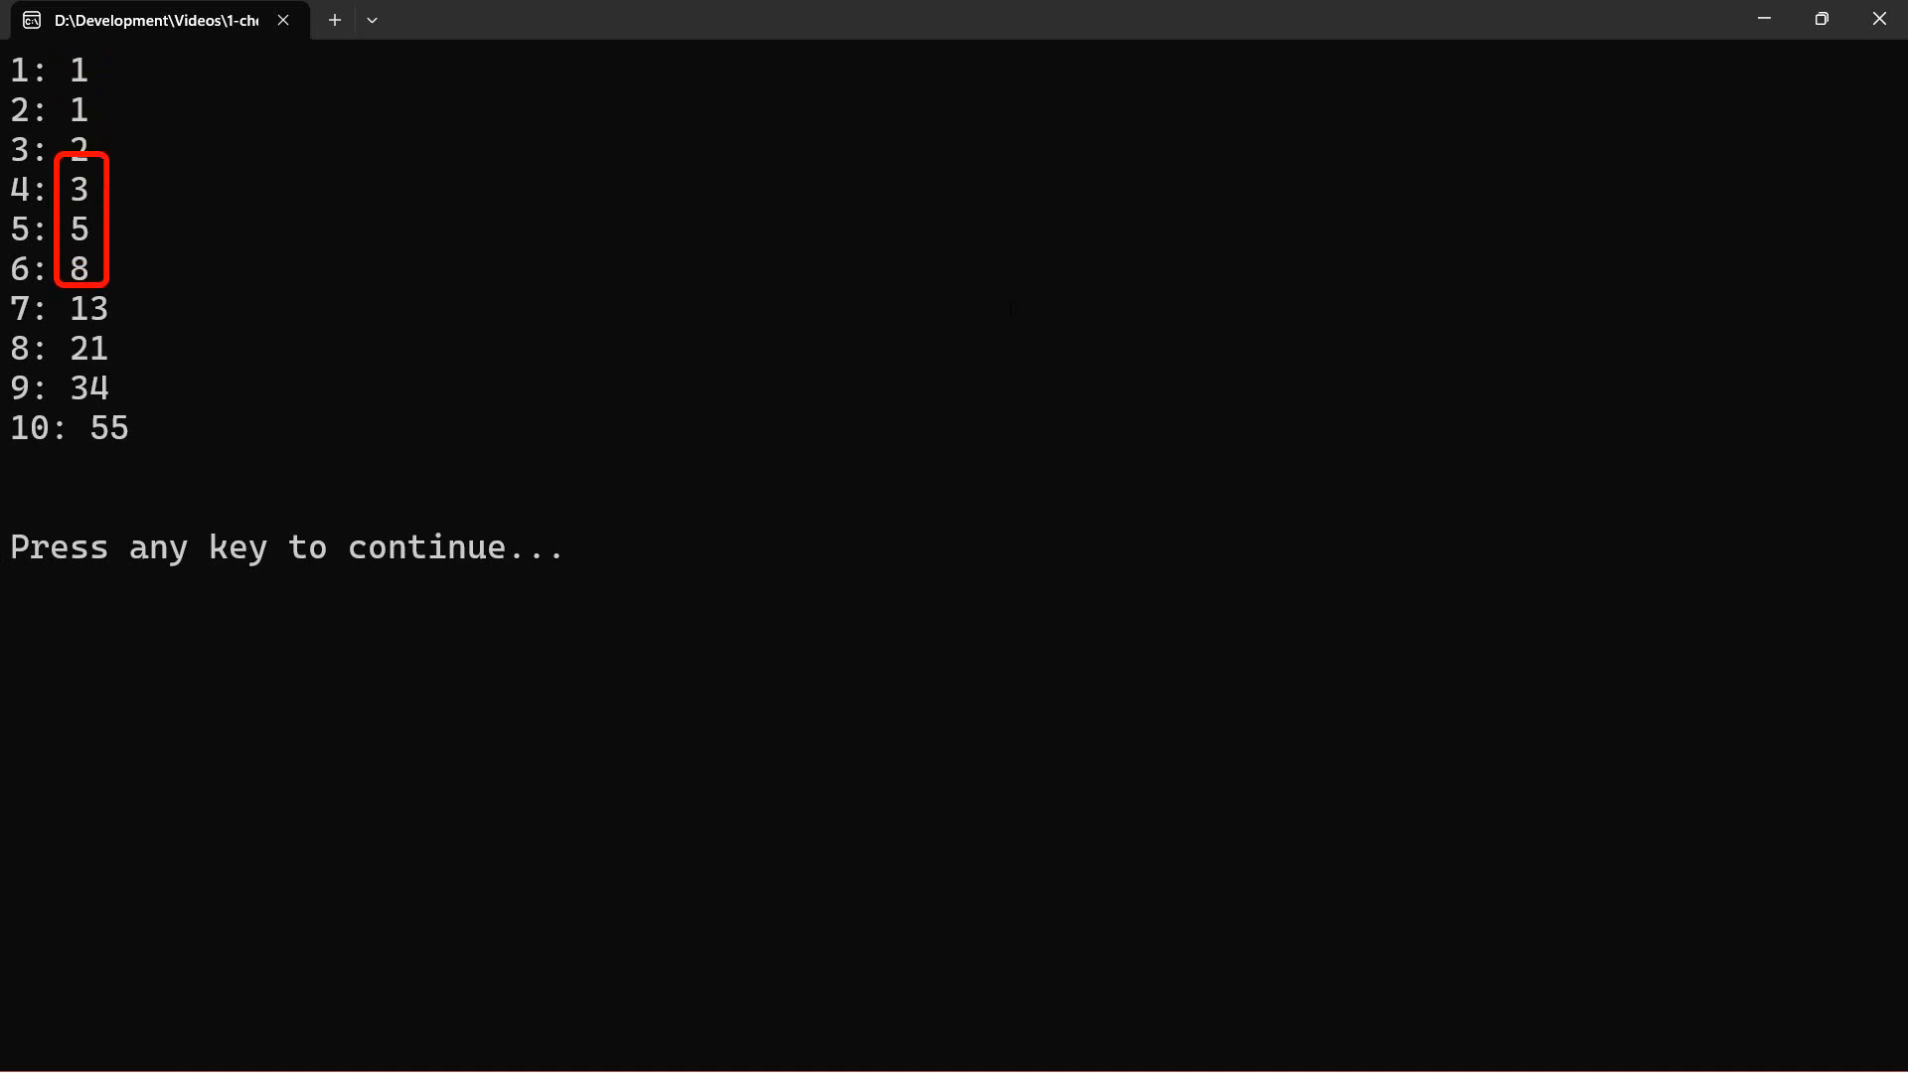
pyautogui.press('enter')
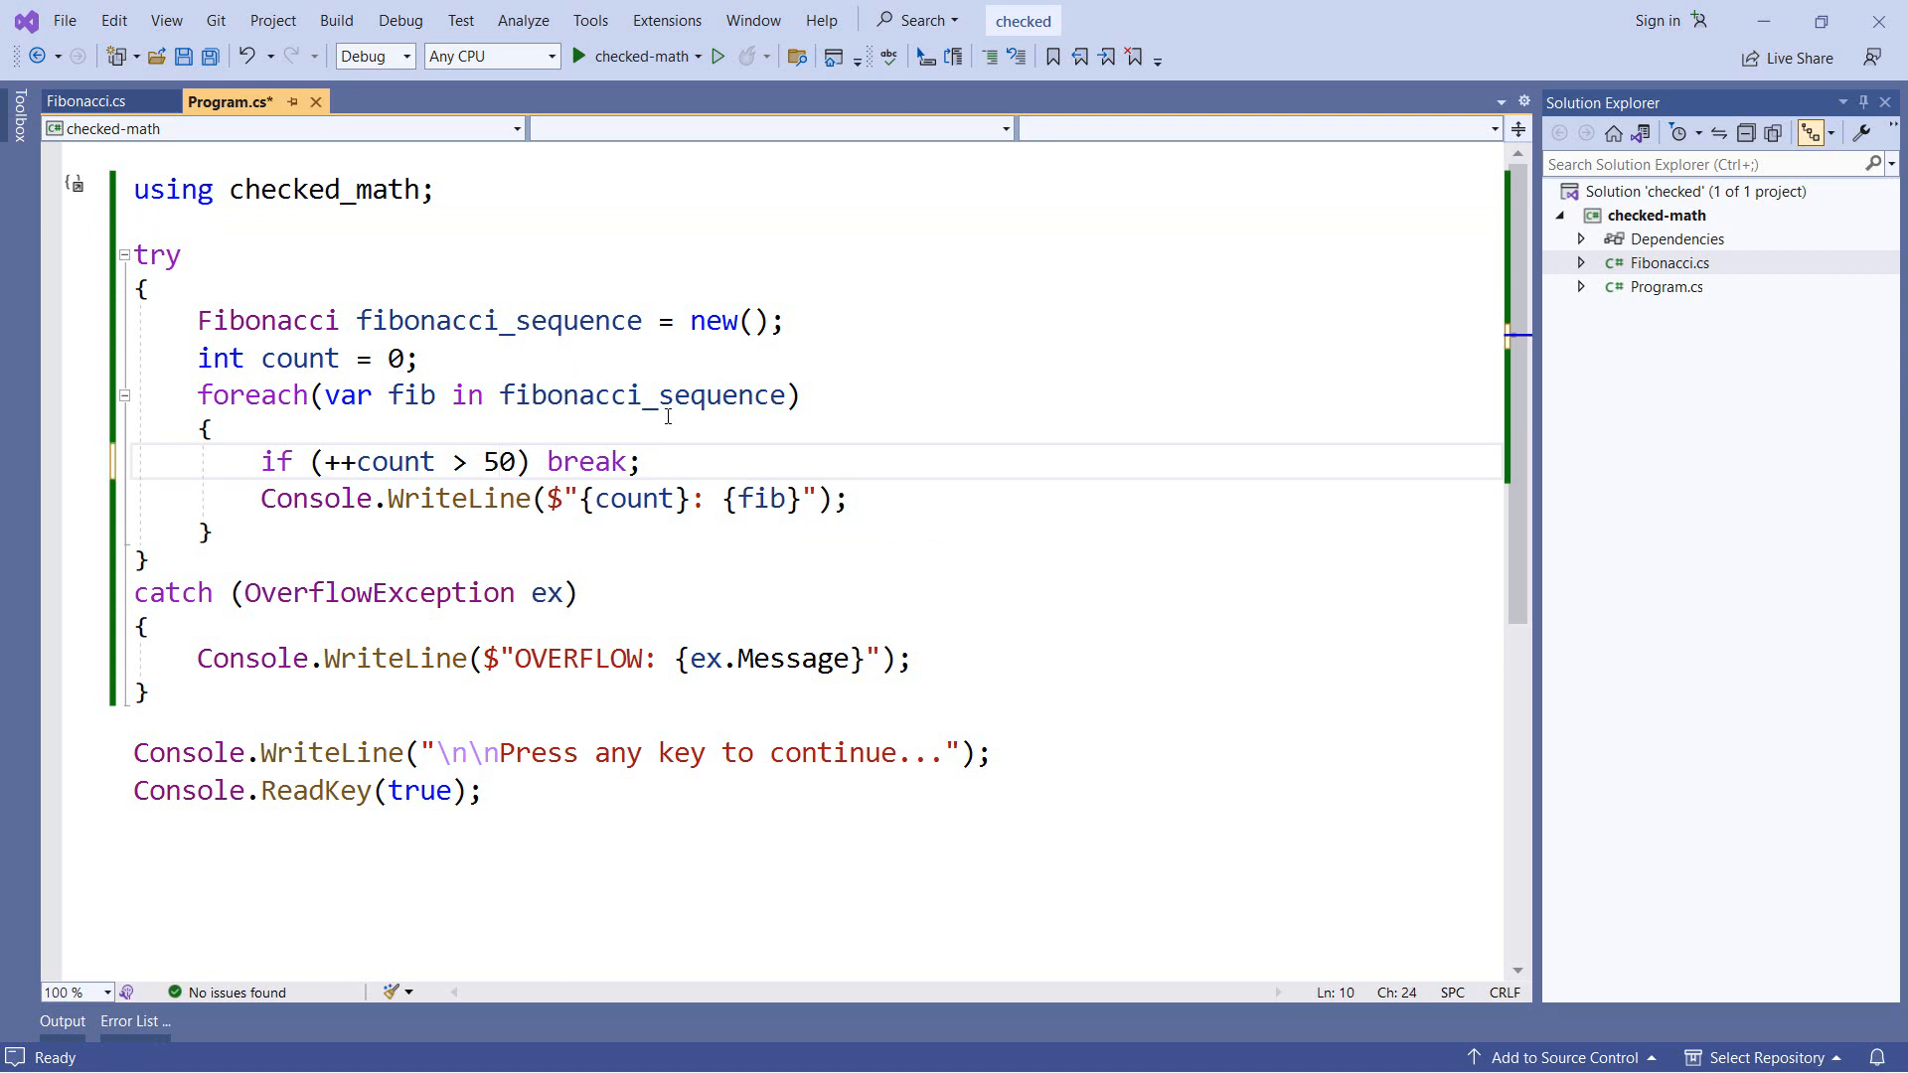
# - Format the fib output with :N0, run the 50-term loop and close the console after seeing negative terms
pyautogui.write(':N0')
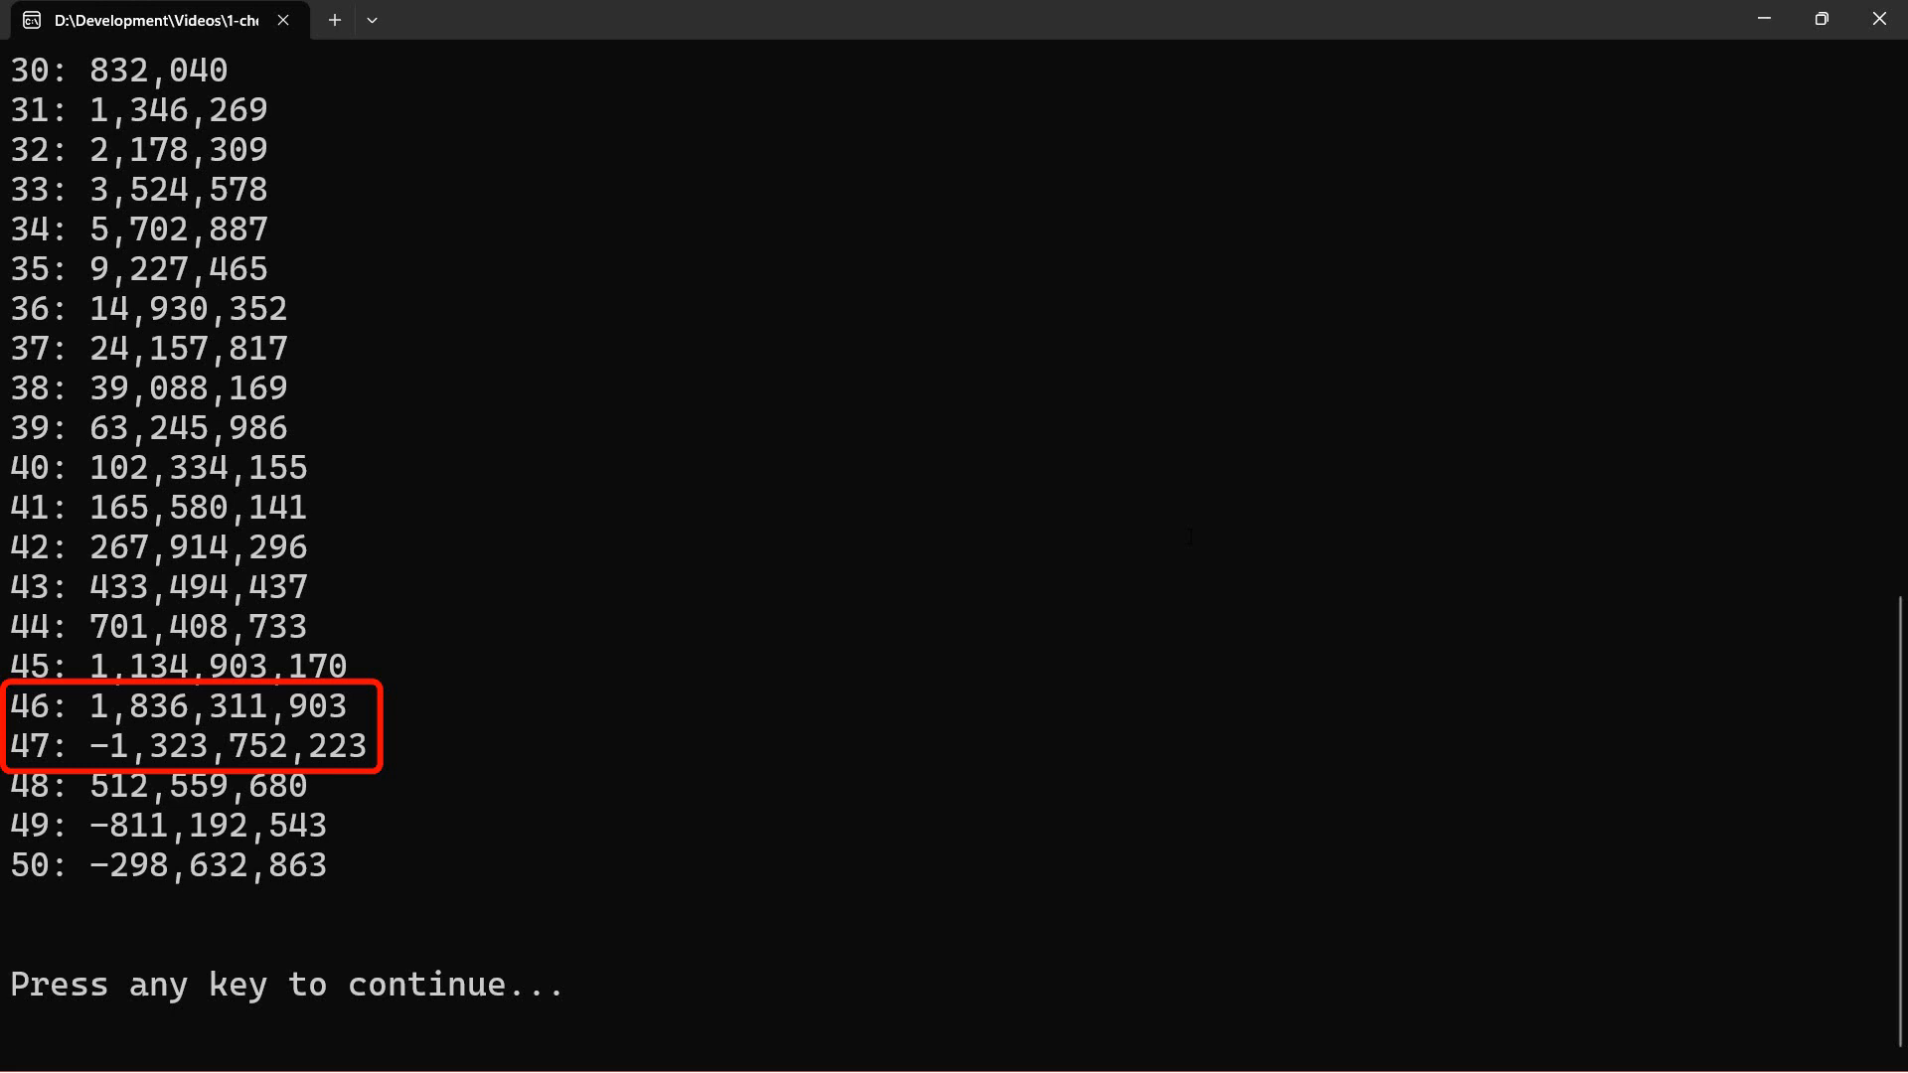
pyautogui.press('enter')
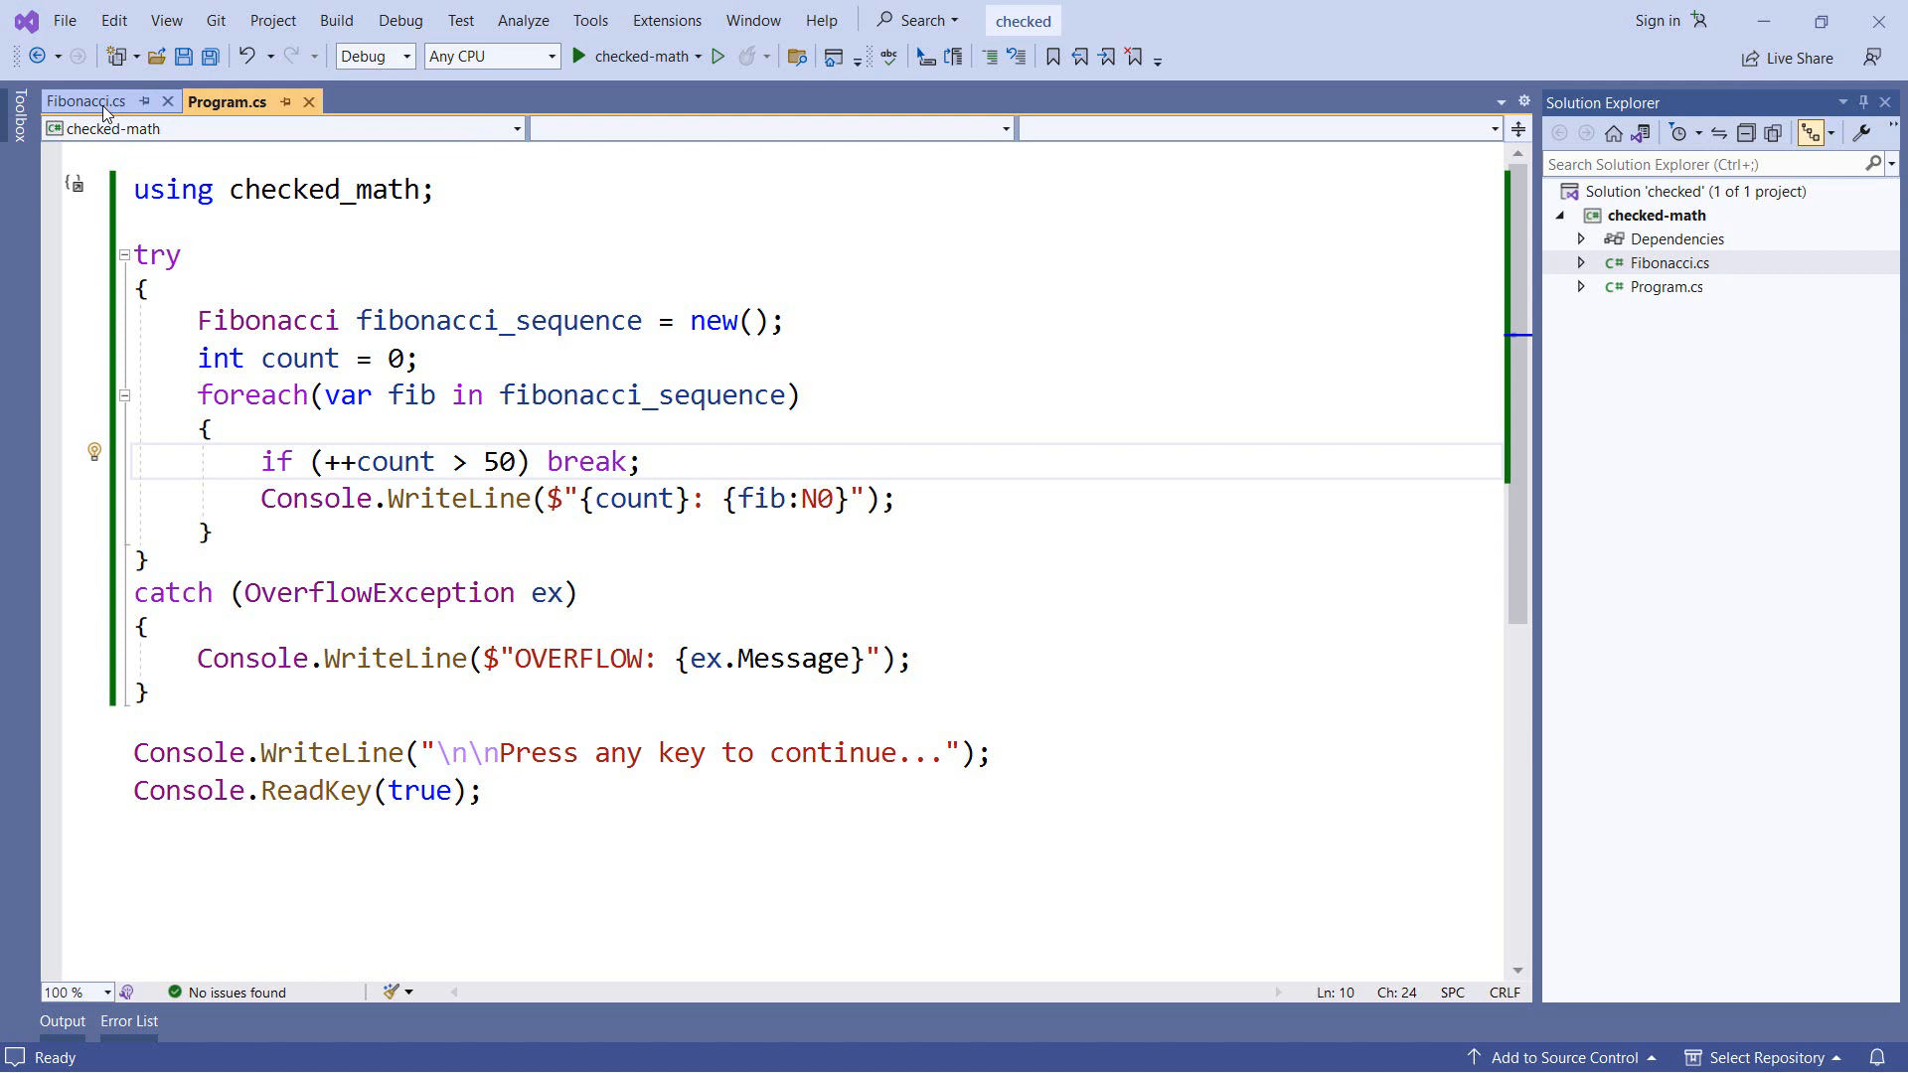
# - Locate the line next = previous + current; in Fibonacci.cs GetEnumerator
pyautogui.click(86, 101)
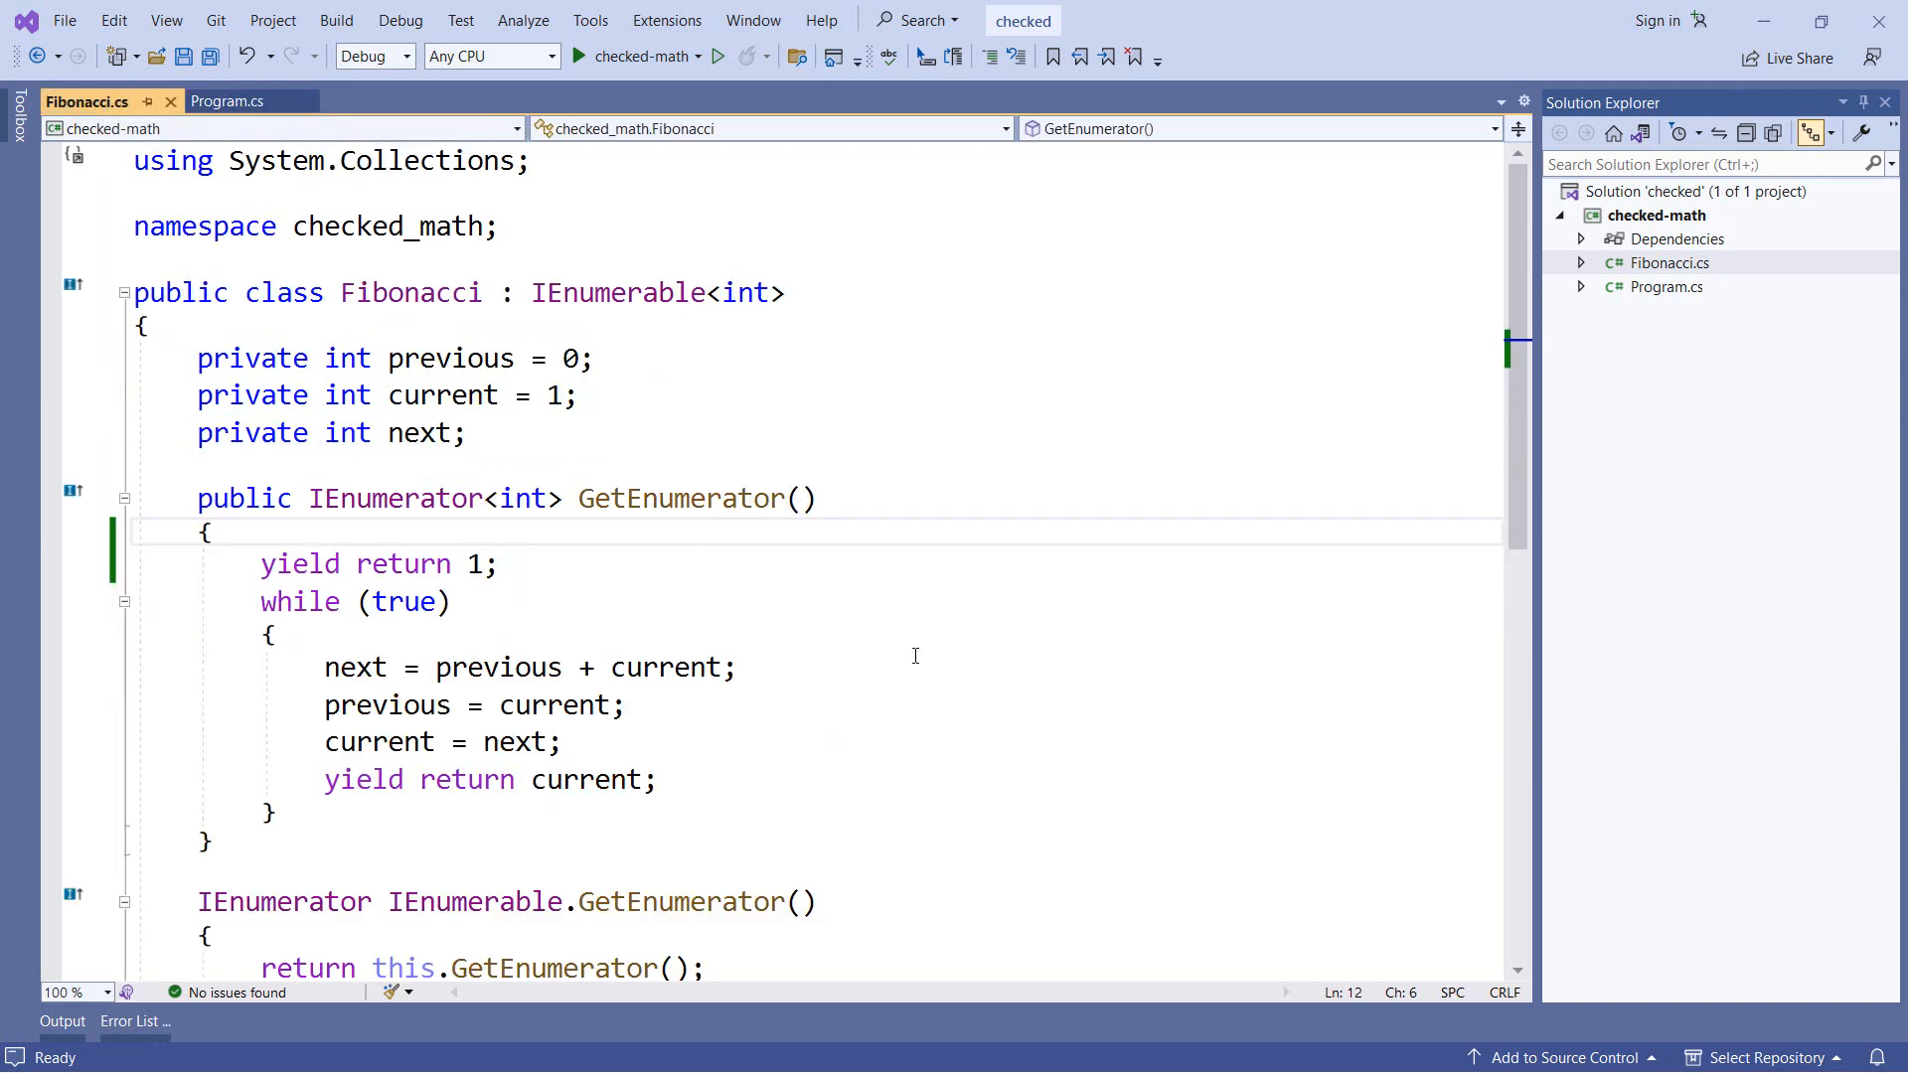
pyautogui.moveTo(1141, 688)
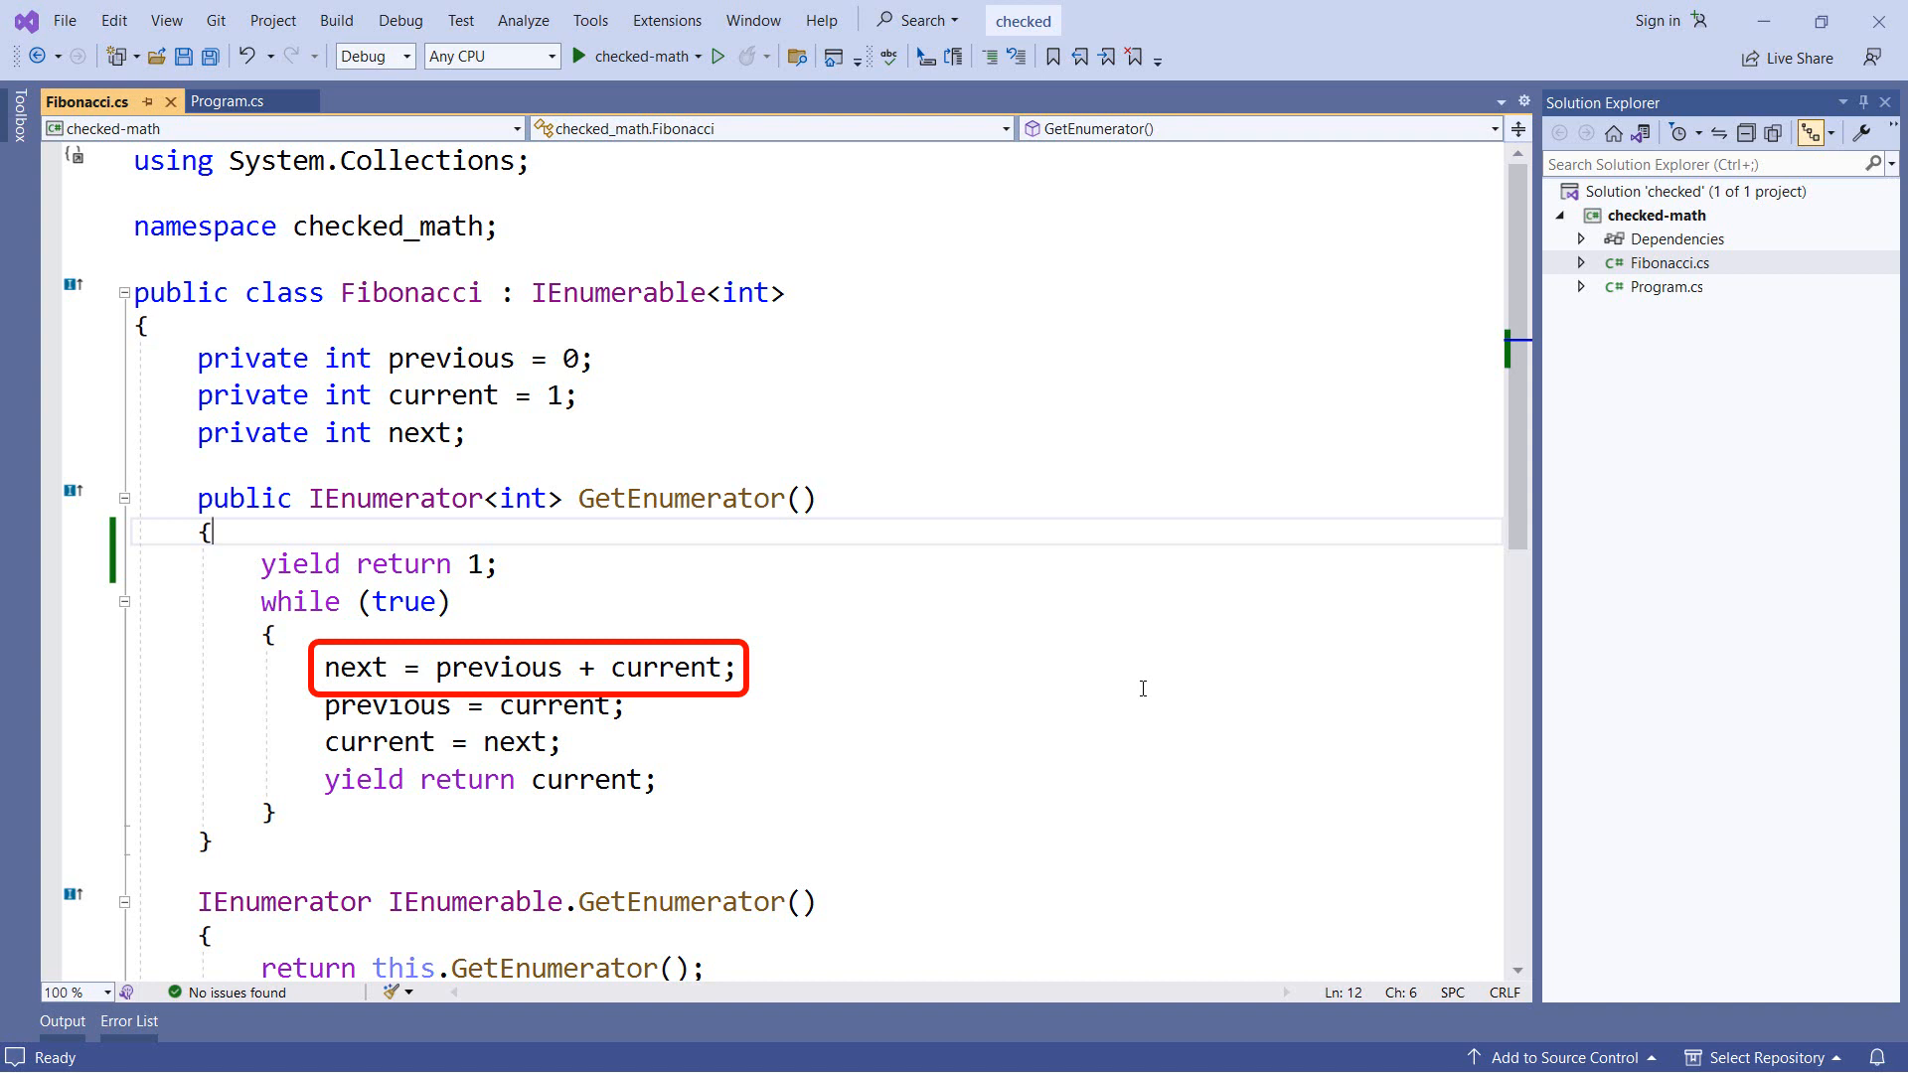
pyautogui.click(793, 634)
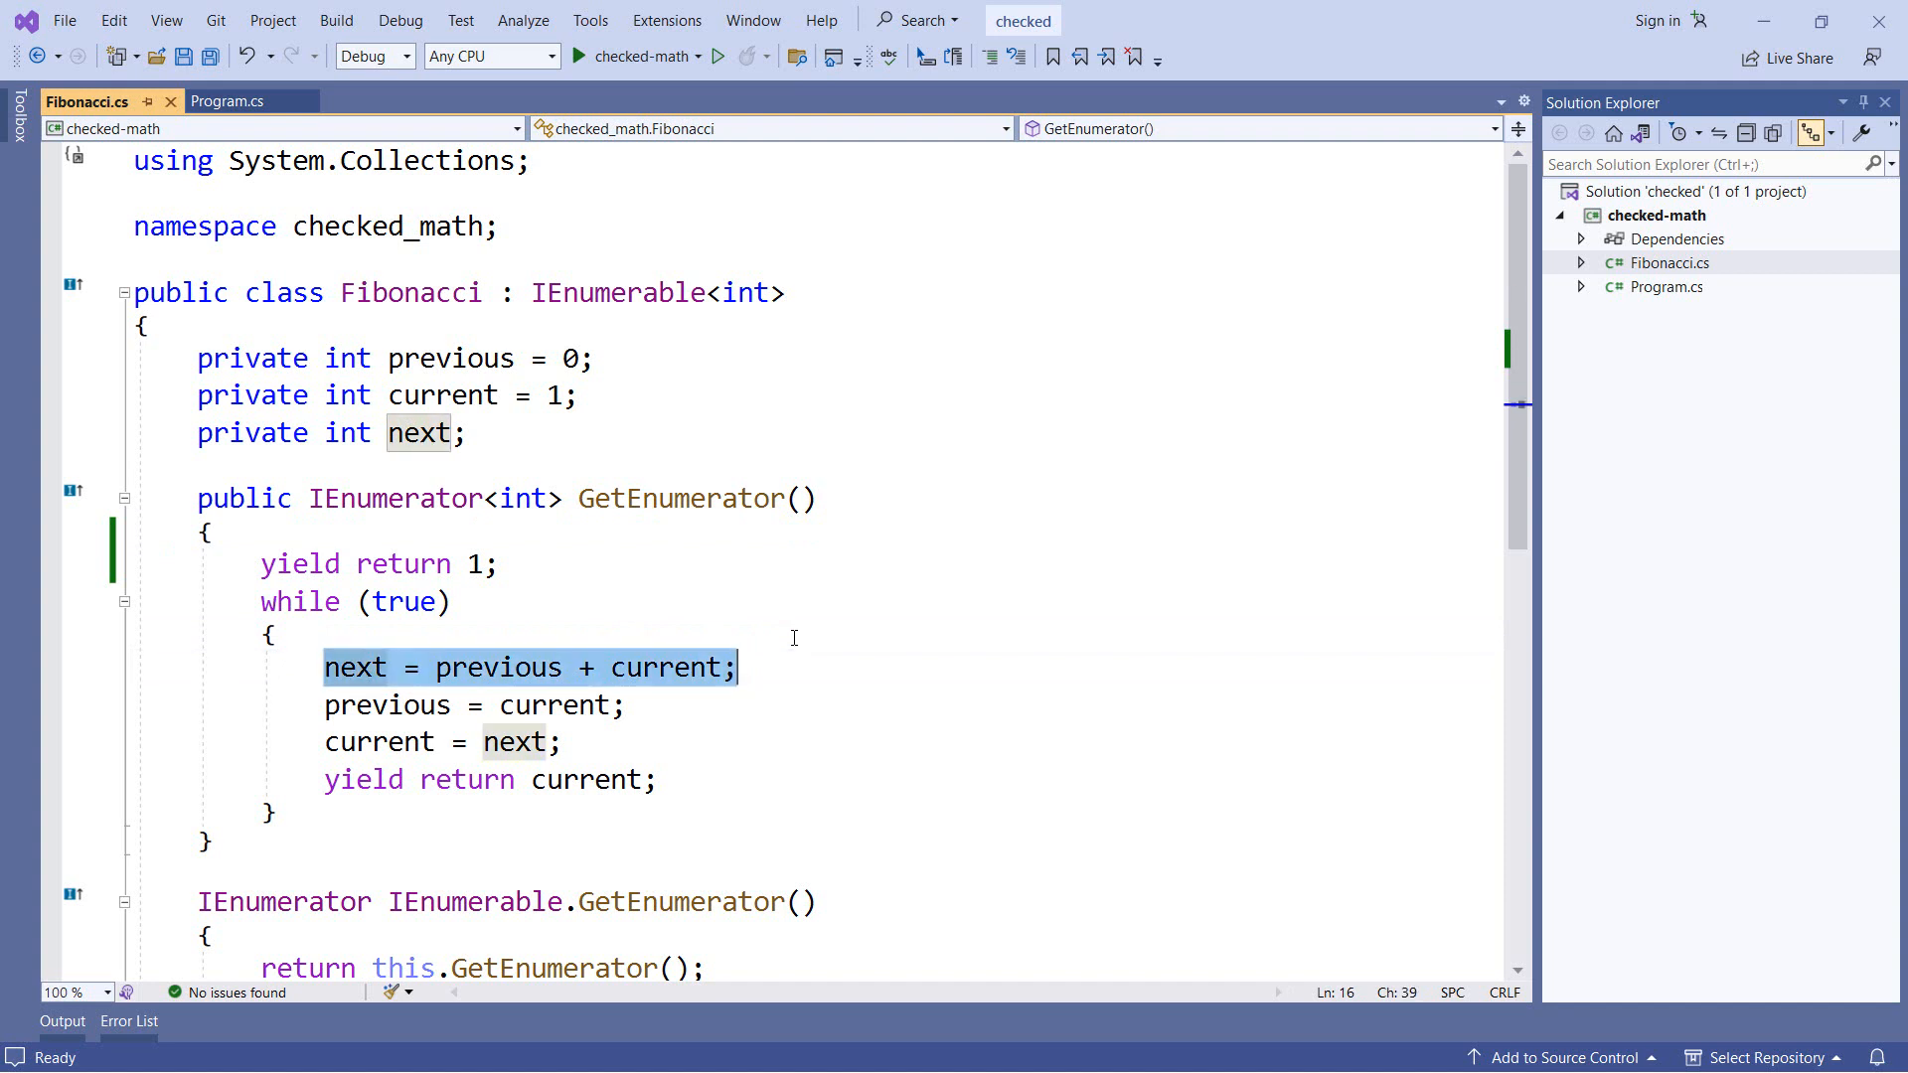
pyautogui.press('ctrl+k')
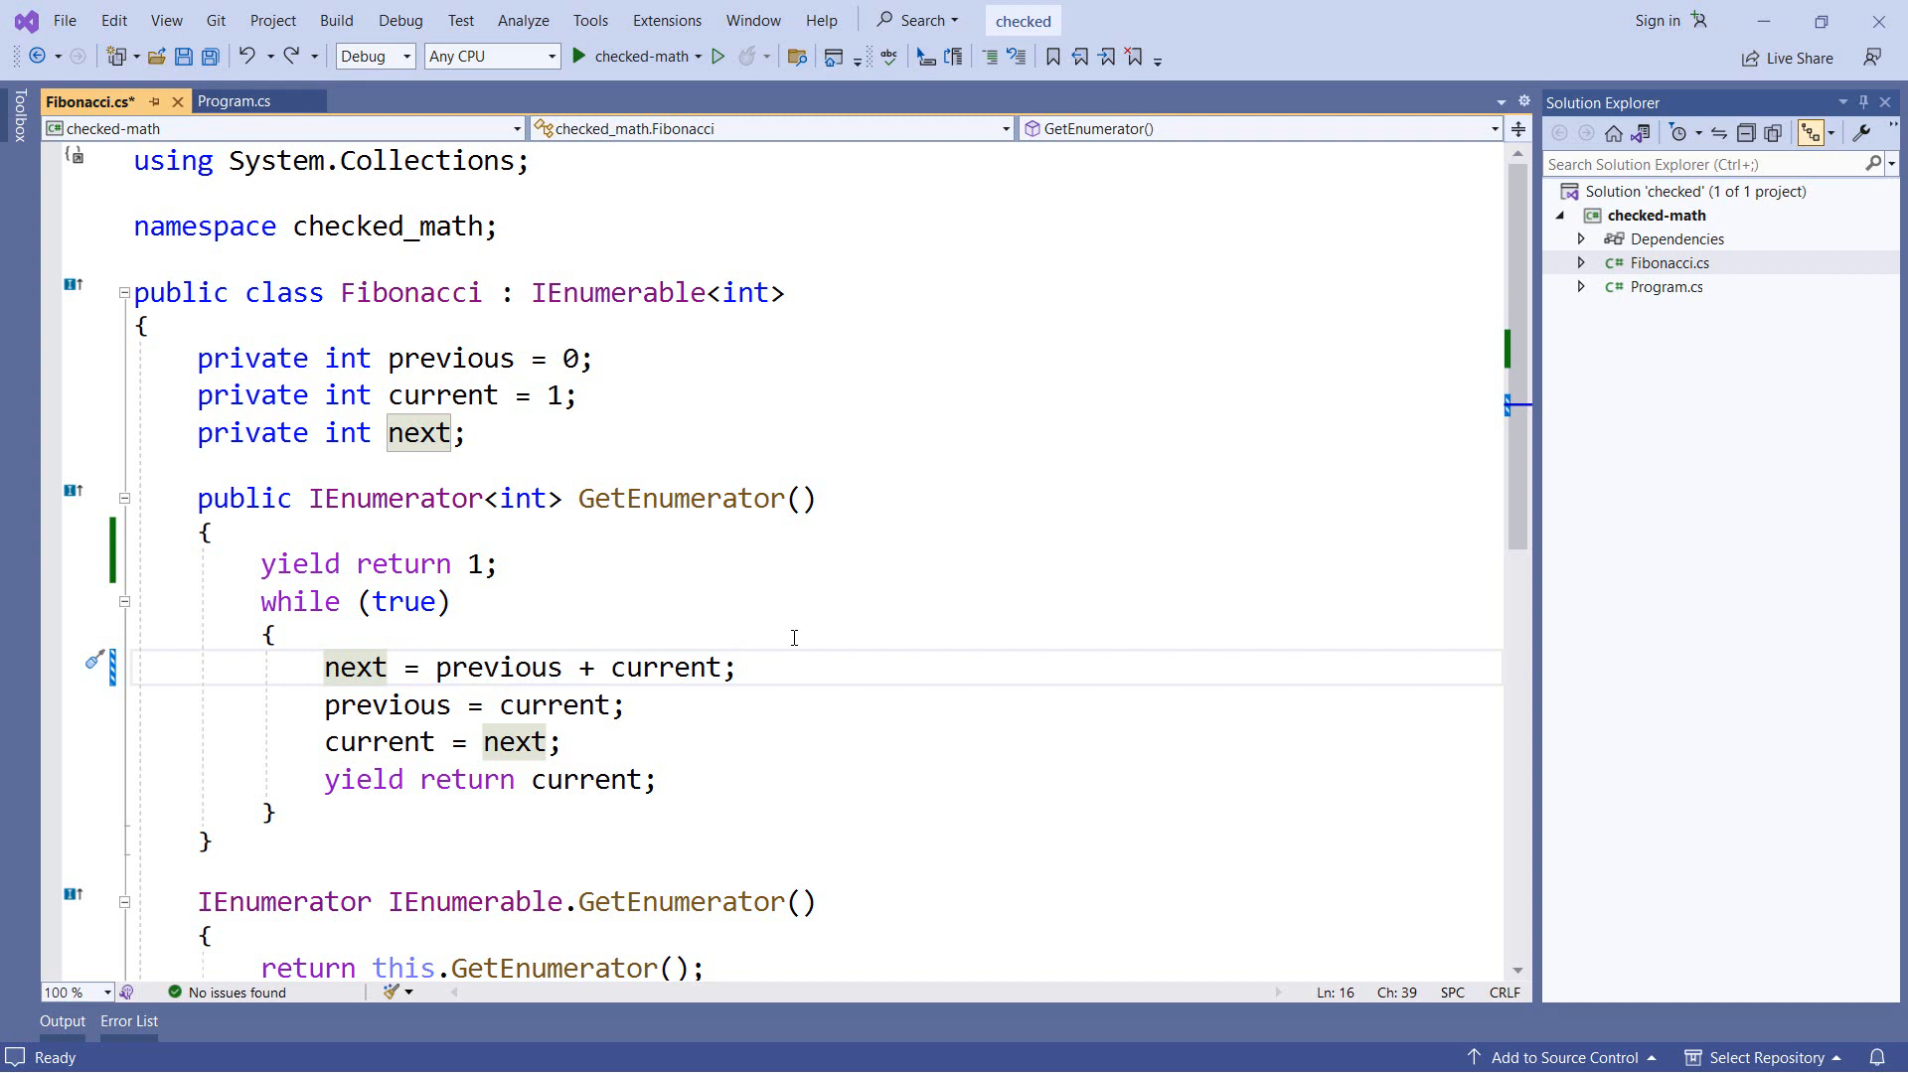
# - Wrap the addition as checked(previous + current) so overflow throws
pyautogui.click(735, 667)
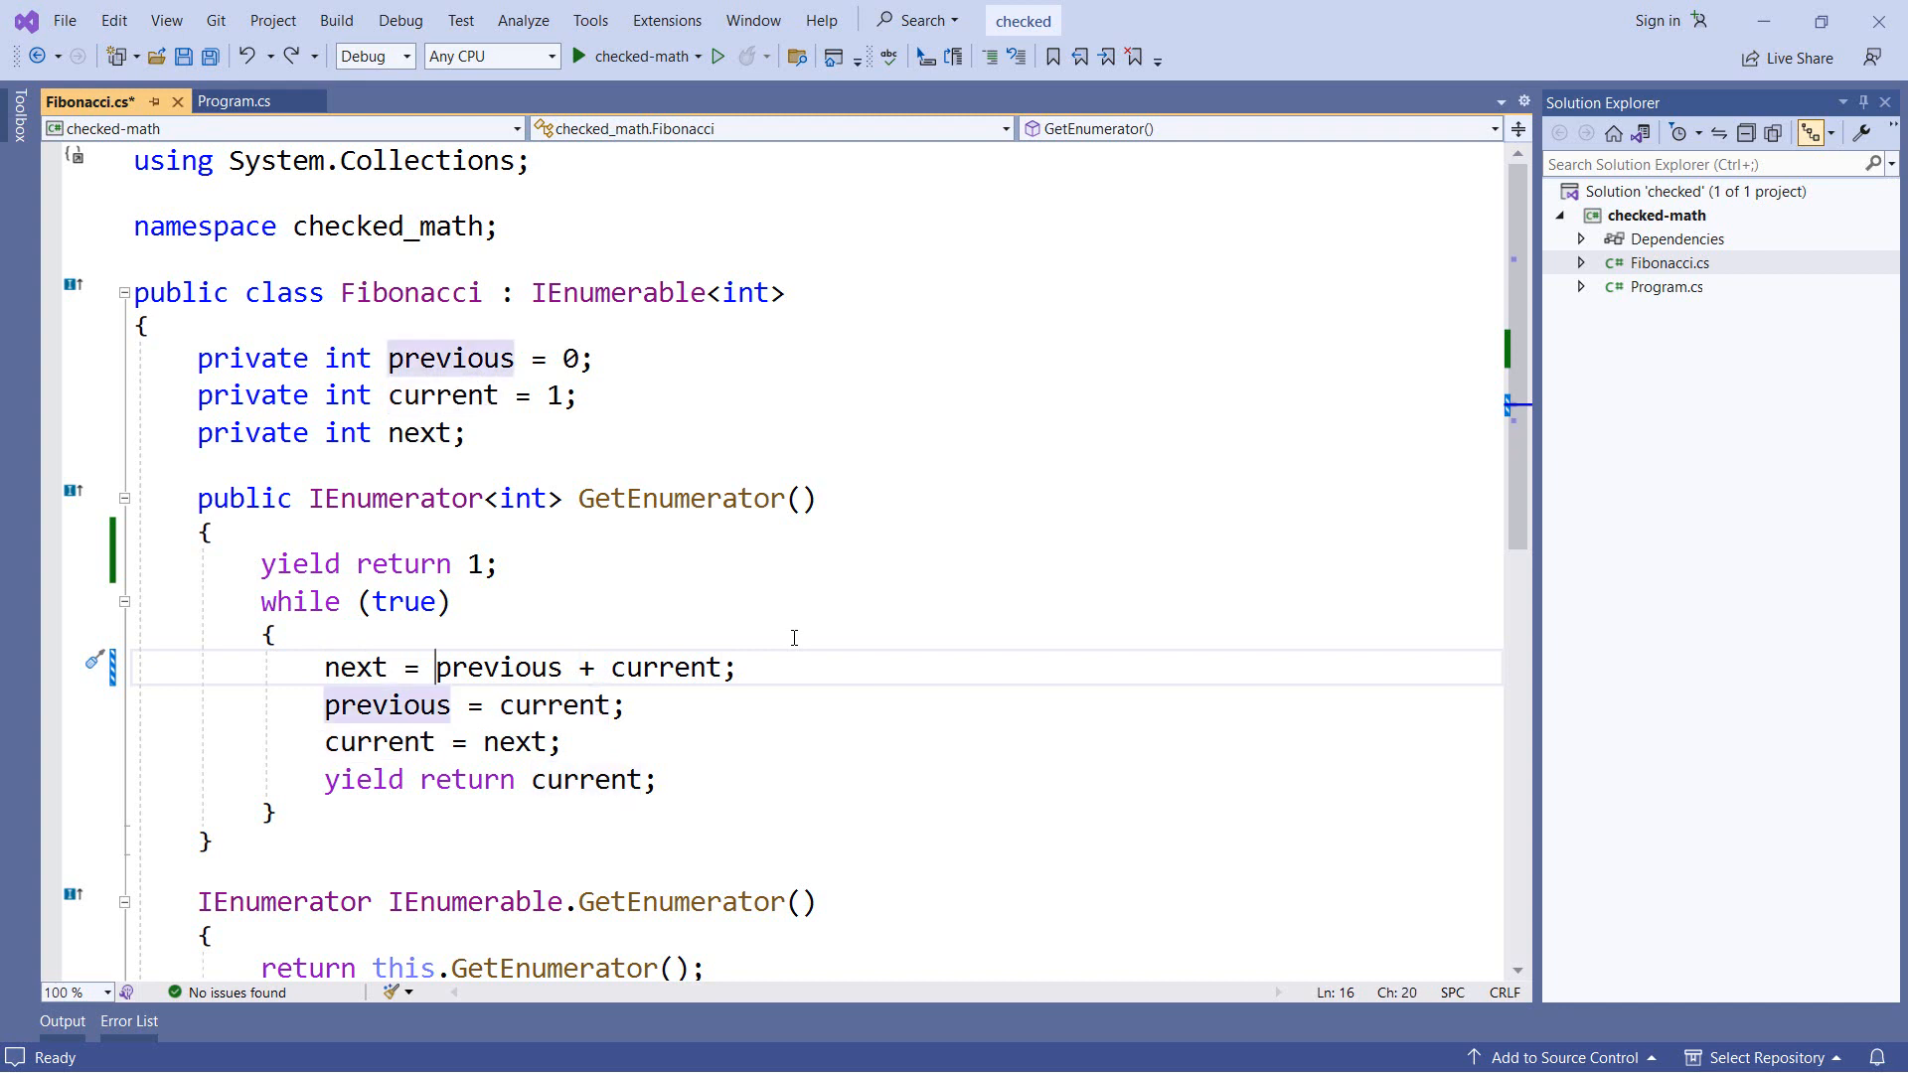
pyautogui.write('checked(')
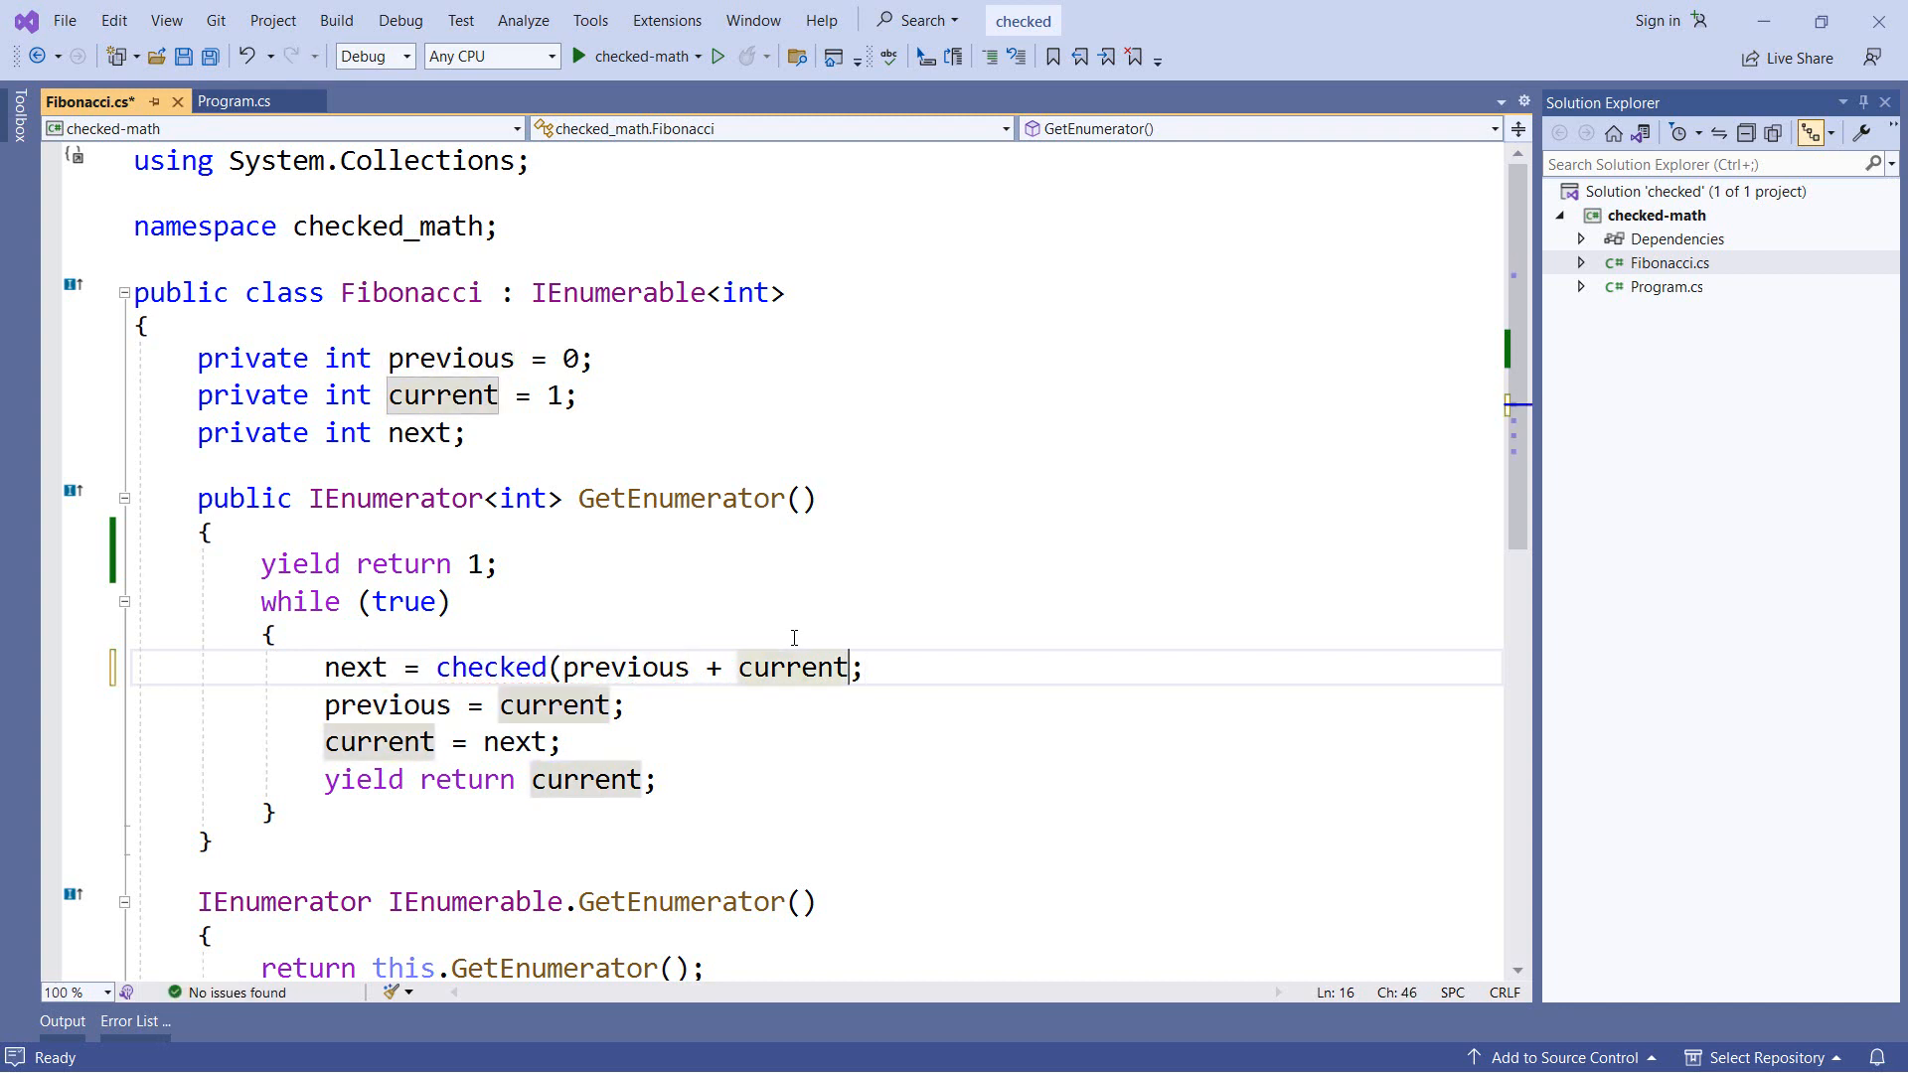
pyautogui.write(')')
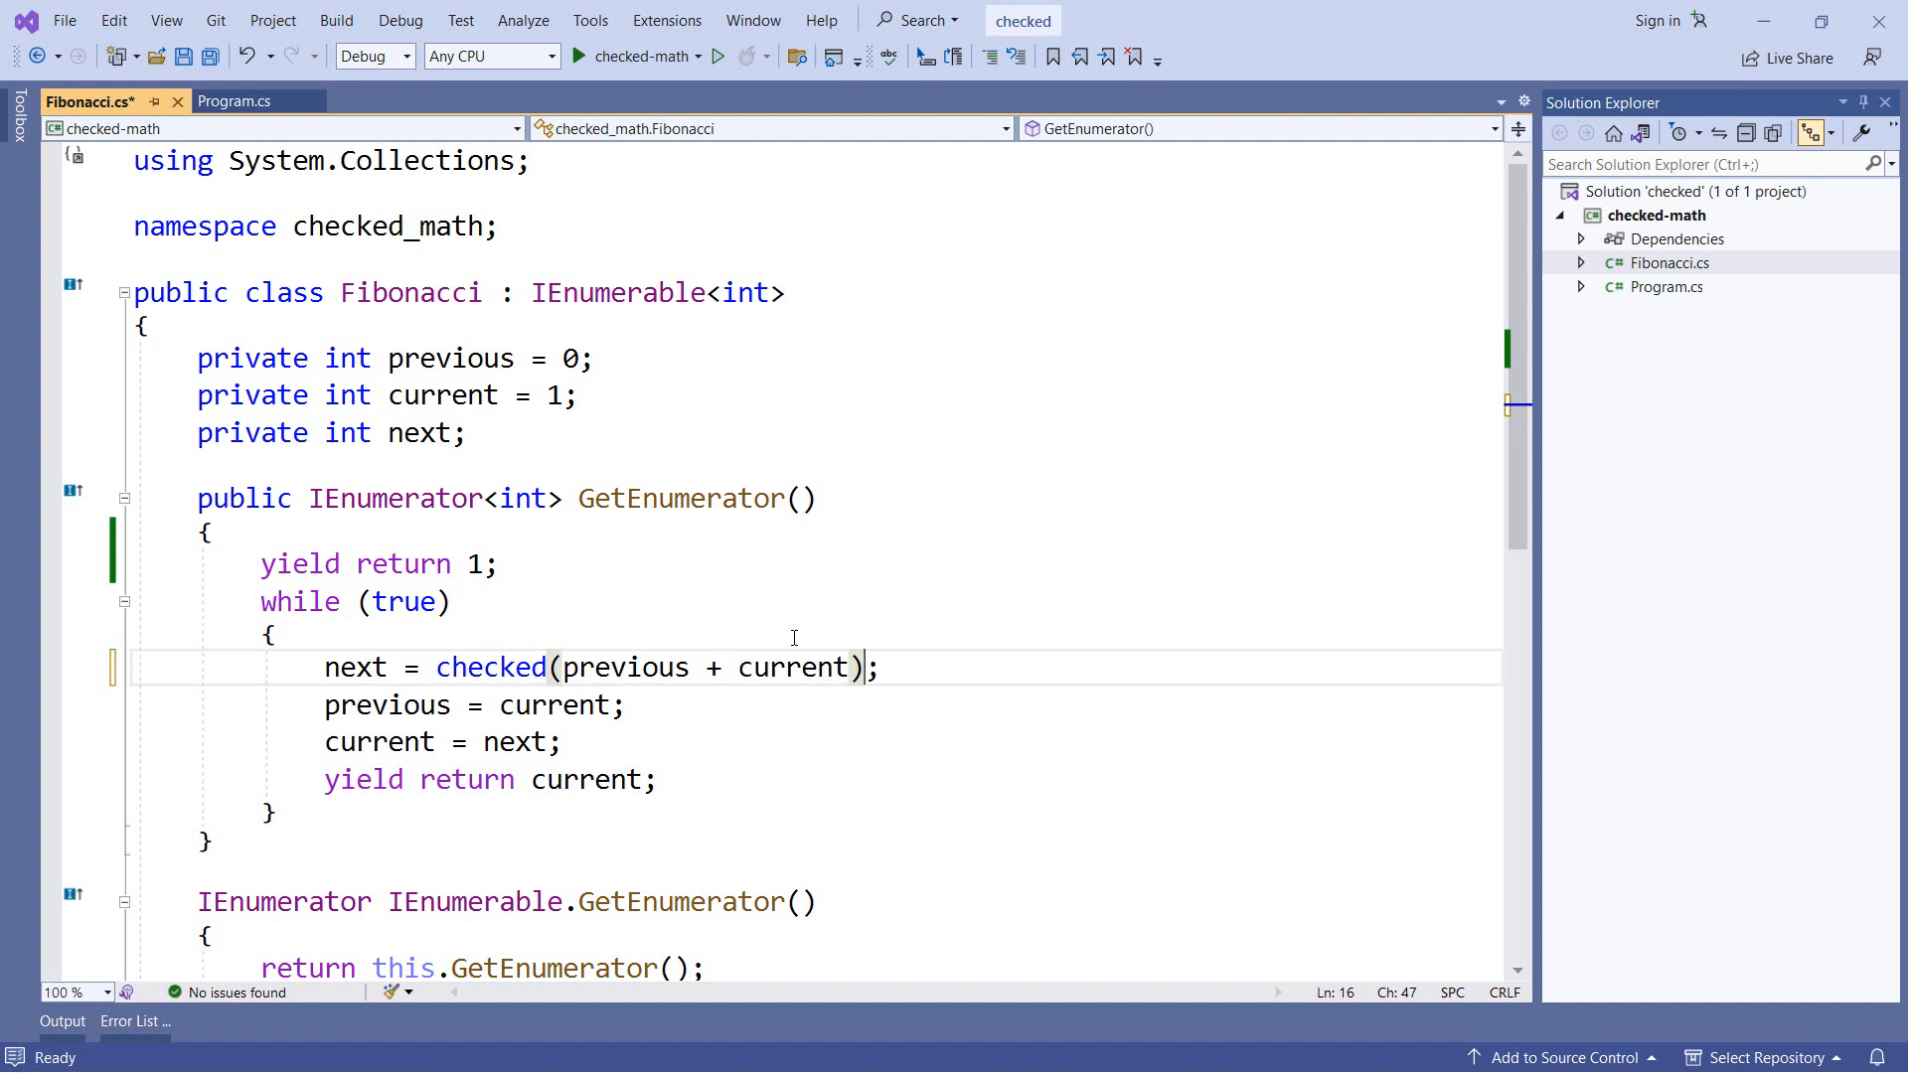